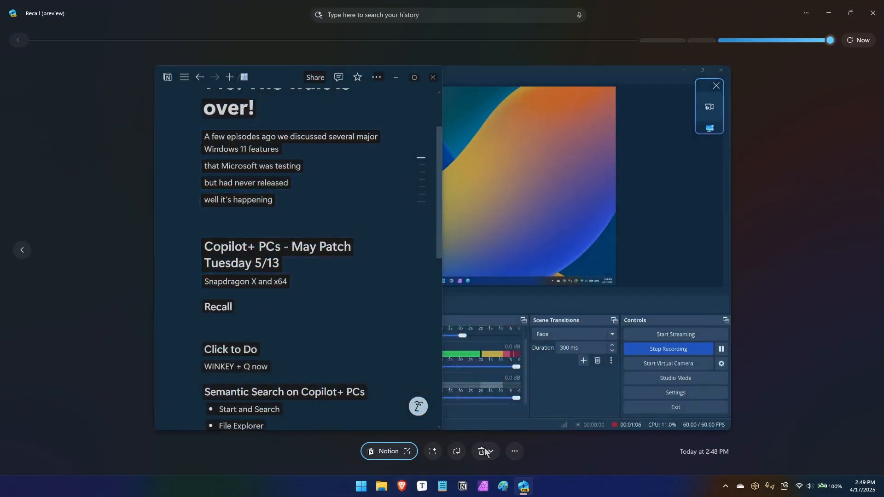
- Scrub Recall's timeline back past earlier snapshots to the 2:18 PM Xbox game capture and view it
{"action": "left_click_drag", "start_coordinate": [829, 40], "coordinate": [680, 40]}
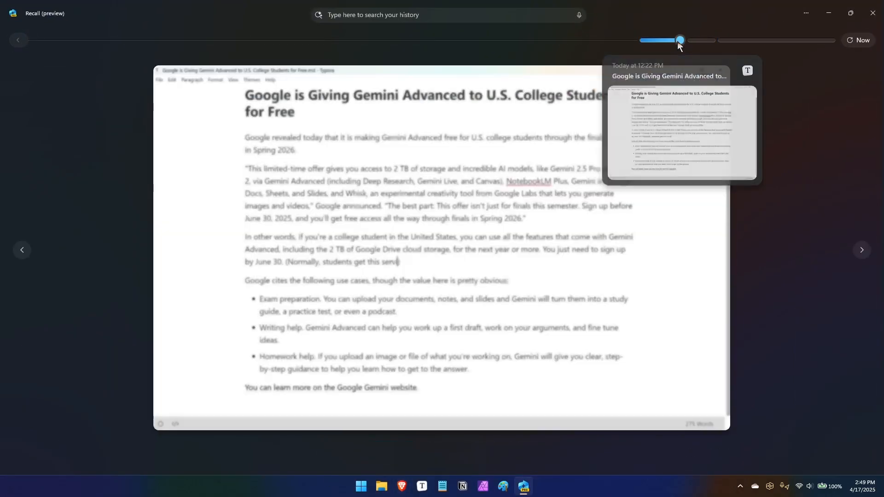
{"action": "left_click_drag", "start_coordinate": [680, 40], "coordinate": [696, 40]}
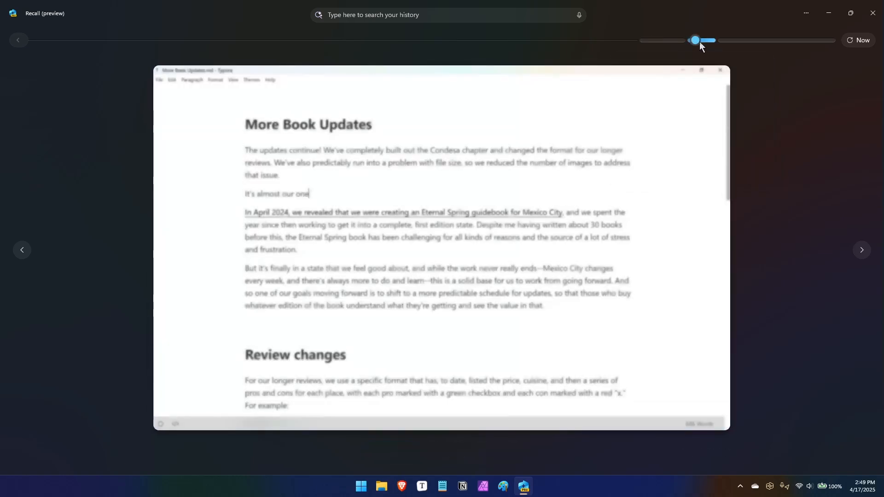
{"action": "left_click_drag", "start_coordinate": [696, 40], "coordinate": [712, 40]}
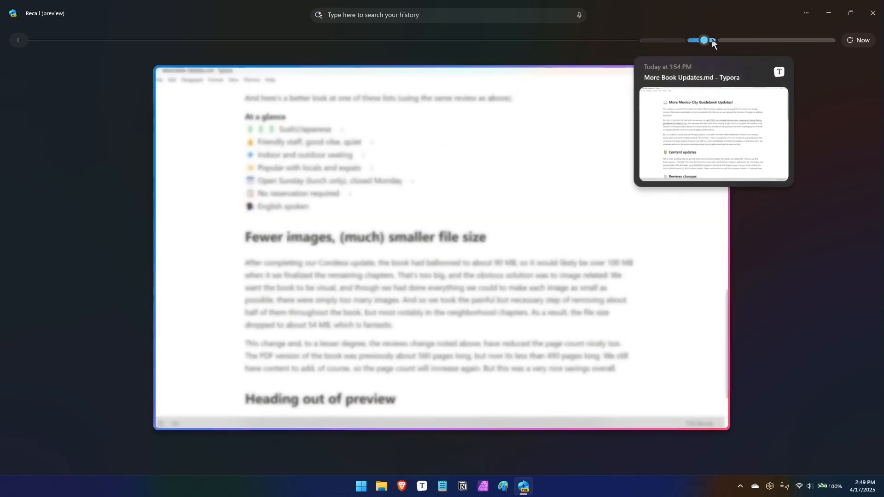
{"action": "left_click_drag", "start_coordinate": [712, 40], "coordinate": [646, 40]}
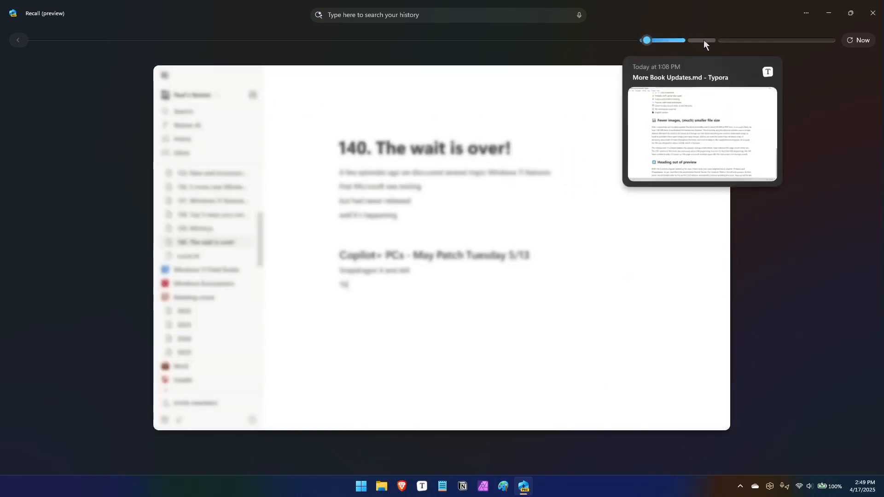
{"action": "left_click_drag", "start_coordinate": [647, 40], "coordinate": [758, 40]}
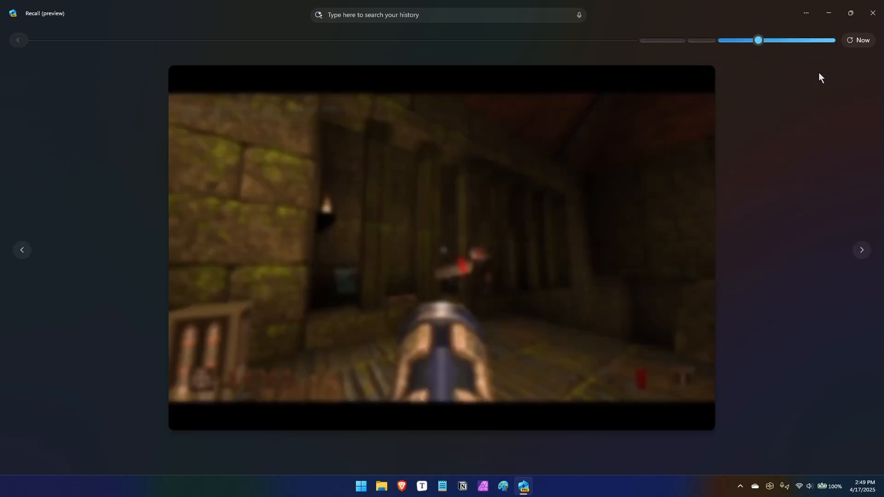
{"action": "left_click", "coordinate": [442, 248]}
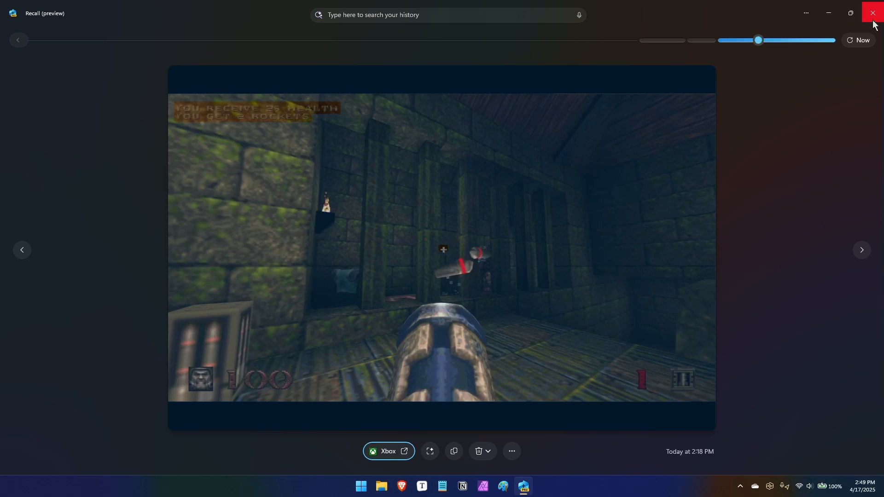
{"action": "mouse_move", "coordinate": [873, 13]}
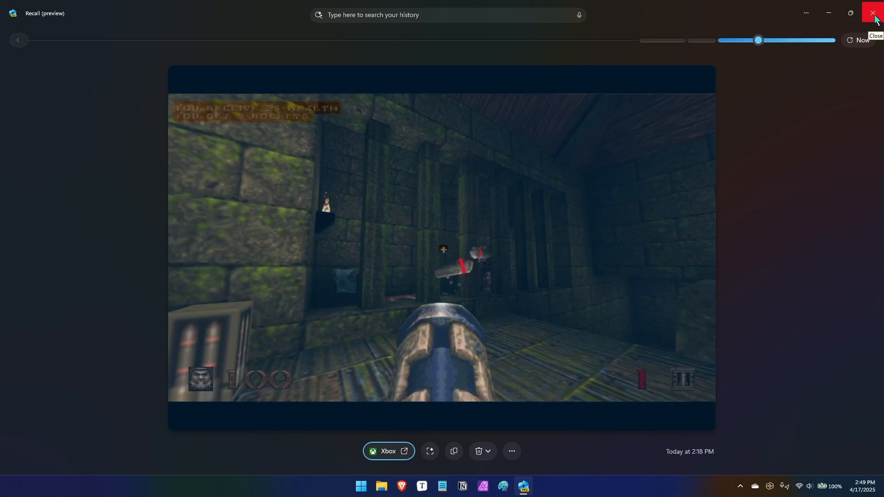
- Close Recall with its title-bar X, leaving only the empty desktop
{"action": "left_click", "coordinate": [873, 13]}
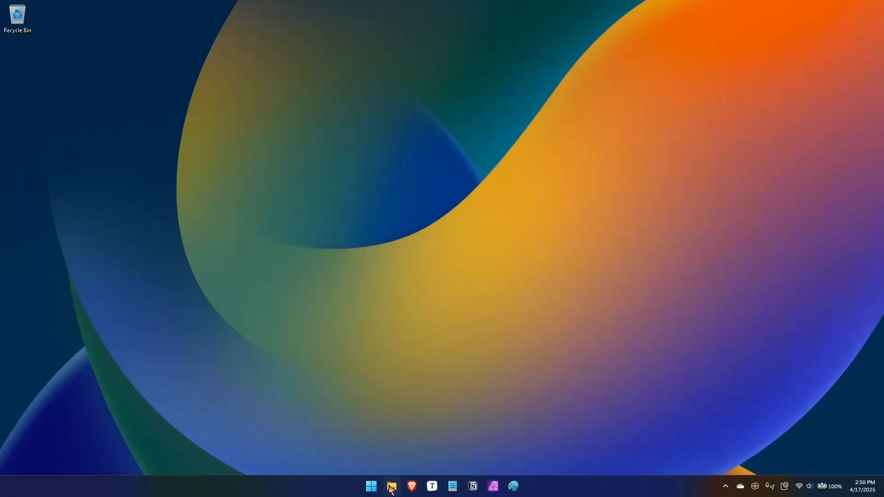
- Open a file browser, then put focus in the Mexico City note's Google Fi paragraph
{"action": "left_click", "coordinate": [391, 486]}
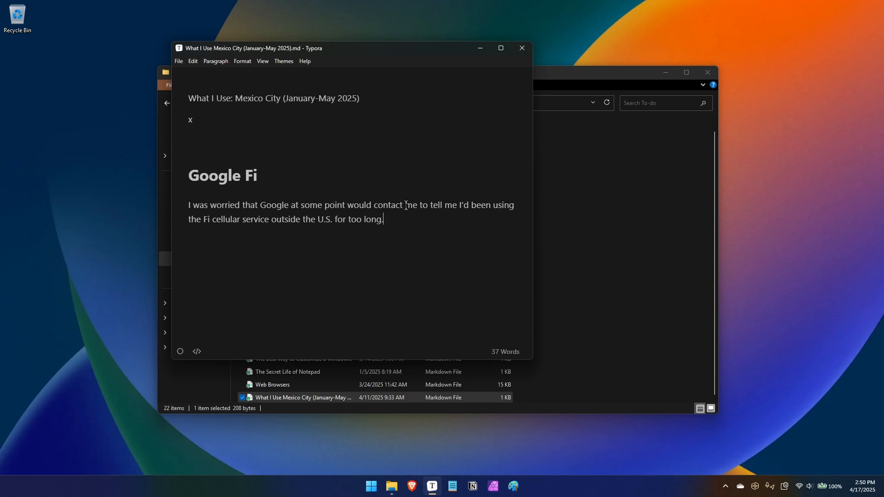
{"action": "left_click", "coordinate": [370, 485]}
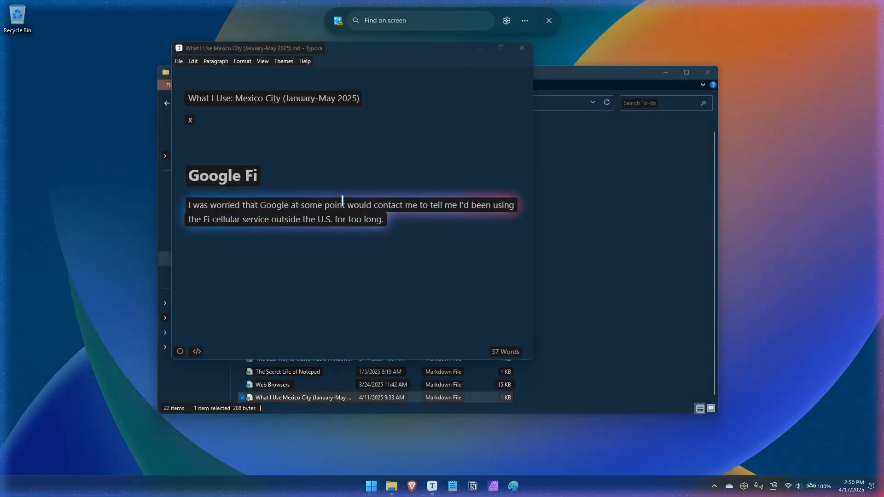
- Right-click the Google Fi paragraph to see Click to Do's copy, search, Copilot and rewrite actions
{"action": "right_click", "coordinate": [346, 211]}
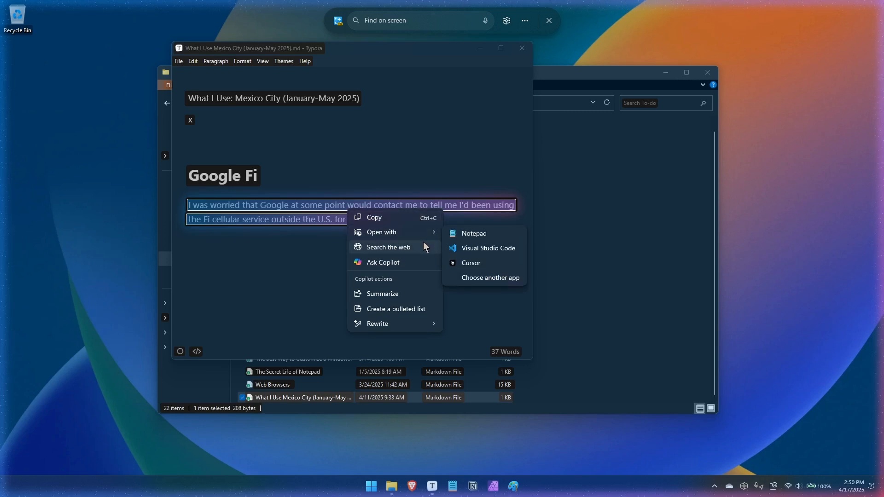
{"action": "mouse_move", "coordinate": [414, 276]}
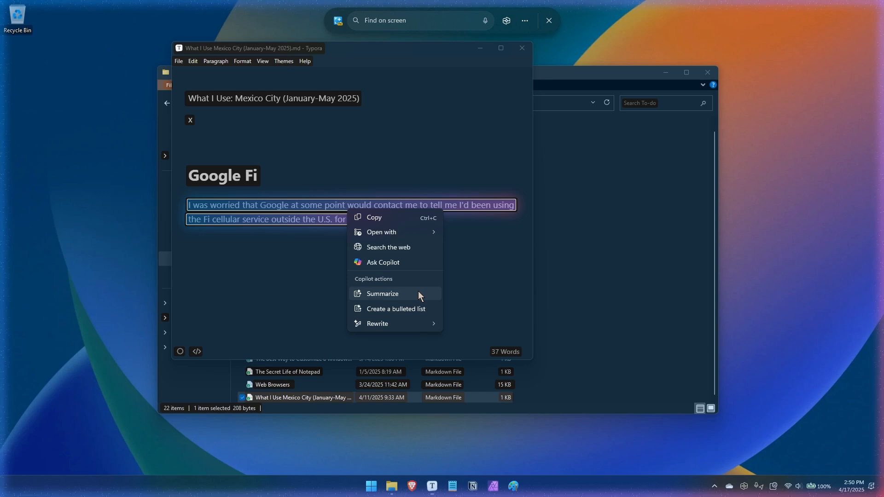
{"action": "mouse_move", "coordinate": [430, 316]}
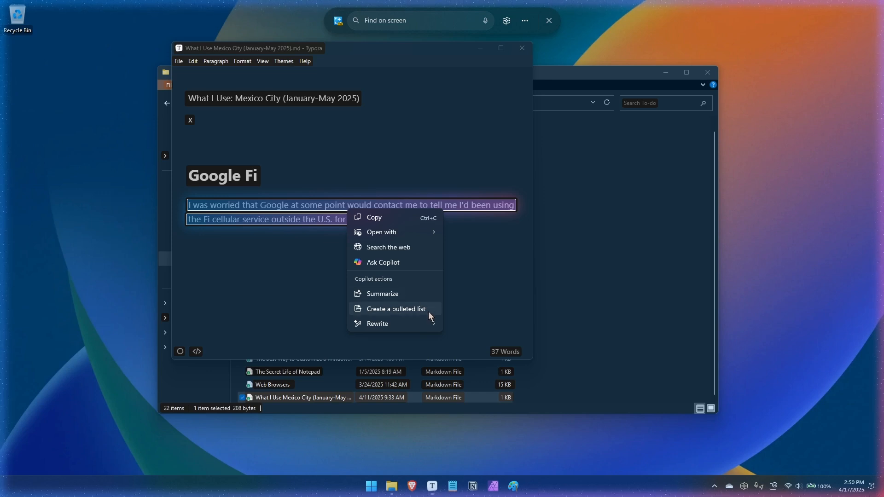
{"action": "mouse_move", "coordinate": [377, 324]}
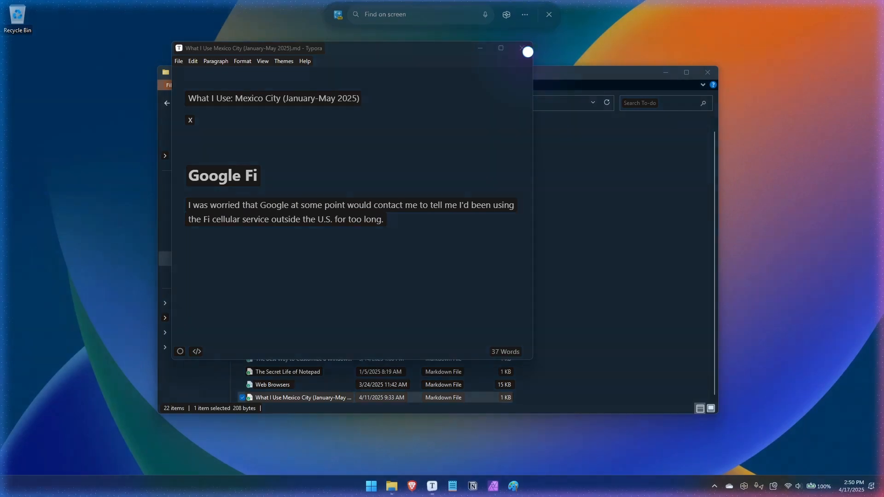
- Open the green Backbone controller image from the Pictures folder in File Explorer
{"action": "left_click", "coordinate": [521, 48]}
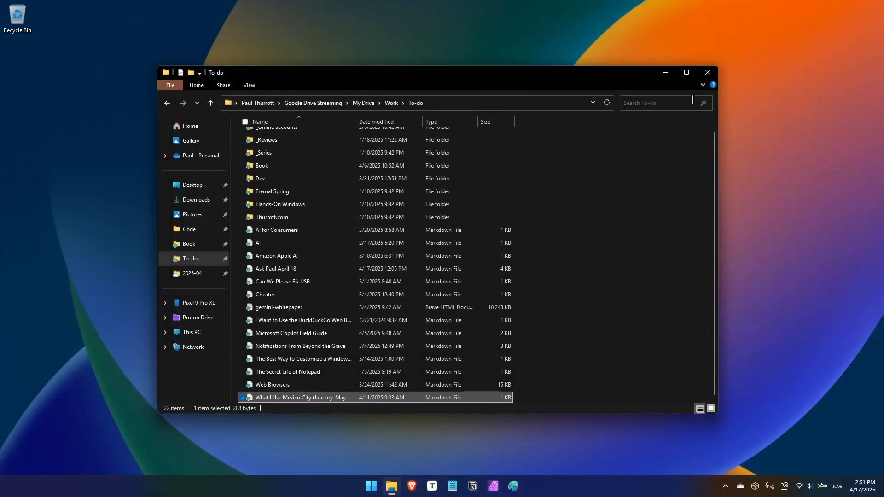
{"action": "left_click", "coordinate": [190, 126]}
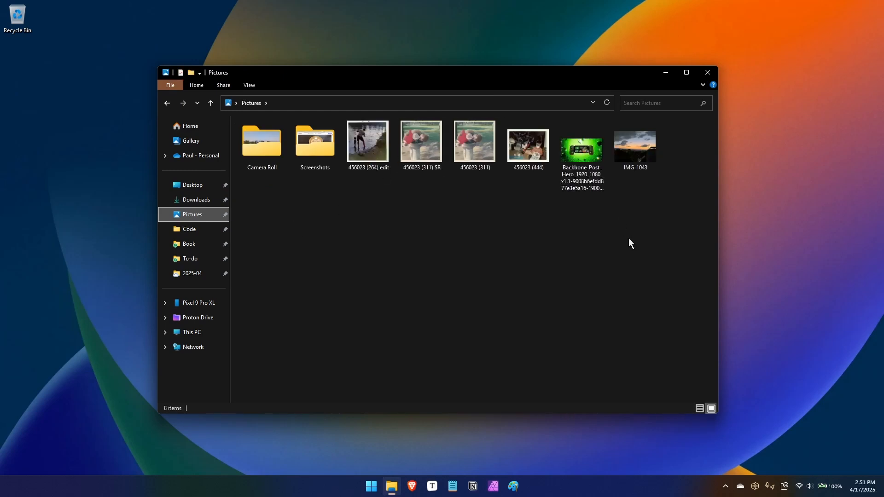
{"action": "left_click", "coordinate": [582, 147]}
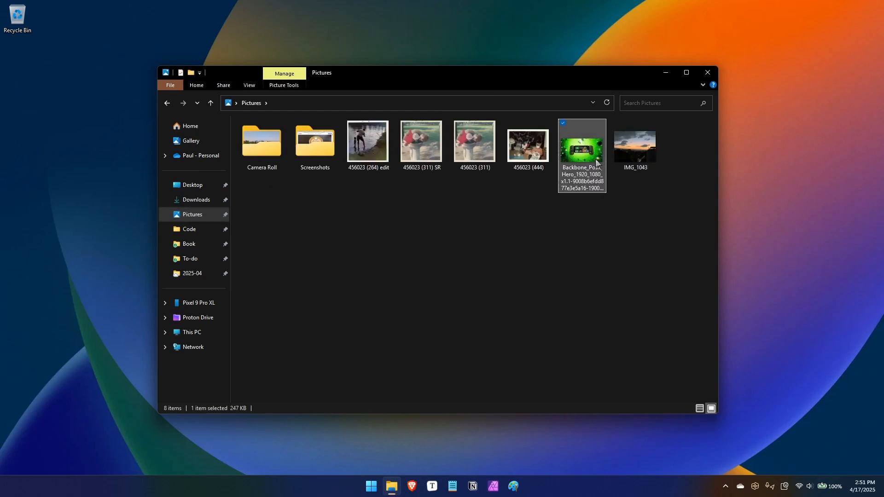
{"action": "double_click", "coordinate": [582, 150]}
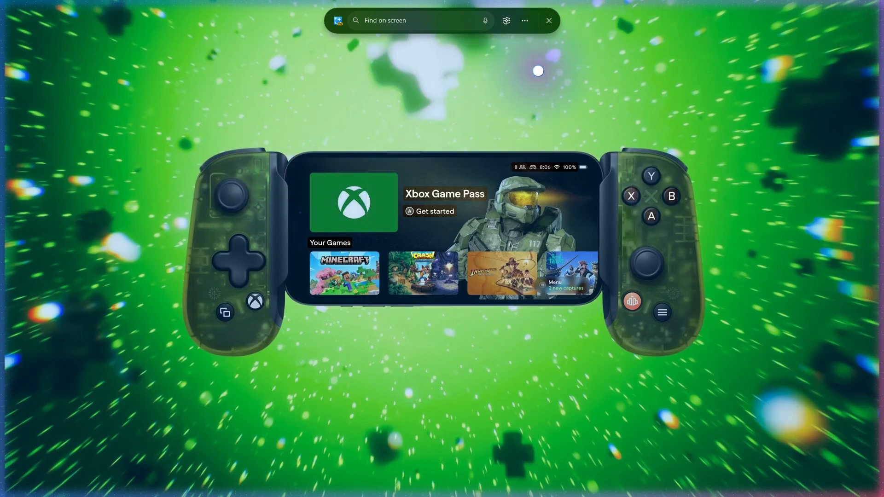
{"action": "mouse_move", "coordinate": [515, 125]}
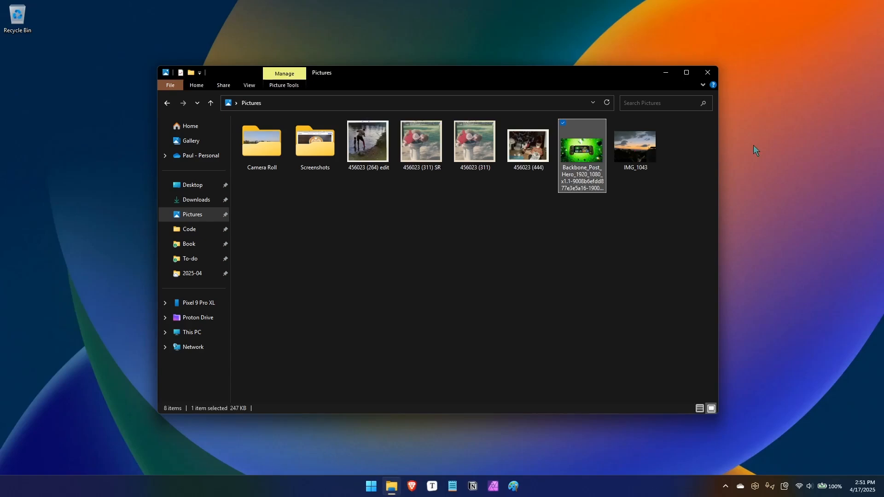
- Bring up the Start menu showing the Pixel 9 Pro XL Phone Link pane
{"action": "left_click", "coordinate": [370, 485]}
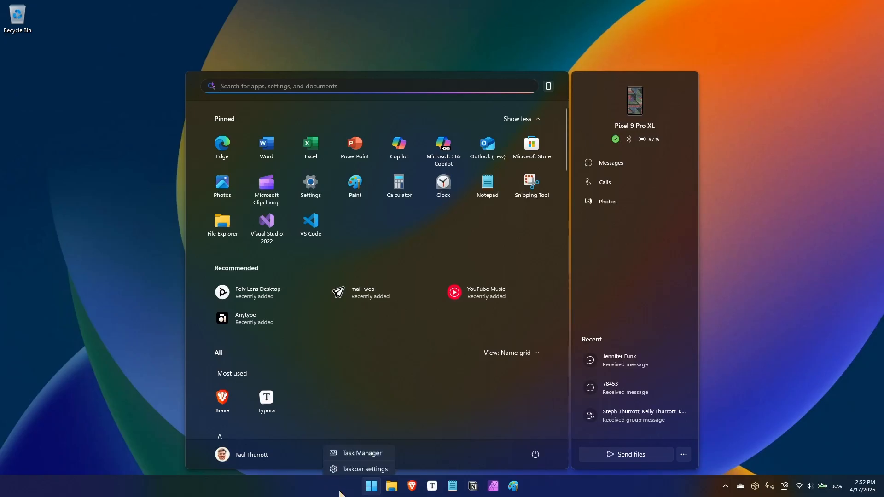
- Dismiss the Start menu and open a new File Explorer window on Home
{"action": "left_click", "coordinate": [365, 470]}
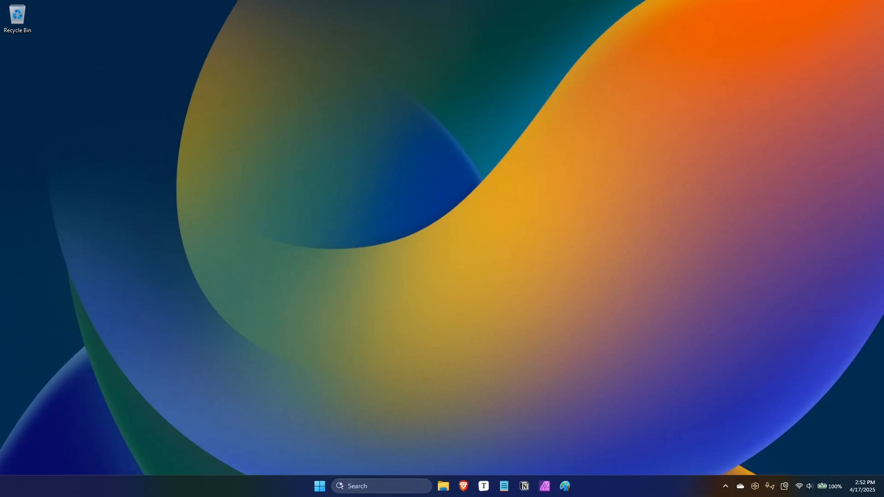
{"action": "left_click", "coordinate": [441, 486]}
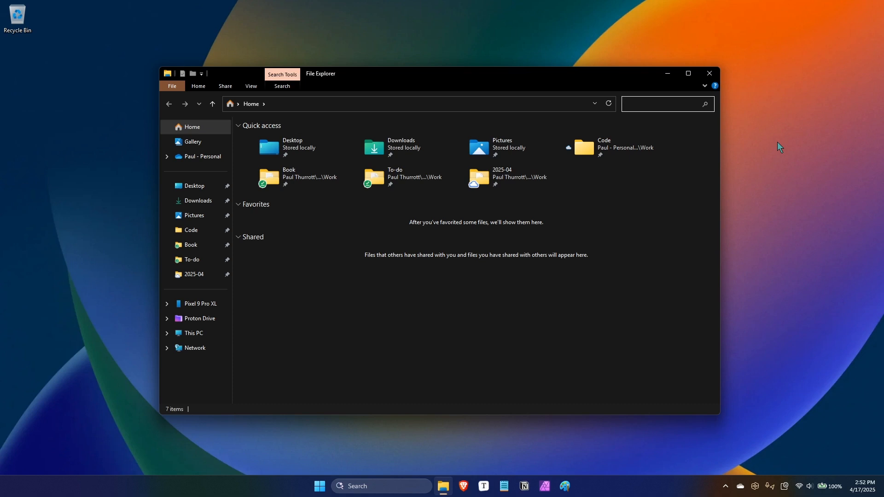
- Start a search from File Explorer Home, then bring up Windows search with recent apps
{"action": "left_click", "coordinate": [664, 104]}
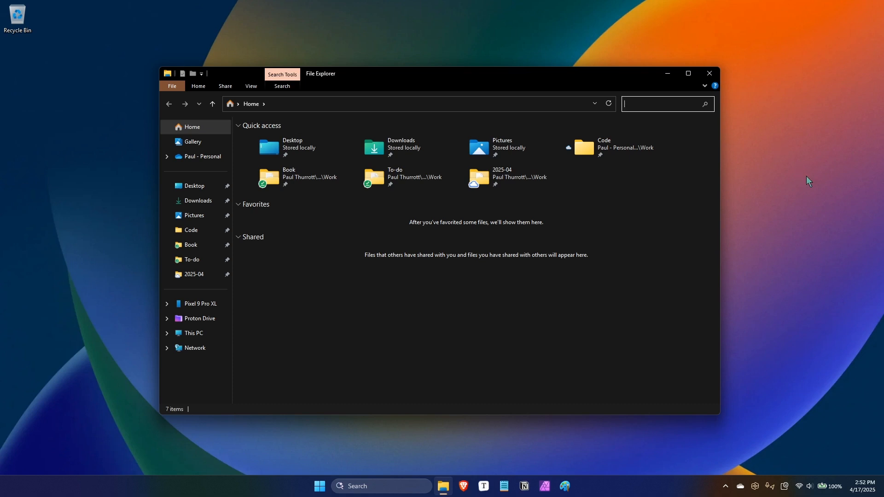
{"action": "mouse_move", "coordinate": [670, 353]}
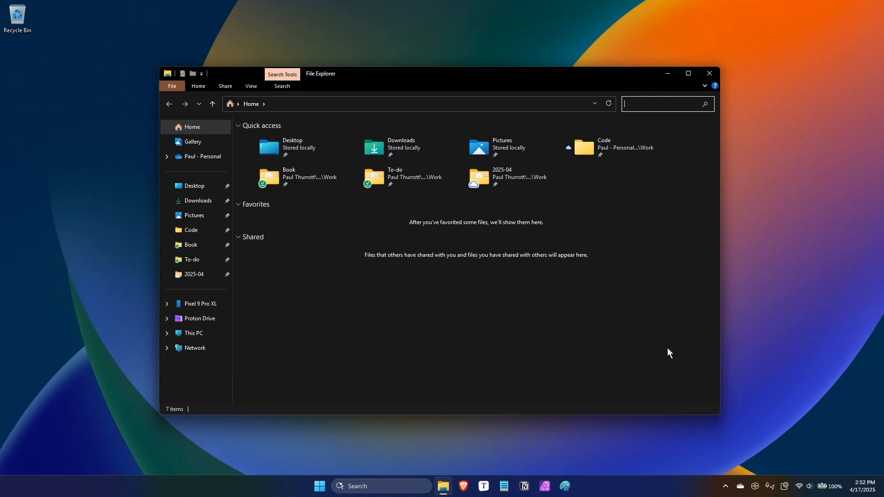
{"action": "mouse_move", "coordinate": [657, 355]}
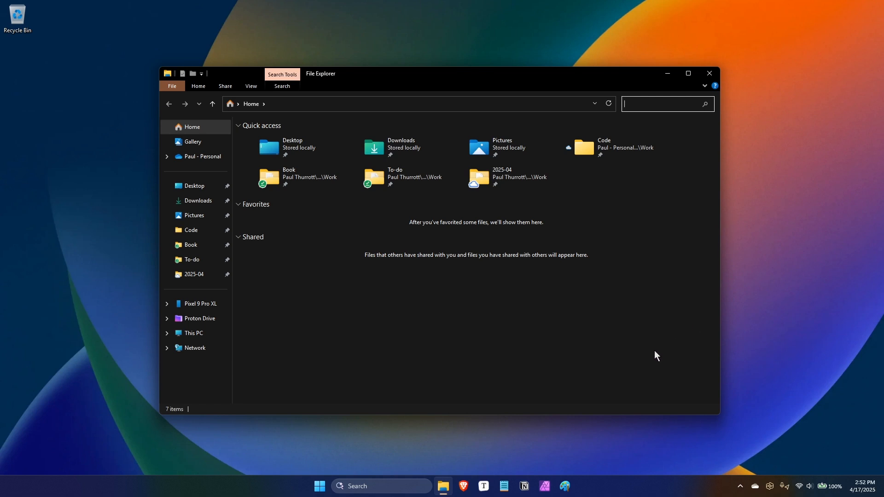
{"action": "mouse_move", "coordinate": [333, 486]}
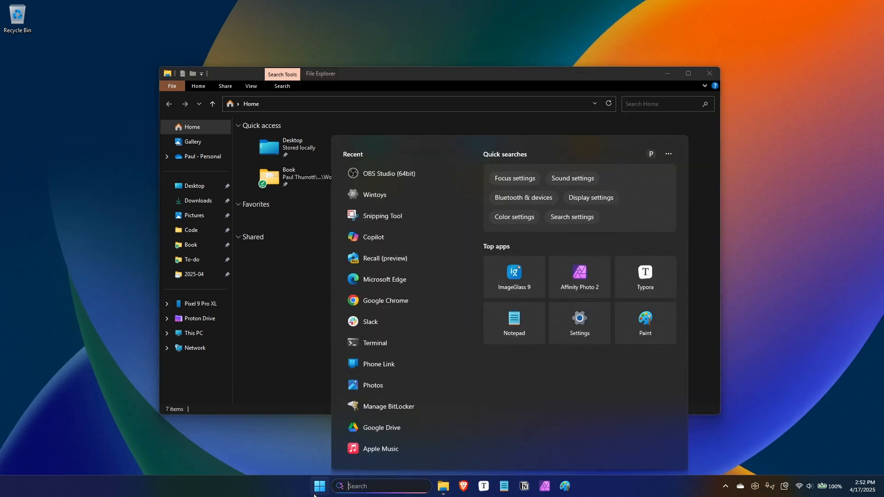
{"action": "left_click", "coordinate": [319, 485]}
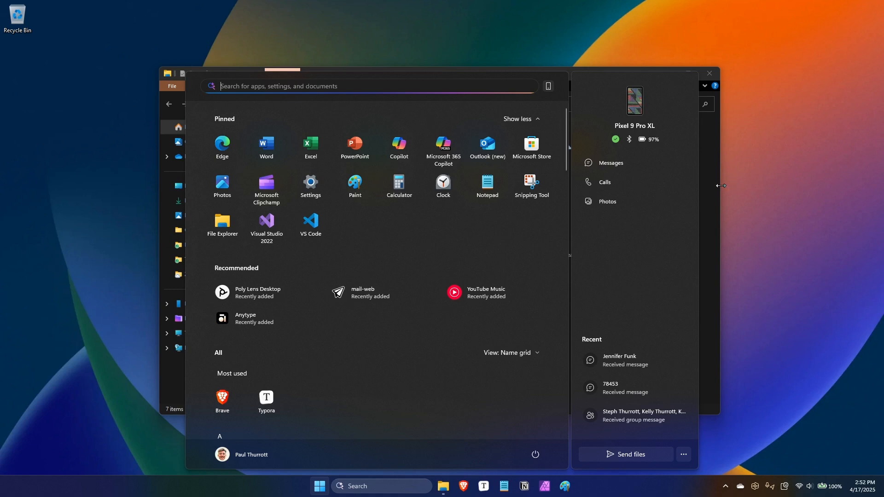
{"action": "mouse_move", "coordinate": [723, 186]}
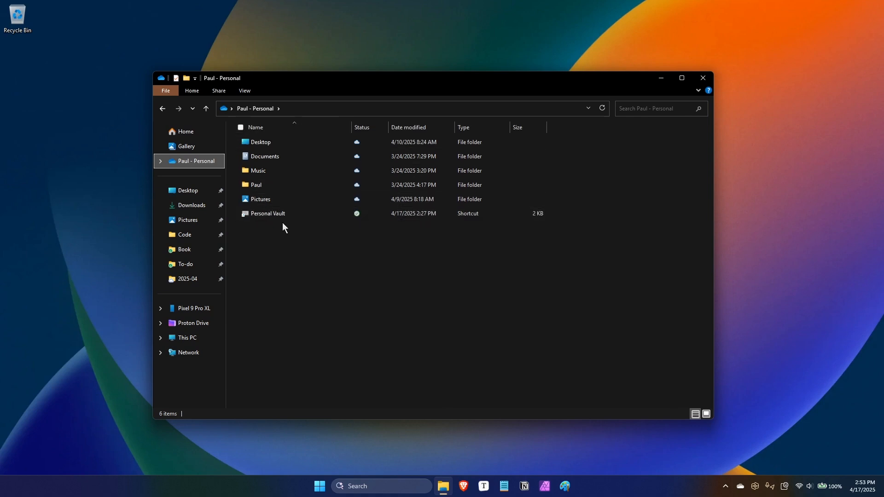
{"action": "mouse_move", "coordinate": [302, 248]}
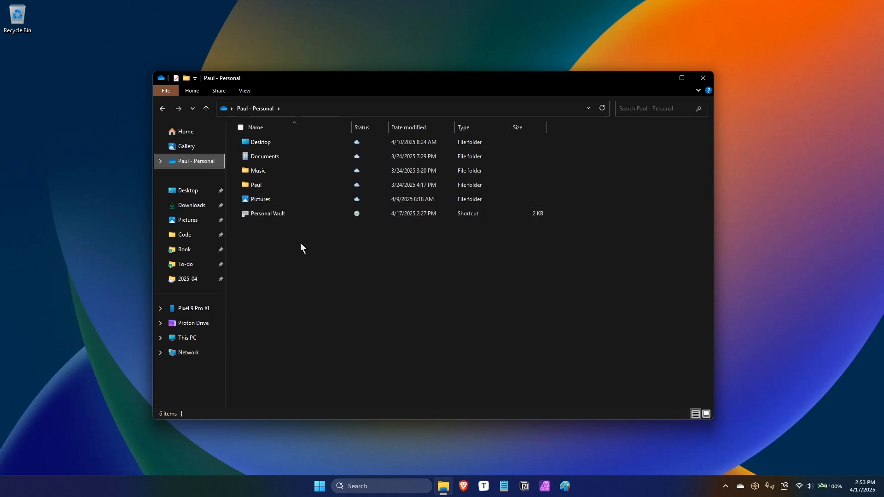
{"action": "mouse_move", "coordinate": [632, 229]}
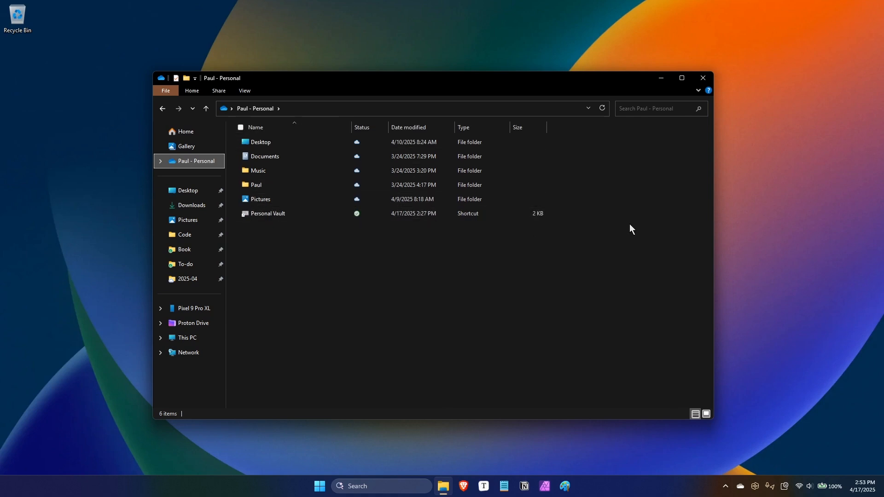
{"action": "mouse_move", "coordinate": [647, 228]}
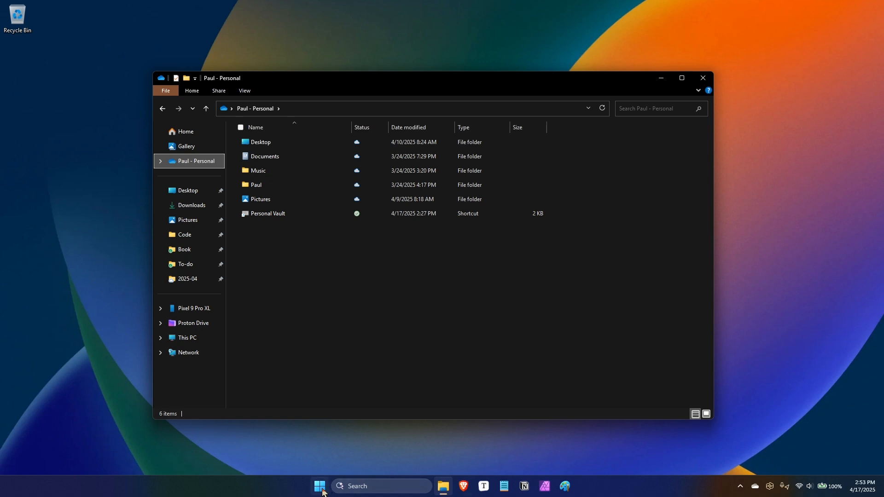
- Search 'light' to open the Colors personalization settings, then minimize Settings
{"action": "left_click", "coordinate": [319, 485]}
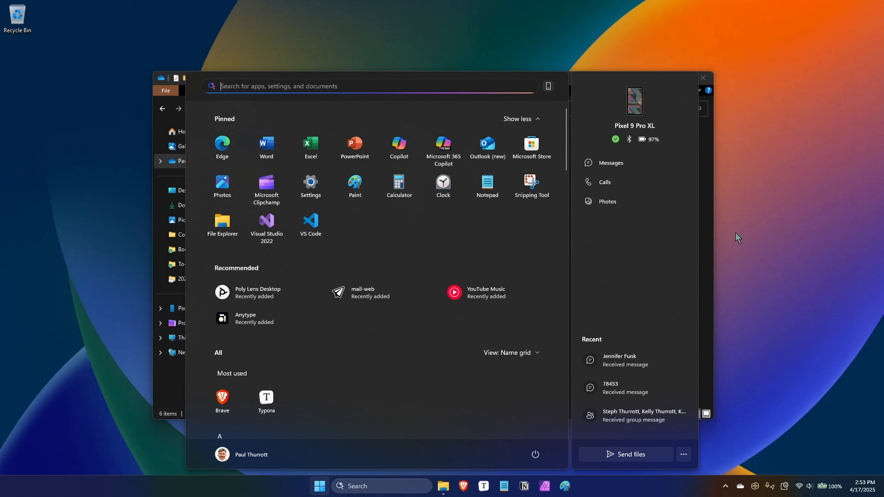
{"action": "type", "text": "light"}
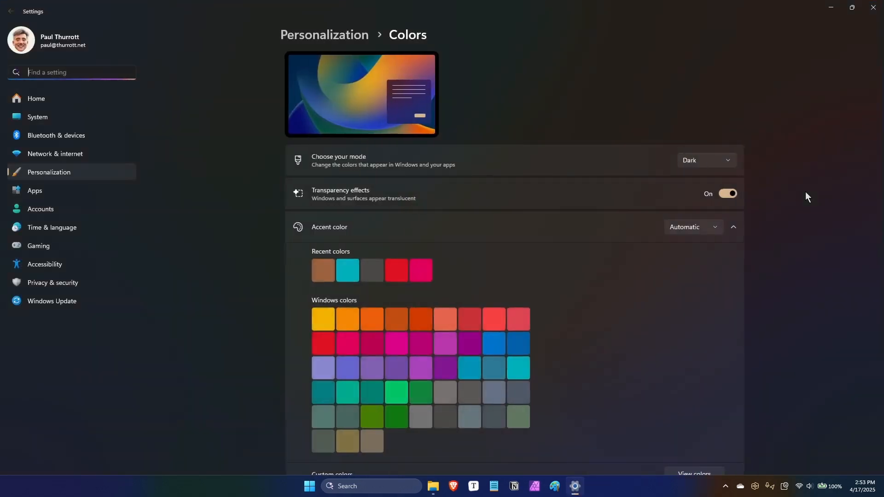
{"action": "left_click", "coordinate": [706, 160]}
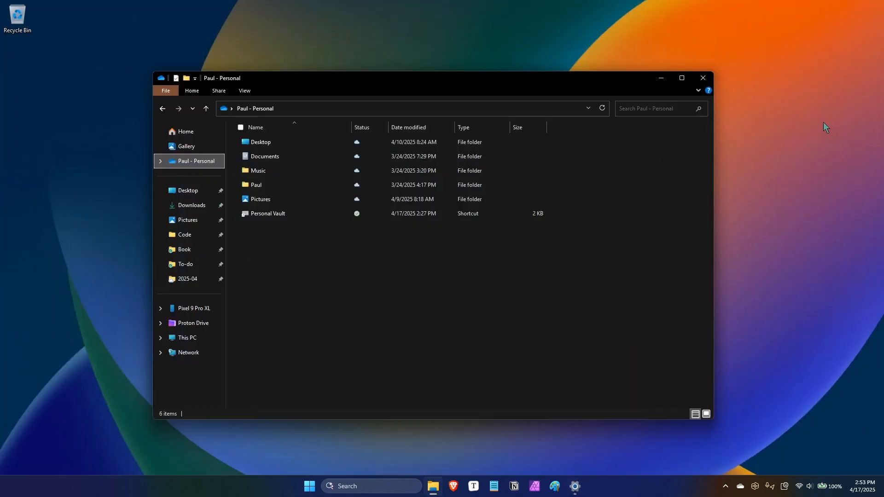
{"action": "mouse_move", "coordinate": [505, 448]}
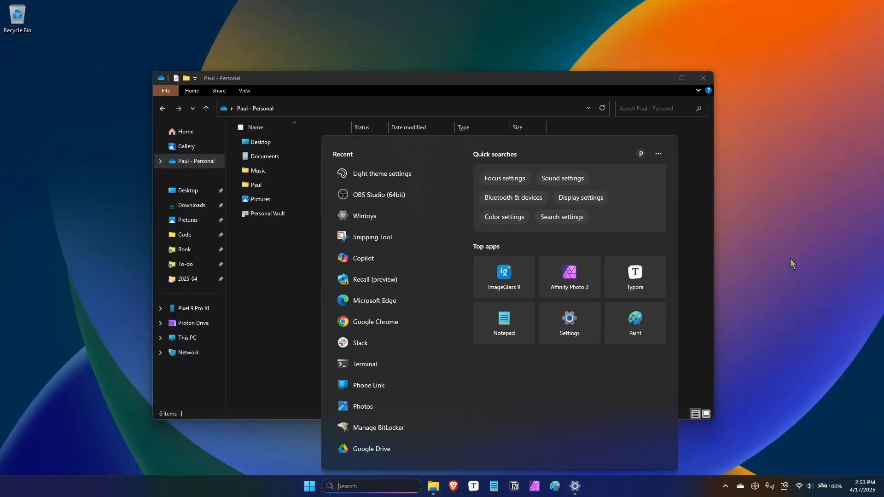
{"action": "mouse_move", "coordinate": [805, 220]}
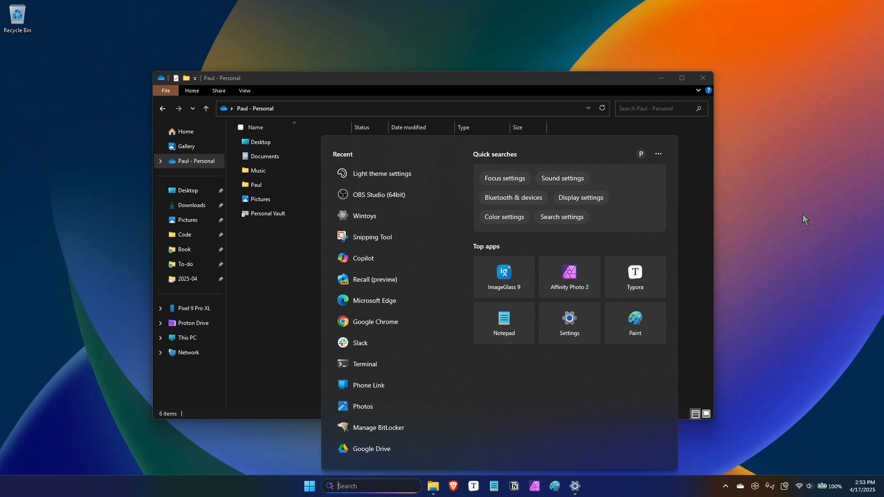
- Search 'duck' and filter to Documents, showing the DuckDuckGo Word files
{"action": "type", "text": "duckduk"}
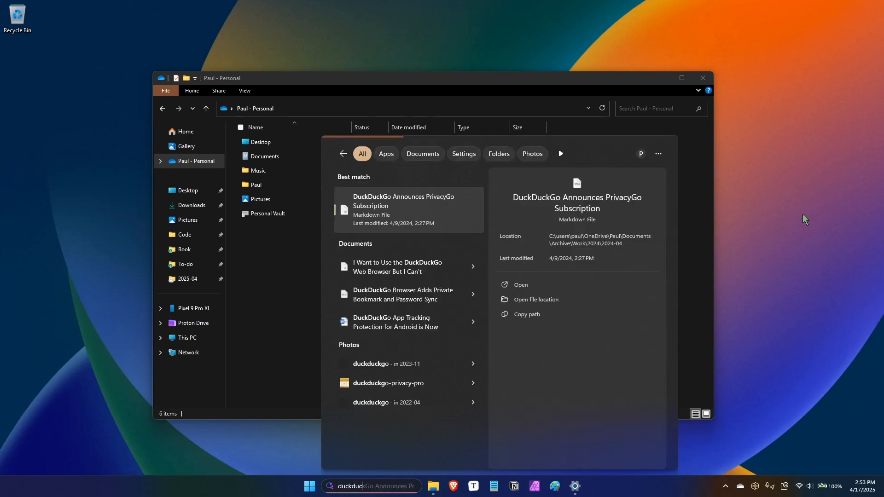
{"action": "type", "text": "duck"}
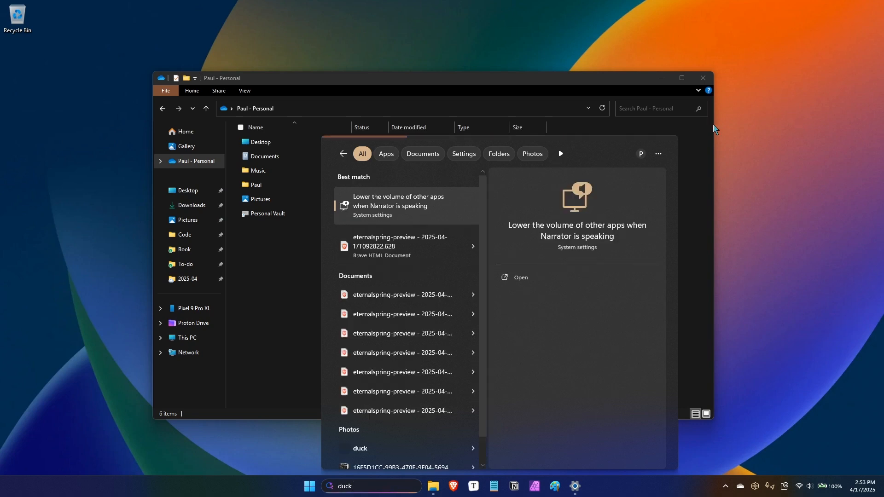
{"action": "mouse_move", "coordinate": [422, 185]}
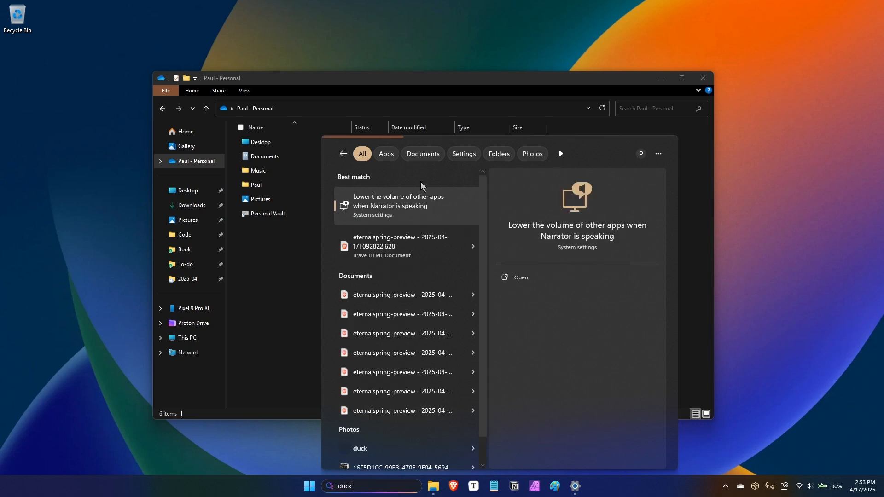
{"action": "left_click", "coordinate": [423, 153]}
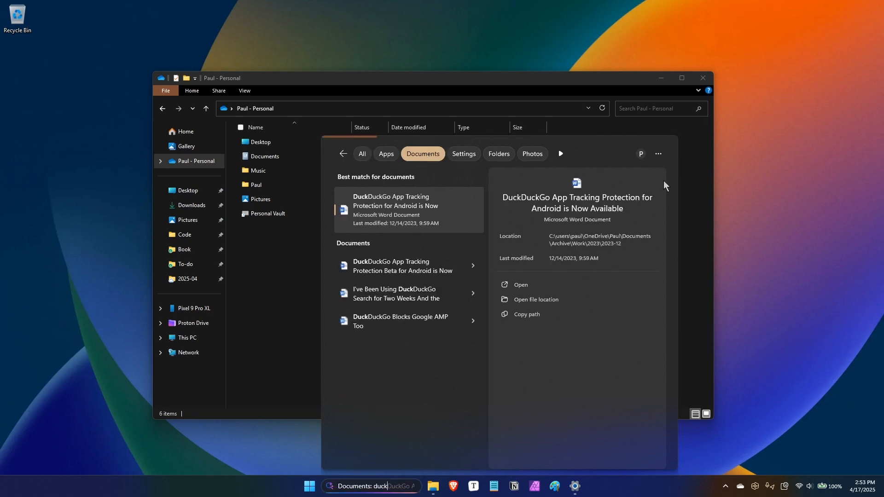
{"action": "mouse_move", "coordinate": [389, 201]}
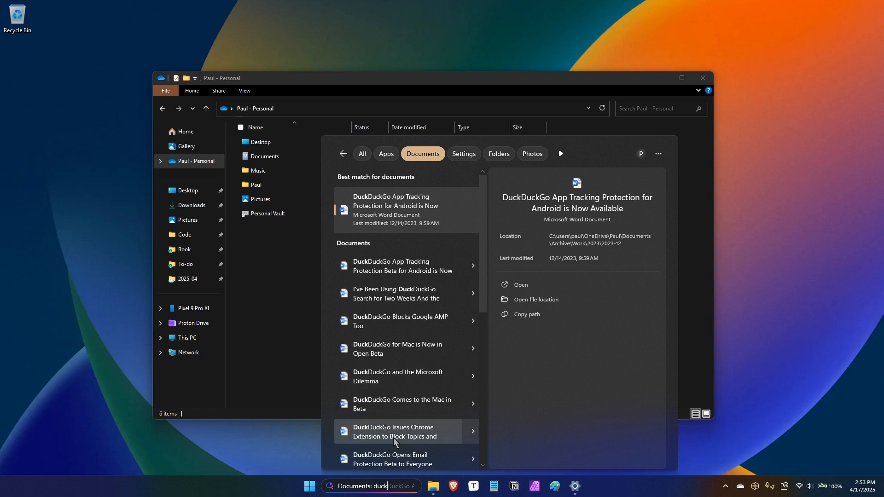
{"action": "mouse_move", "coordinate": [403, 273]}
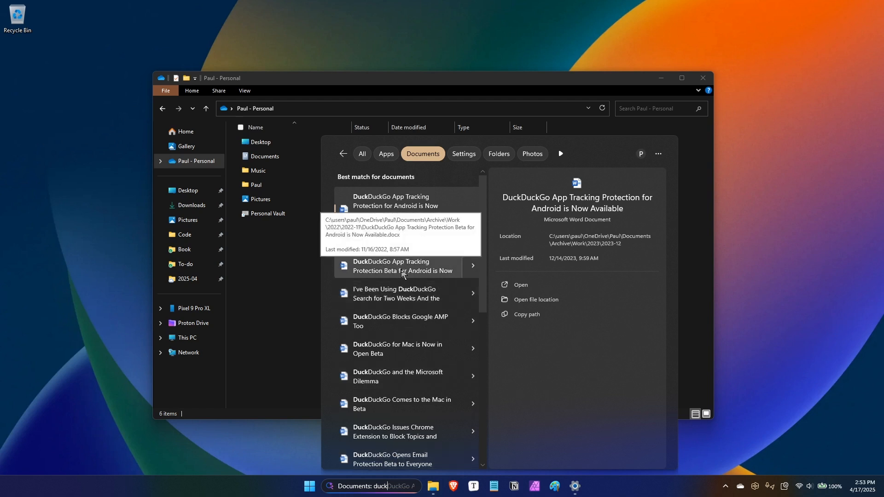
{"action": "mouse_move", "coordinate": [743, 369]}
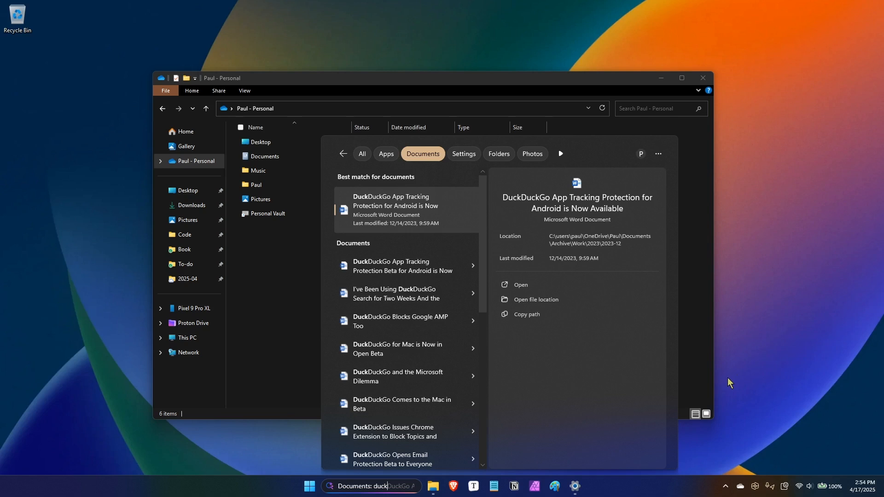
{"action": "mouse_move", "coordinate": [714, 360]}
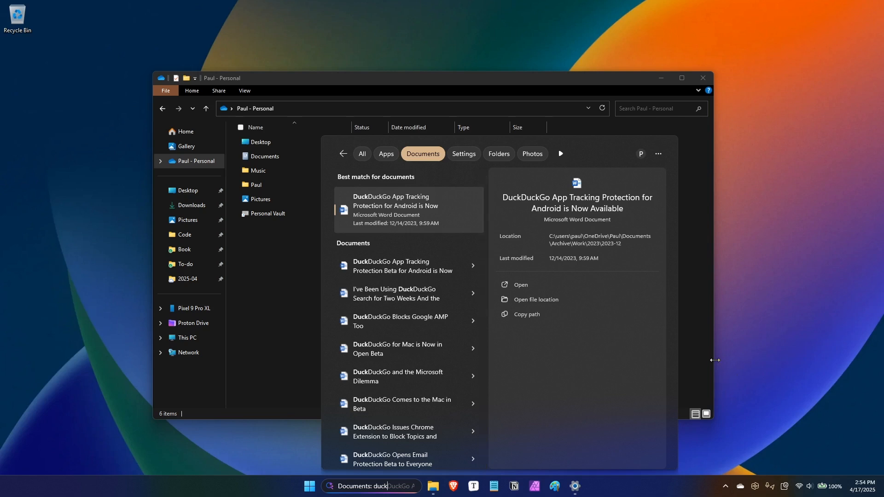
{"action": "mouse_move", "coordinate": [710, 377]}
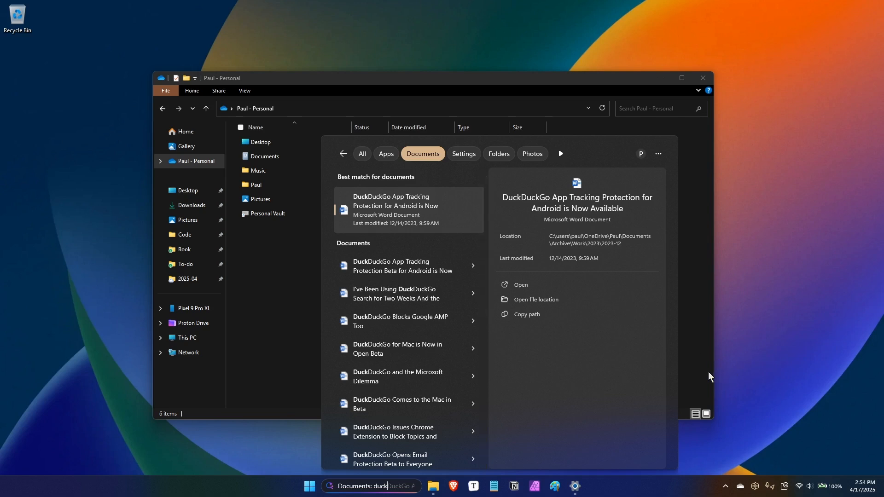
{"action": "mouse_move", "coordinate": [685, 306]}
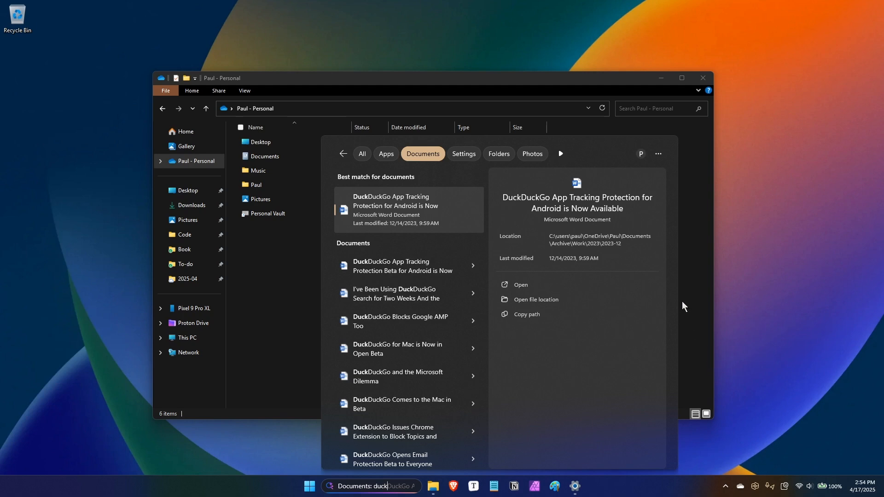
{"action": "mouse_move", "coordinate": [666, 358]}
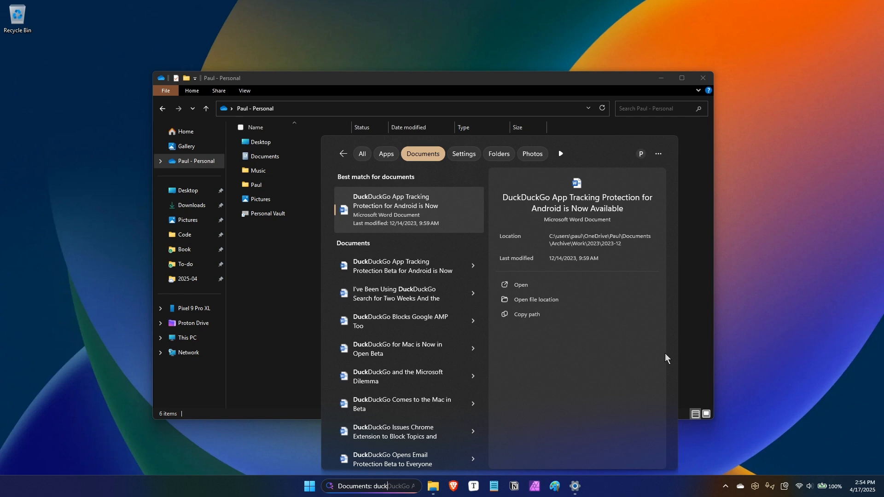
{"action": "mouse_move", "coordinate": [627, 374]}
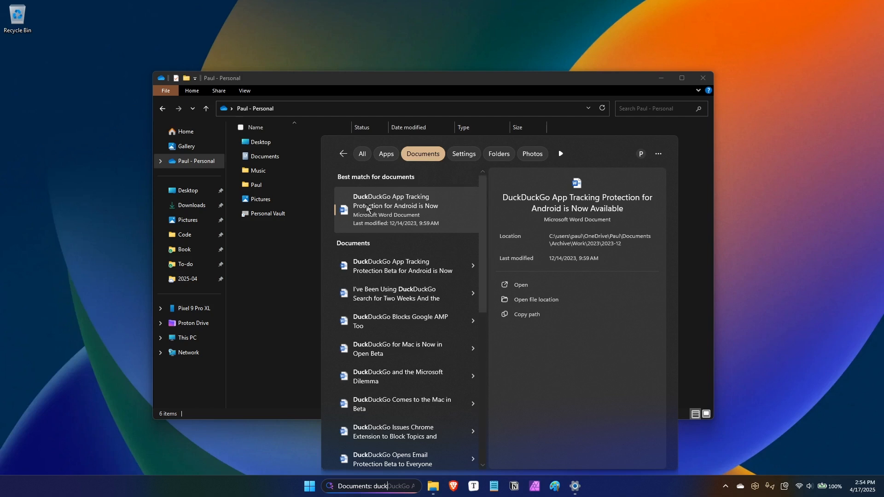
{"action": "mouse_move", "coordinate": [546, 249]}
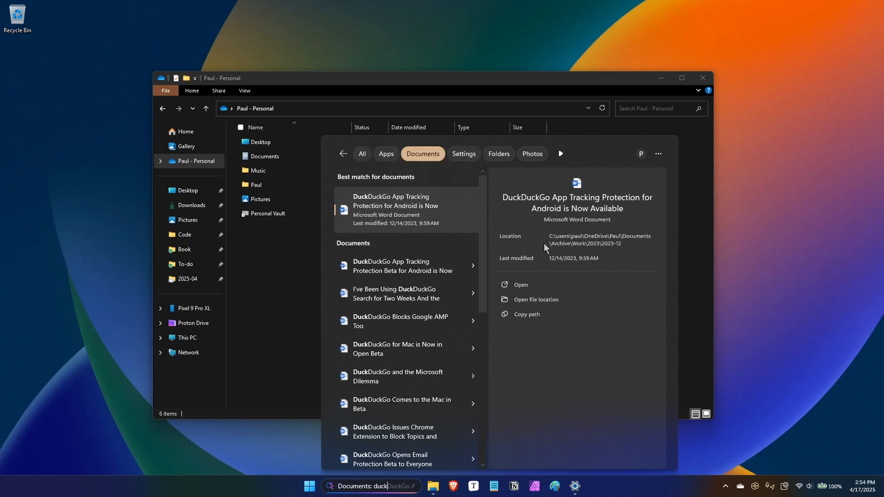
{"action": "mouse_move", "coordinate": [551, 369]}
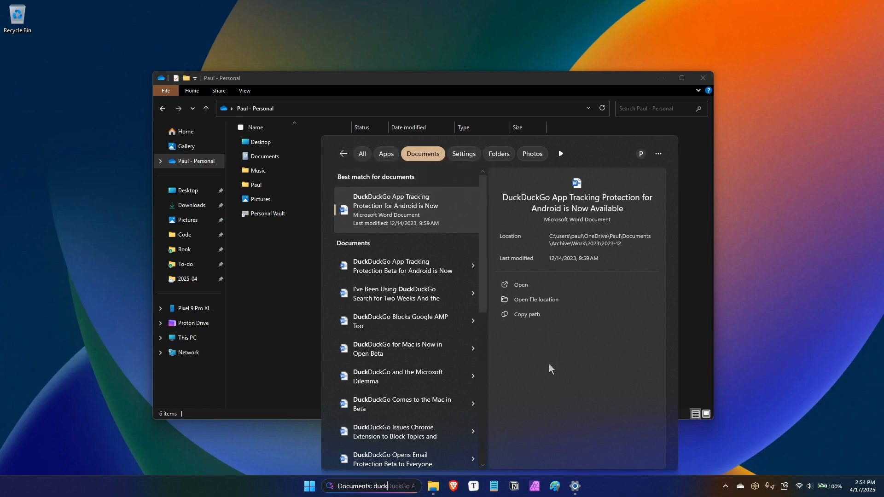
{"action": "mouse_move", "coordinate": [598, 390]}
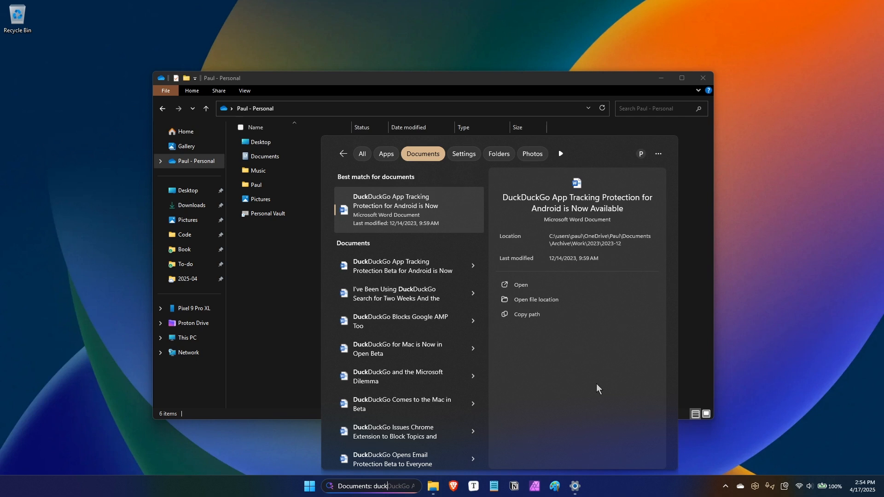
{"action": "mouse_move", "coordinate": [606, 372]}
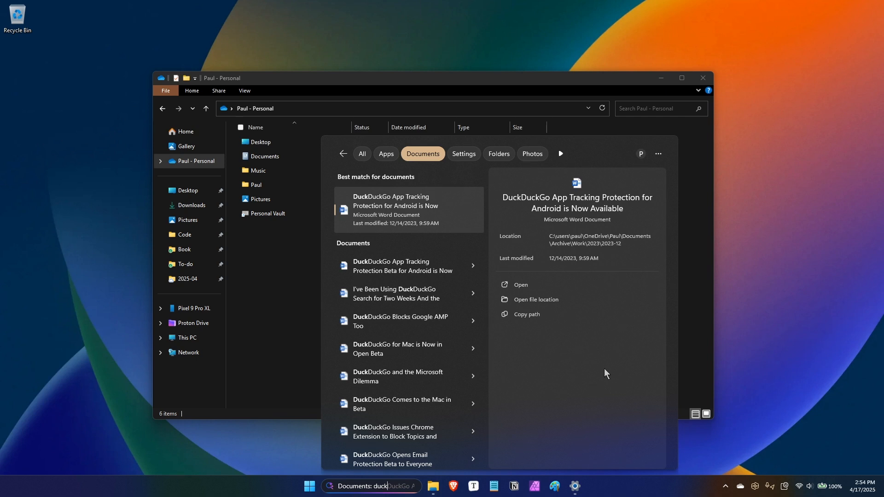
{"action": "mouse_move", "coordinate": [601, 373]}
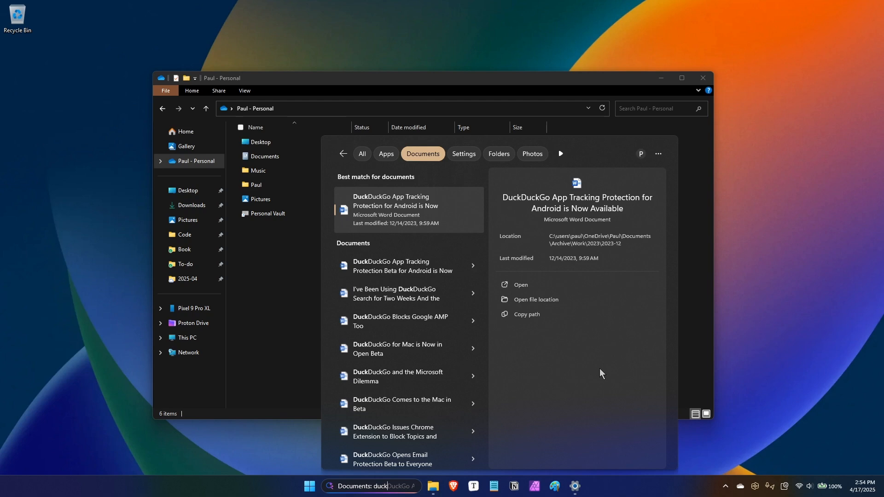
{"action": "mouse_move", "coordinate": [625, 361]}
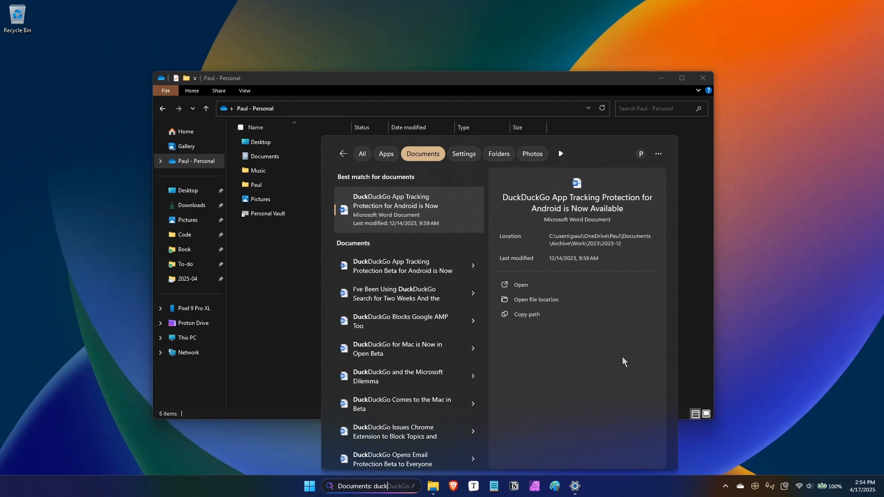
{"action": "mouse_move", "coordinate": [642, 360]}
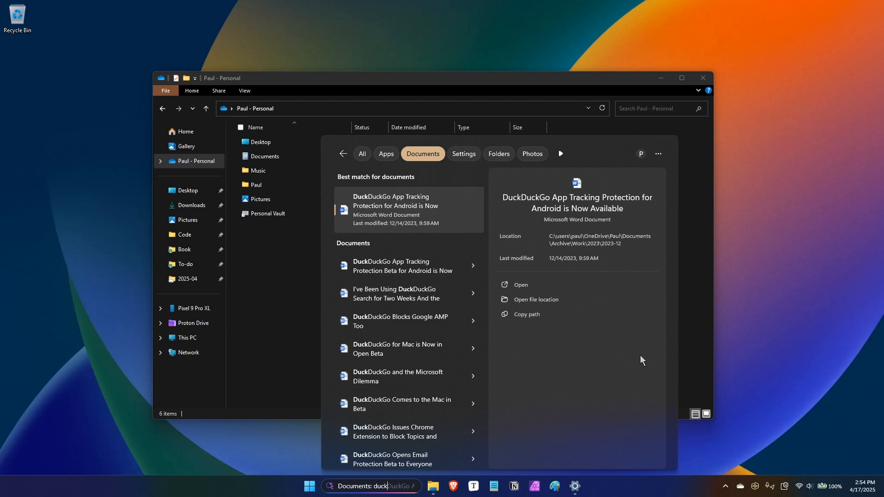
{"action": "mouse_move", "coordinate": [689, 95]}
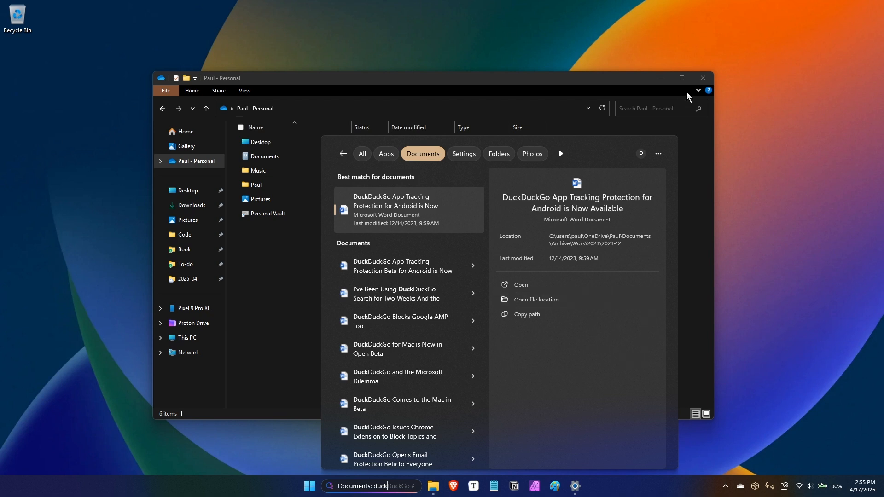
{"action": "mouse_move", "coordinate": [703, 78]}
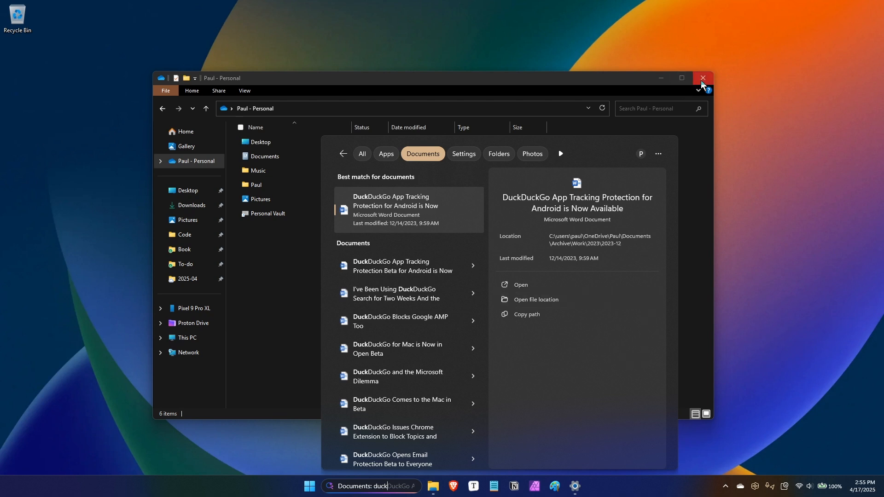
- Close File Explorer and open the Start menu with the connected phone pane
{"action": "left_click", "coordinate": [702, 78]}
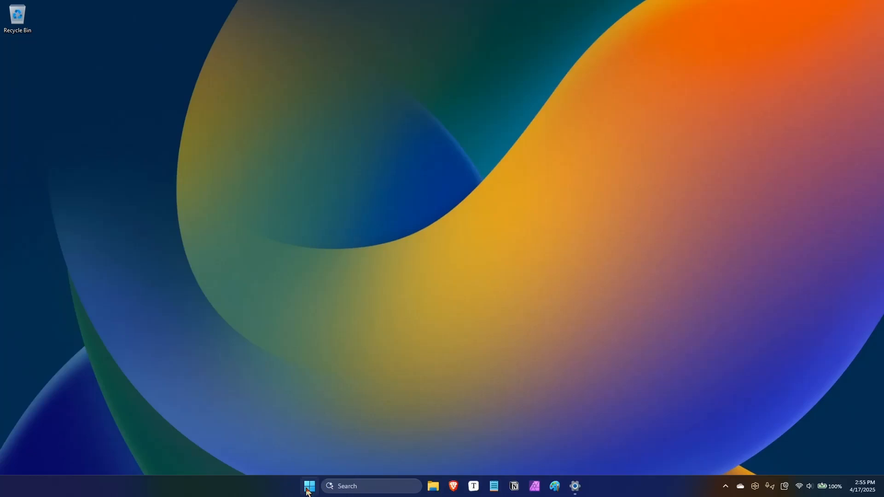
{"action": "left_click", "coordinate": [308, 486]}
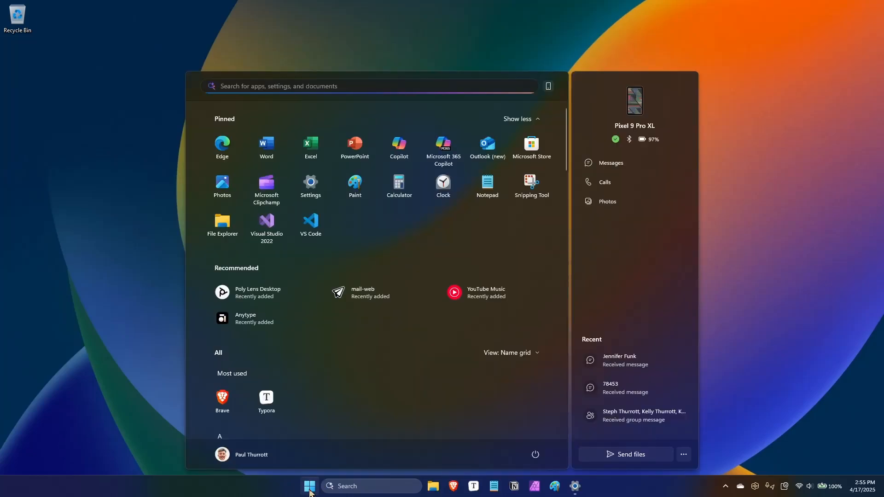
{"action": "mouse_move", "coordinate": [321, 480]}
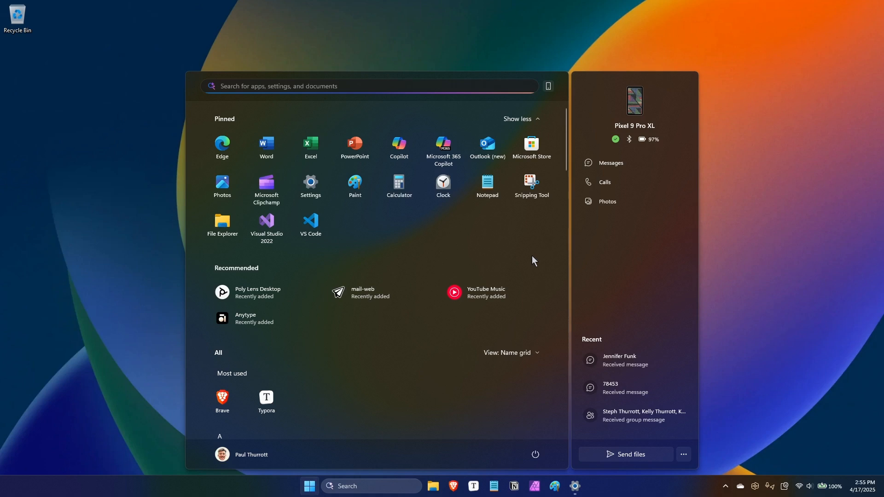
{"action": "mouse_move", "coordinate": [506, 288]}
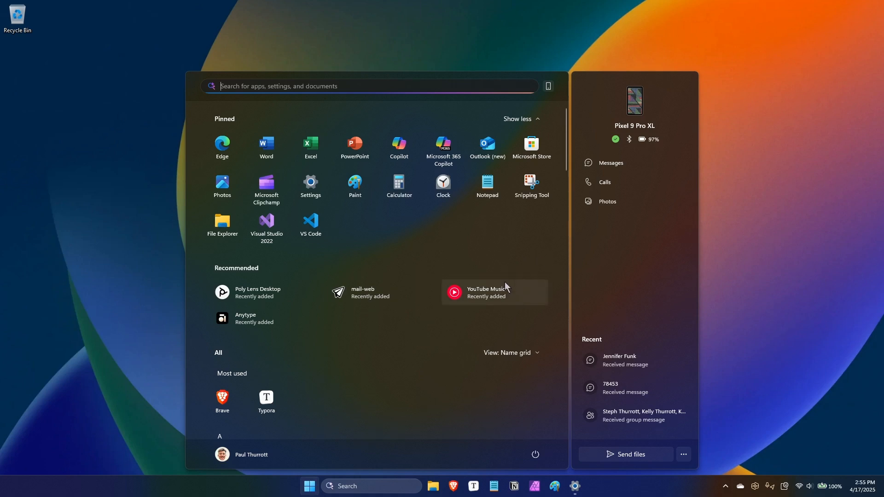
{"action": "mouse_move", "coordinate": [553, 260]}
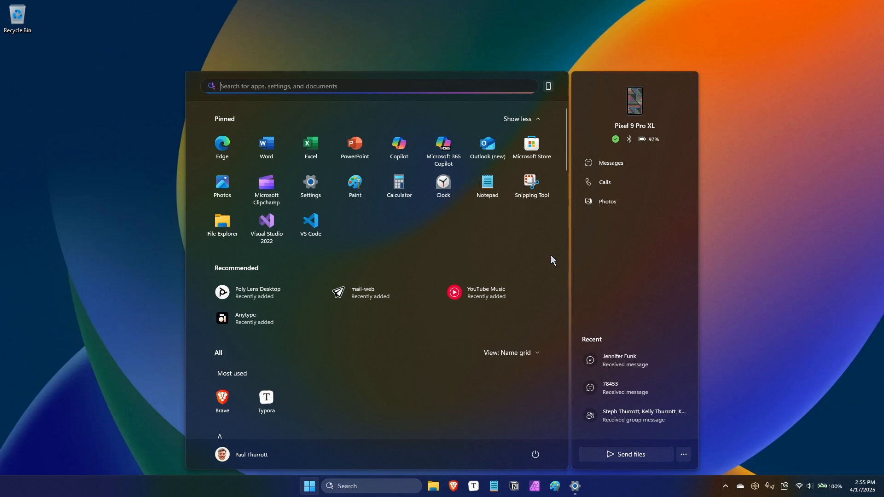
{"action": "mouse_move", "coordinate": [537, 150]}
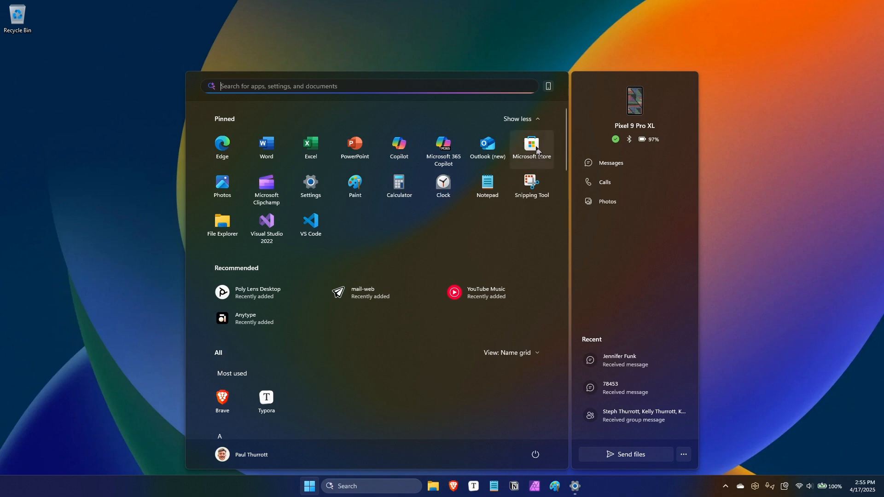
{"action": "mouse_move", "coordinate": [539, 210]}
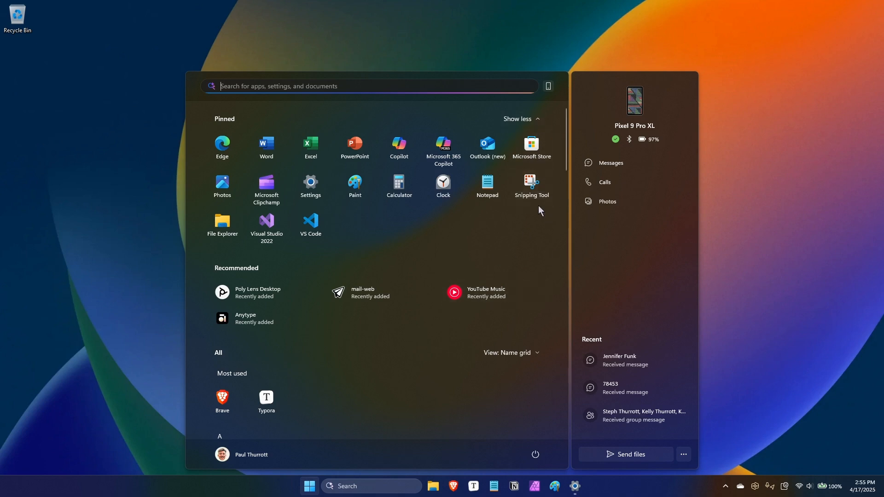
{"action": "mouse_move", "coordinate": [465, 251]}
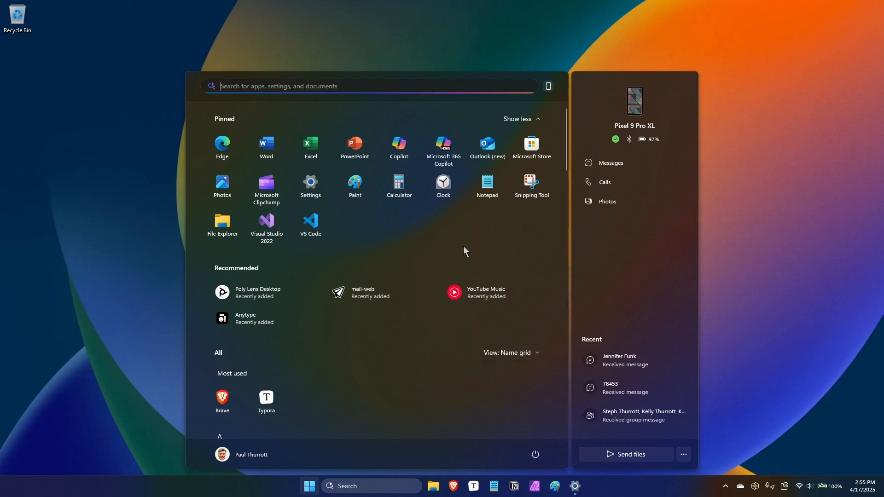
{"action": "mouse_move", "coordinate": [468, 209]}
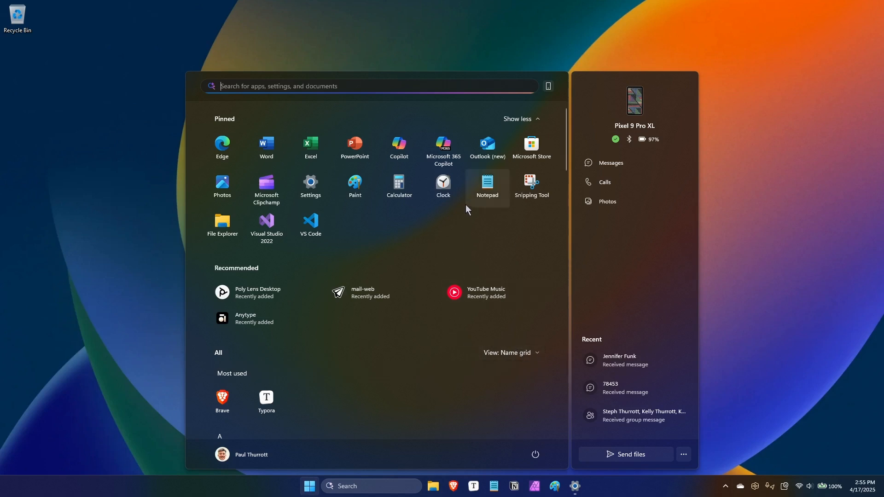
{"action": "mouse_move", "coordinate": [518, 124]}
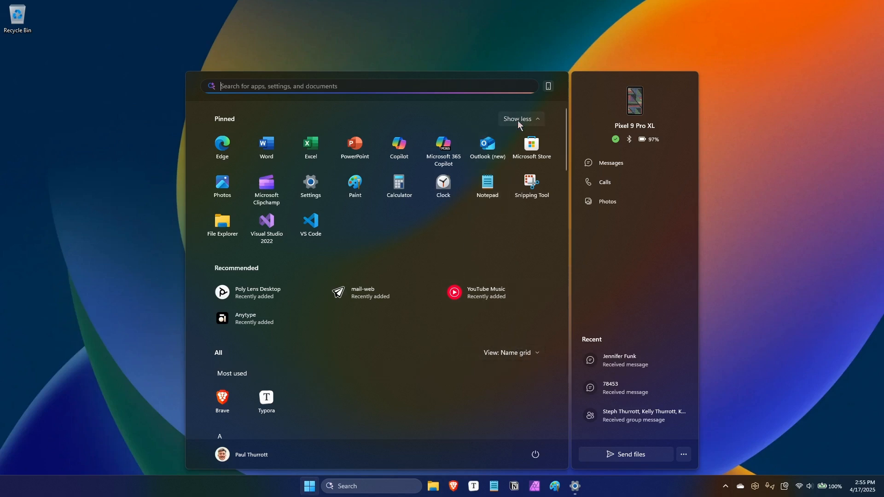
{"action": "mouse_move", "coordinate": [522, 357]}
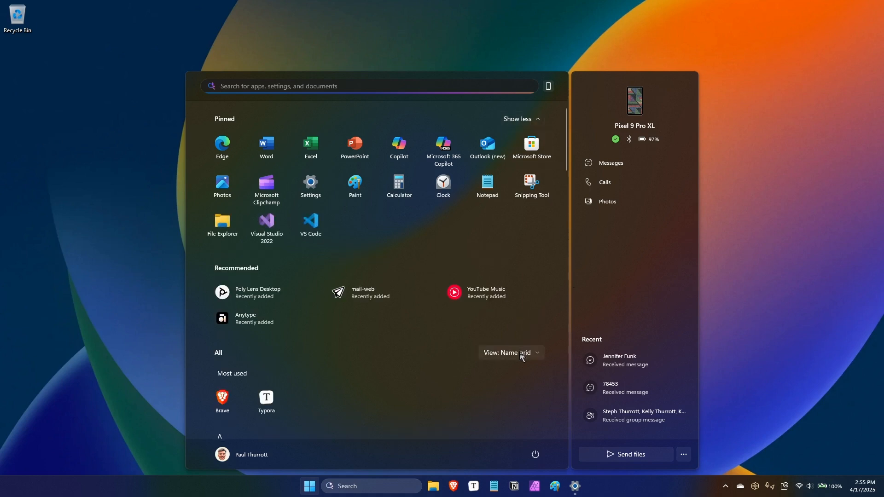
{"action": "left_click", "coordinate": [520, 119]}
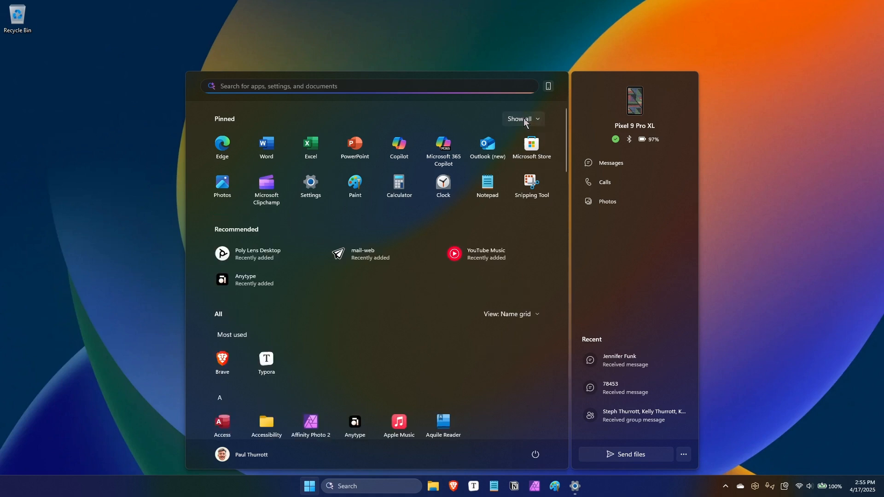
{"action": "left_click", "coordinate": [521, 119]}
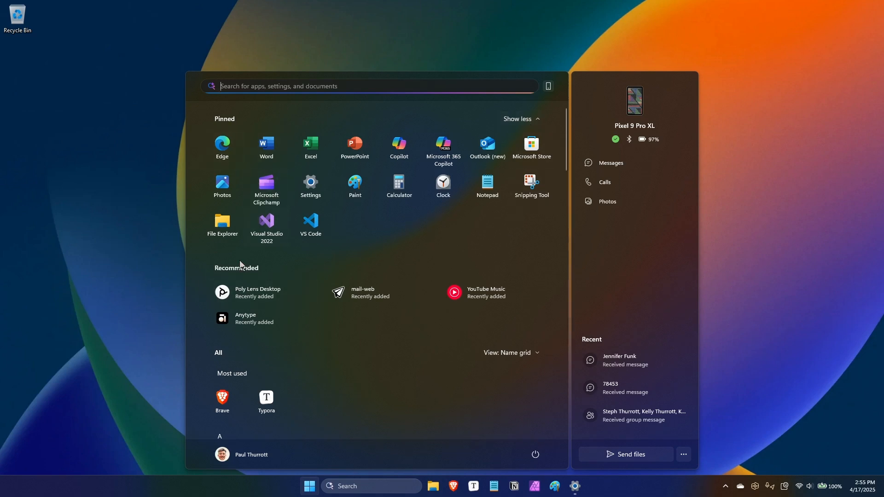
- Group the Start menu's All apps list by Category and scroll through the groups
{"action": "left_click", "coordinate": [510, 353]}
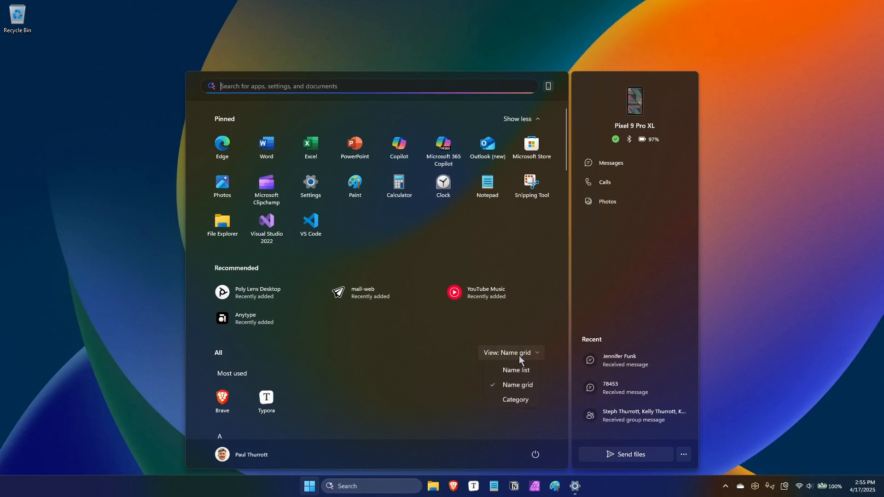
{"action": "left_click", "coordinate": [515, 400]}
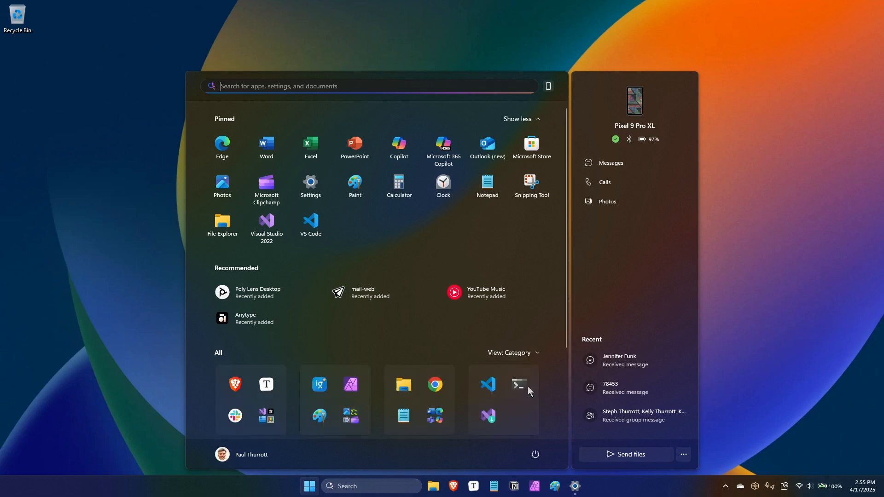
{"action": "scroll", "scroll_direction": "down", "scroll_amount": 3}
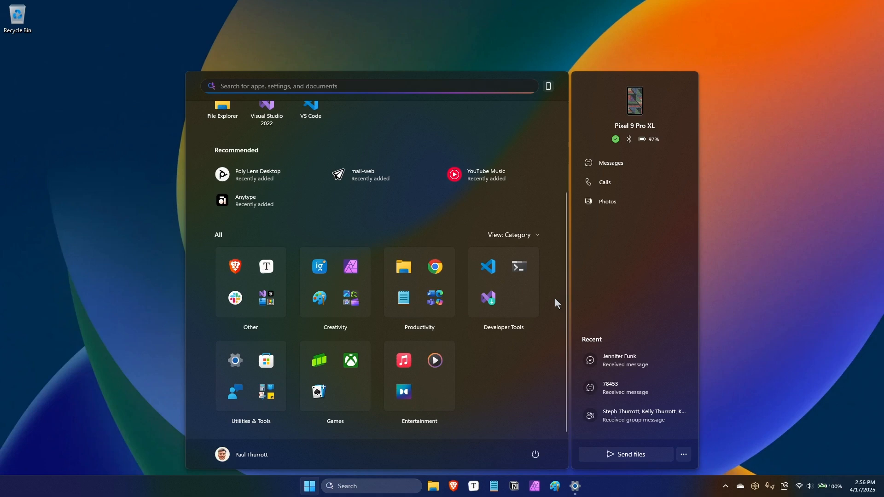
{"action": "mouse_move", "coordinate": [228, 259]}
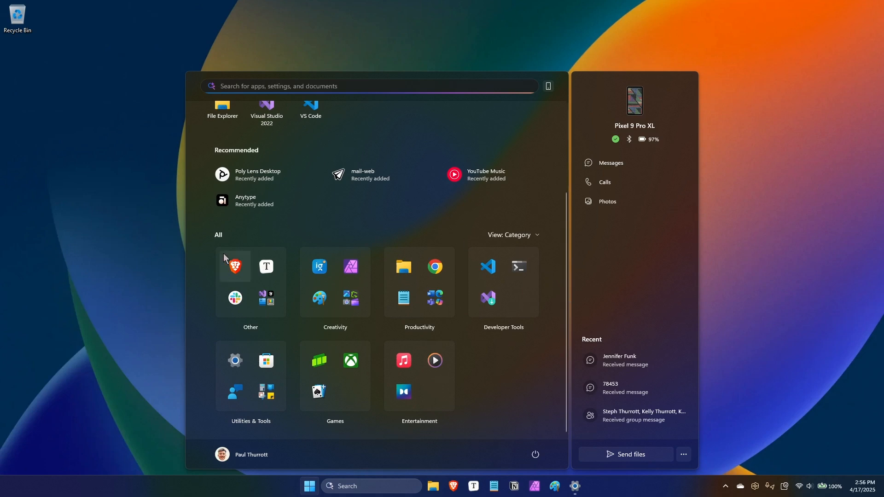
{"action": "mouse_move", "coordinate": [169, 353]}
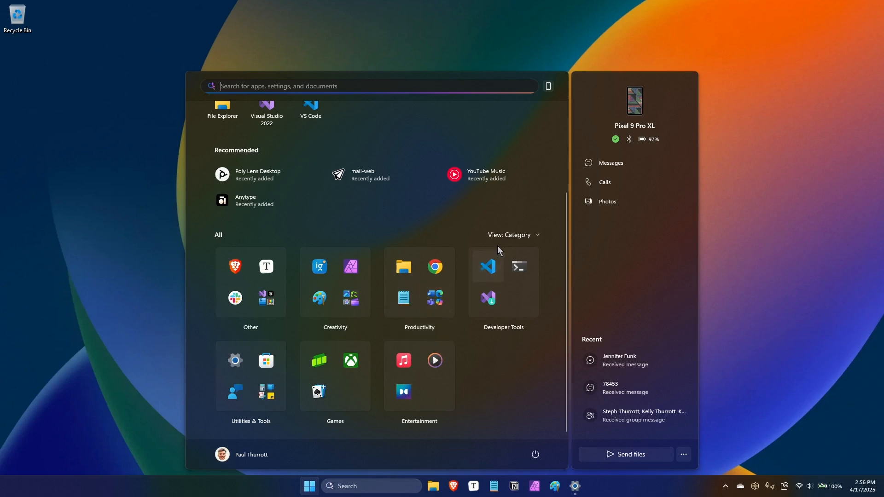
{"action": "mouse_move", "coordinate": [516, 241]}
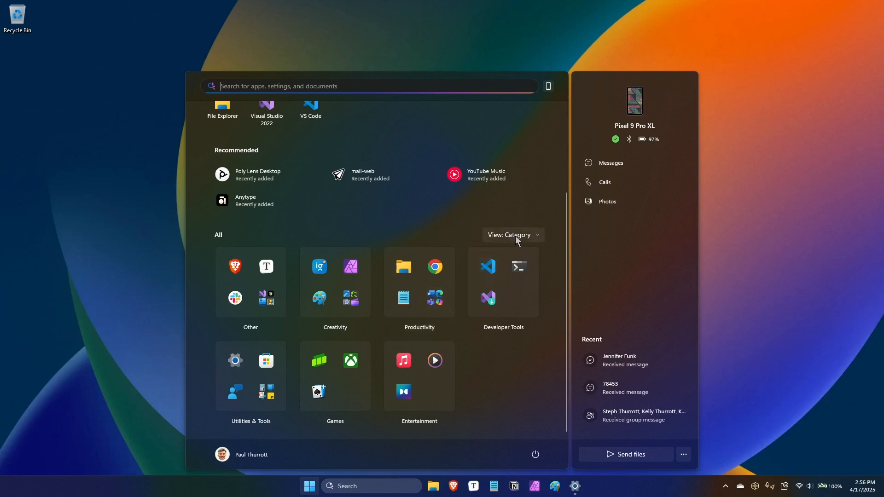
- Bring up the alphabetical letter index for jumping through all apps
{"action": "left_click", "coordinate": [513, 235]}
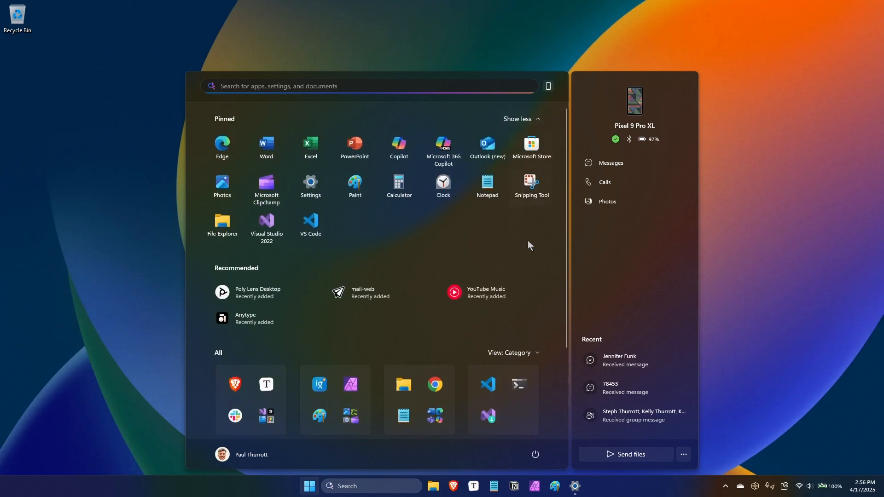
{"action": "scroll", "scroll_direction": "down", "scroll_amount": 3}
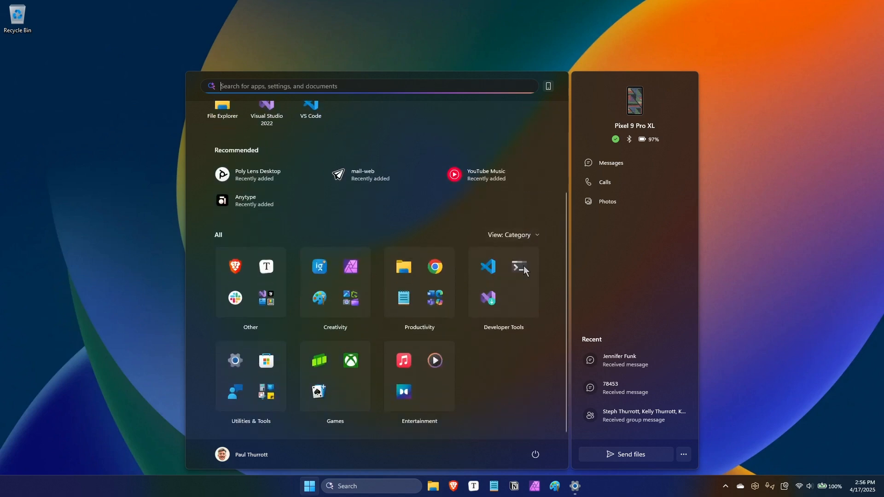
{"action": "left_click", "coordinate": [509, 235]}
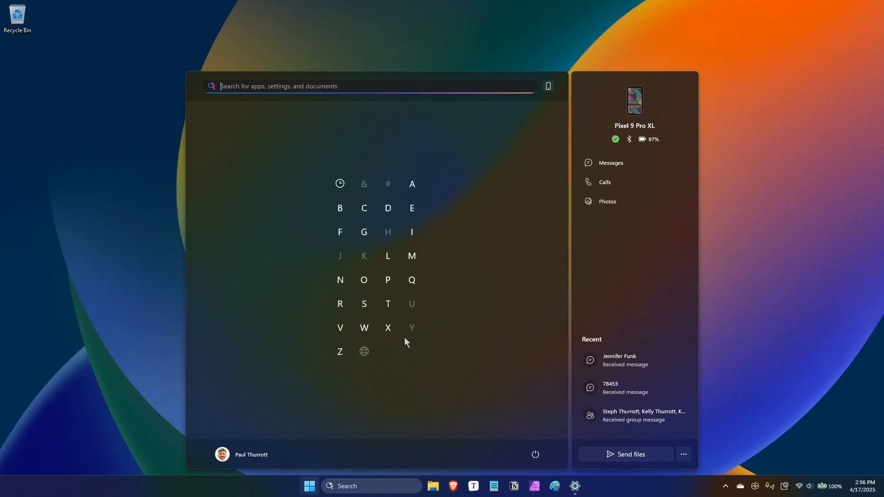
{"action": "mouse_move", "coordinate": [387, 303]}
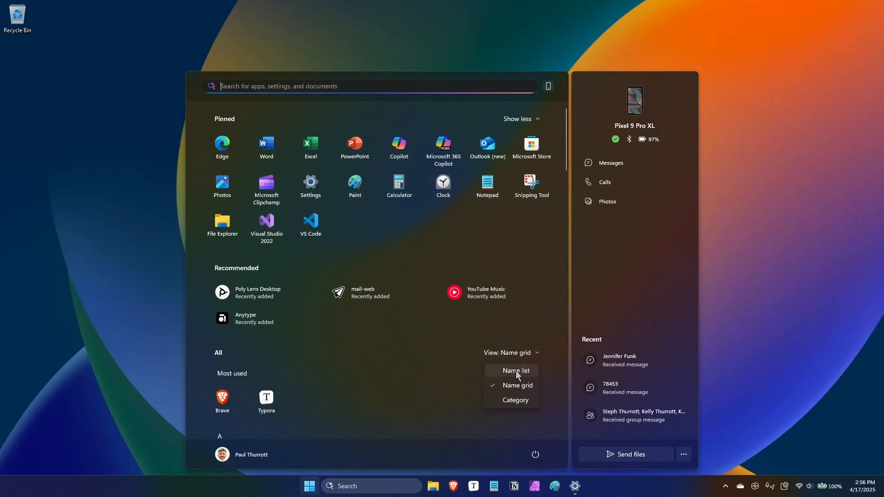
- Try the Name list view for All apps, then switch to Name grid
{"action": "left_click", "coordinate": [515, 371]}
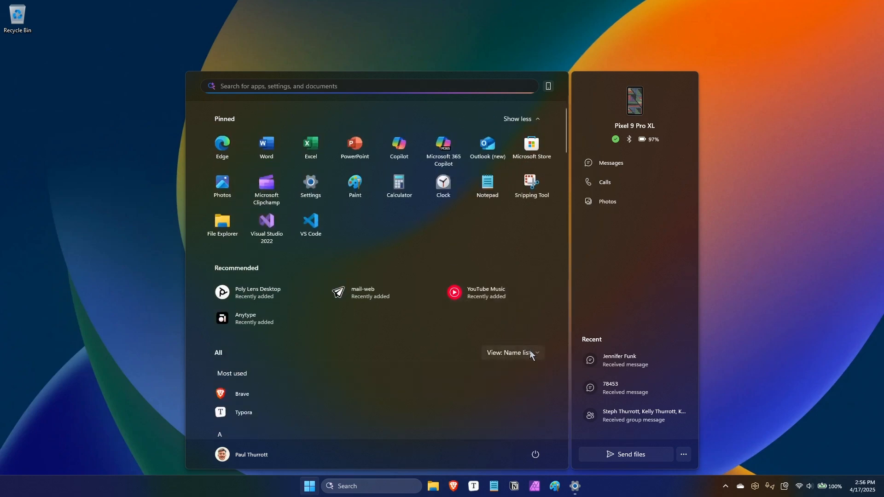
{"action": "left_click", "coordinate": [512, 352]}
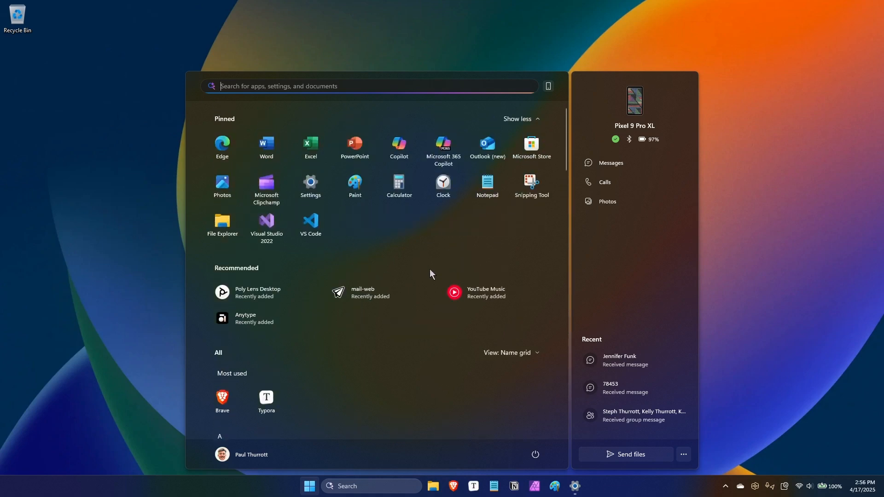
{"action": "mouse_move", "coordinate": [530, 278]}
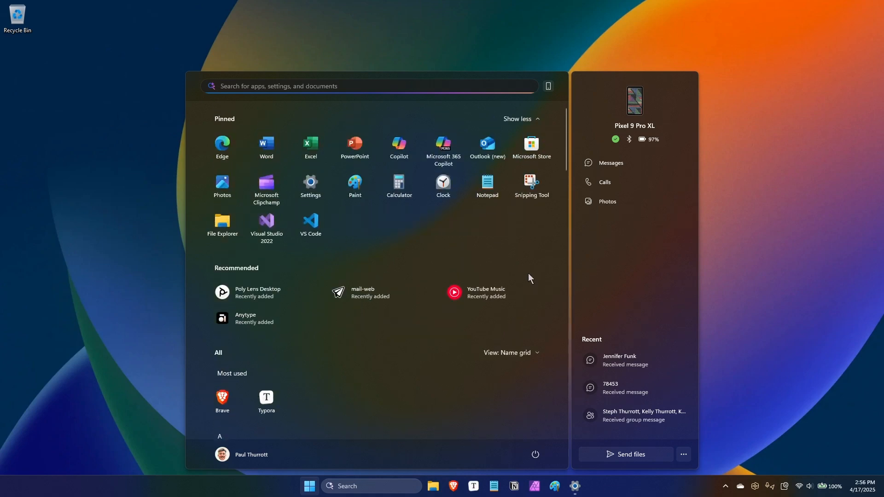
{"action": "mouse_move", "coordinate": [666, 252]}
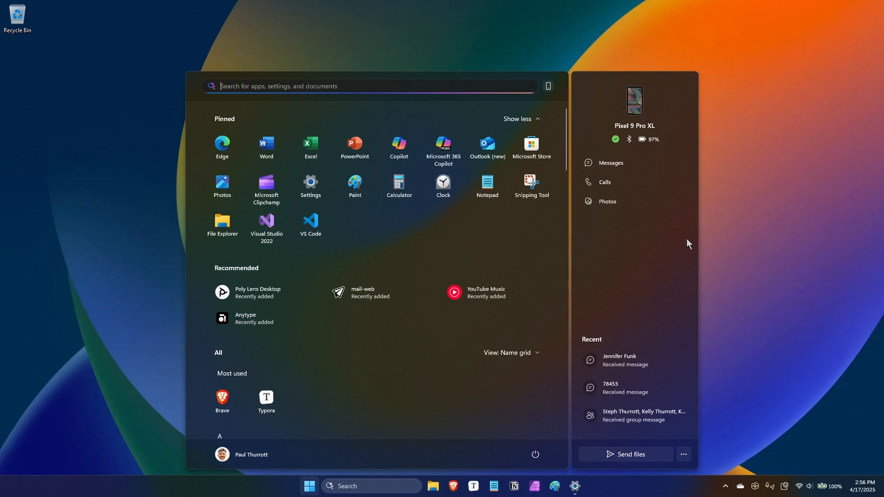
{"action": "mouse_move", "coordinate": [722, 279]}
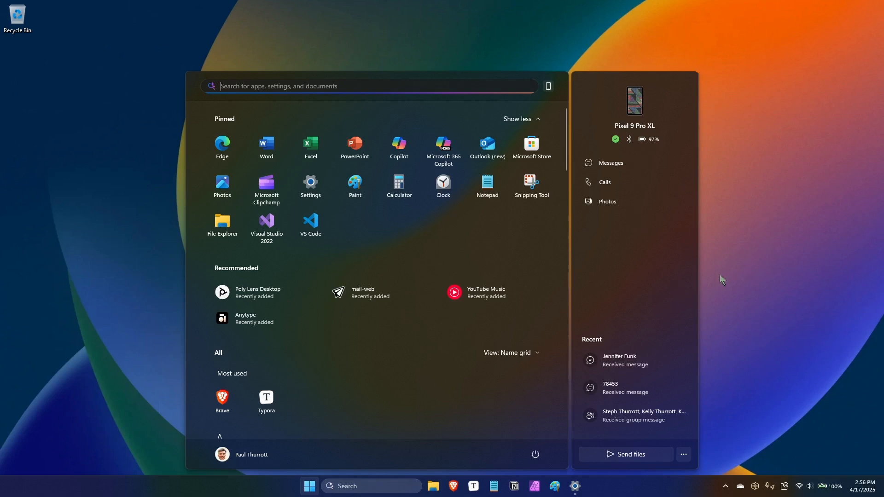
{"action": "mouse_move", "coordinate": [764, 306]}
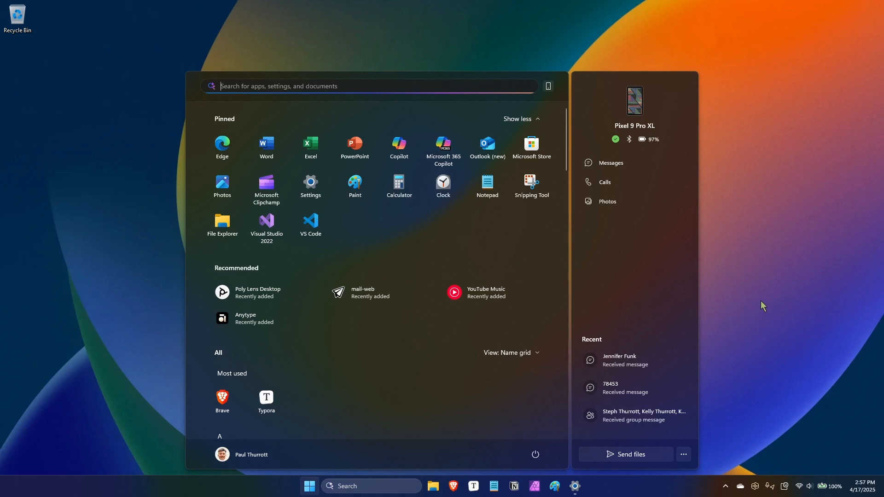
{"action": "mouse_move", "coordinate": [731, 320]}
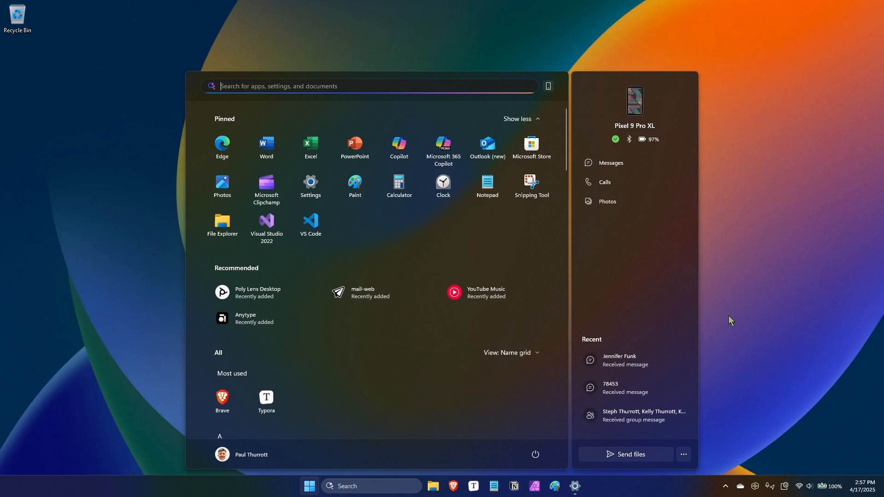
{"action": "mouse_move", "coordinate": [744, 314]}
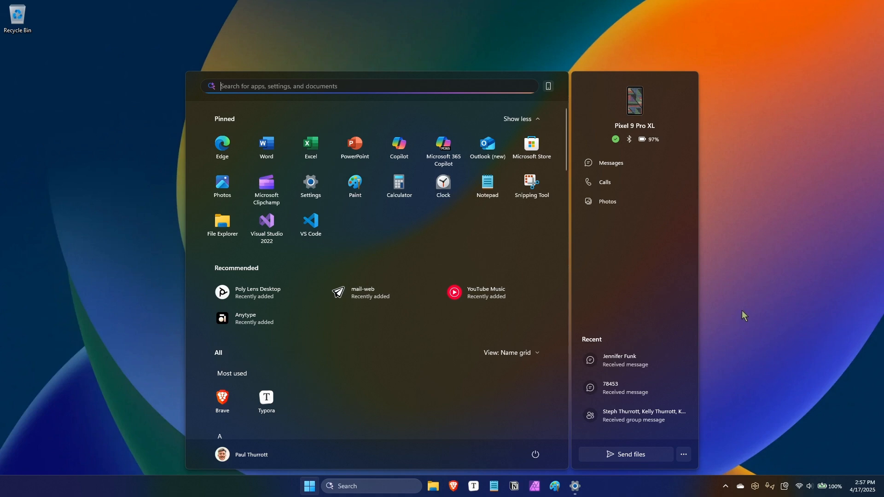
{"action": "mouse_move", "coordinate": [771, 288]}
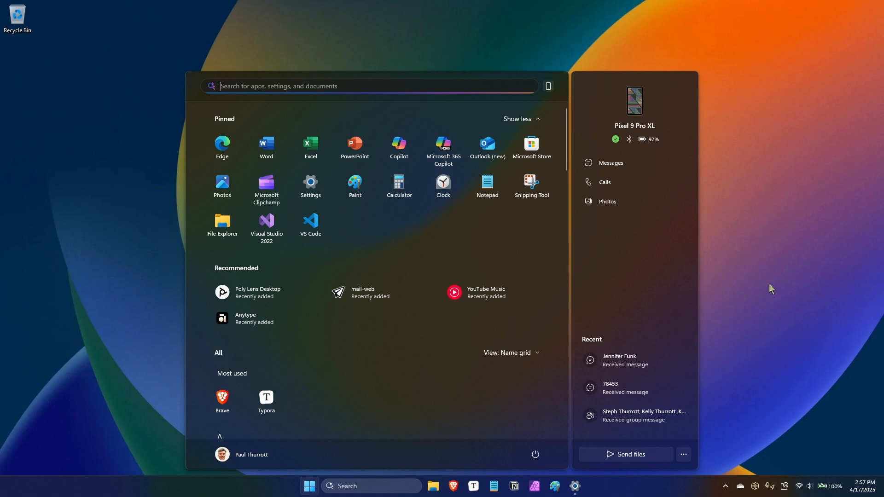
{"action": "mouse_move", "coordinate": [793, 281]}
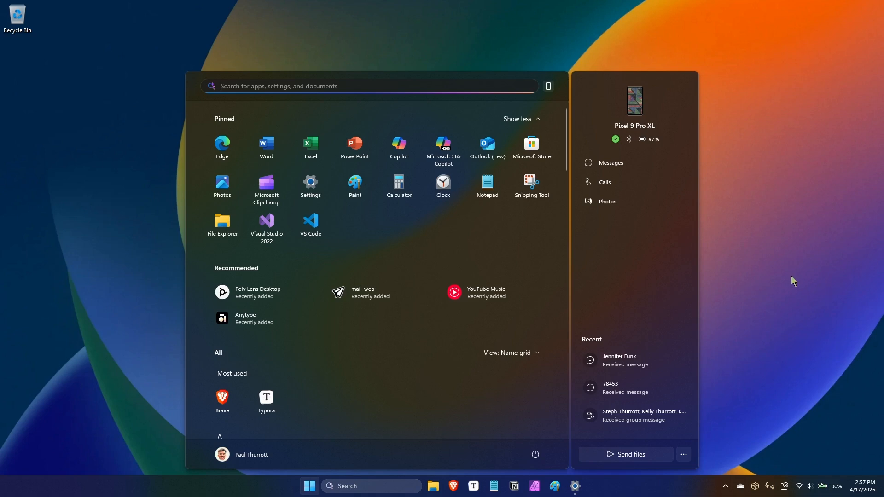
{"action": "mouse_move", "coordinate": [667, 108]}
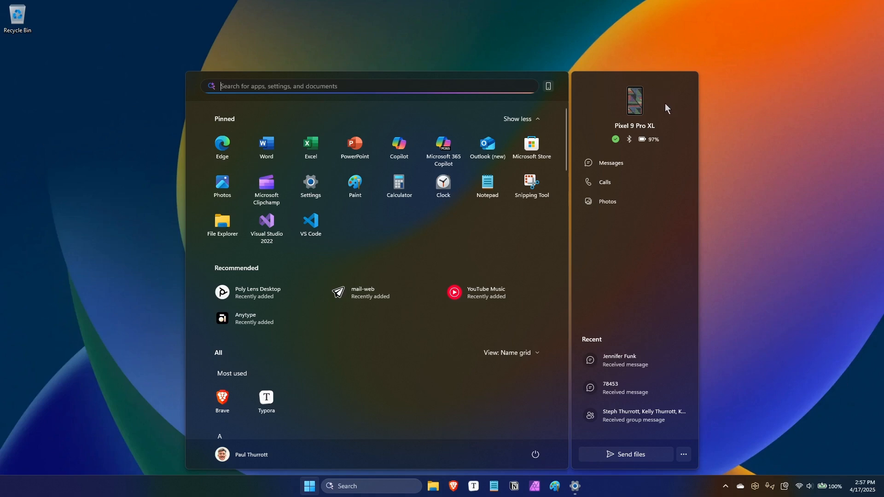
{"action": "mouse_move", "coordinate": [783, 268]}
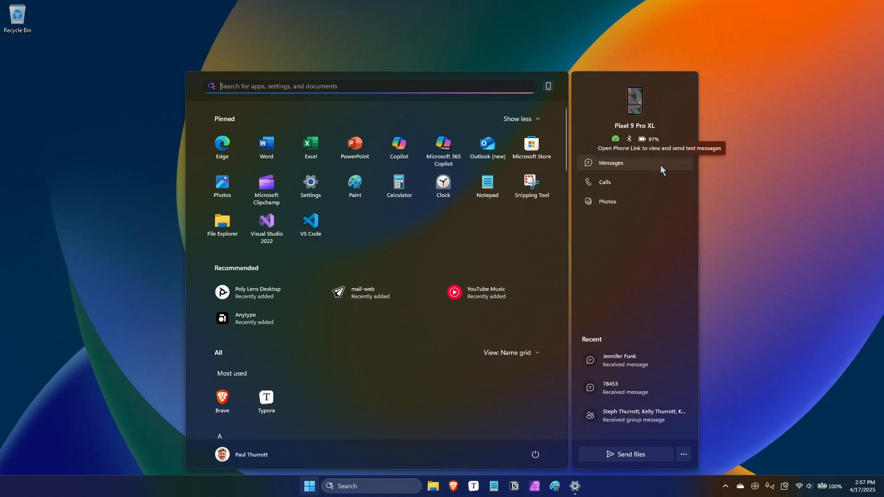
{"action": "mouse_move", "coordinate": [617, 192]}
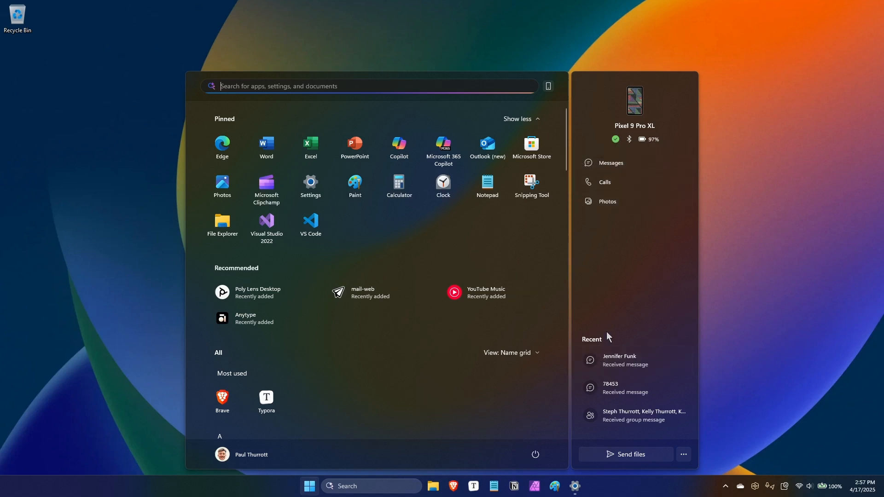
{"action": "mouse_move", "coordinate": [684, 392]}
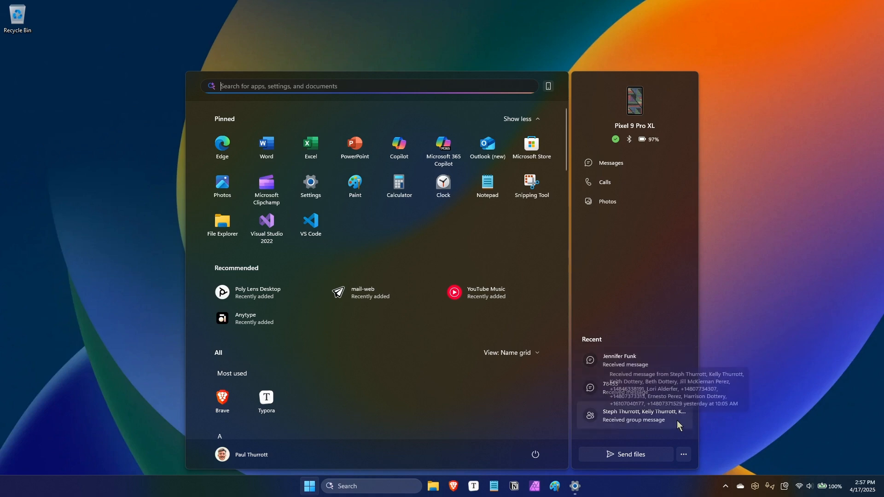
{"action": "mouse_move", "coordinate": [627, 344]}
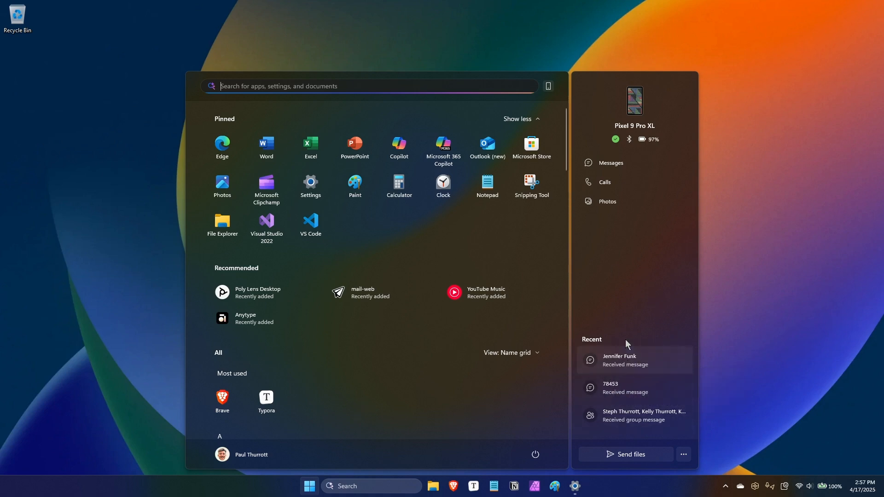
- Open the full Phone Link app from the Pixel 9 Pro XL pane's more-options menu
{"action": "left_click", "coordinate": [683, 454]}
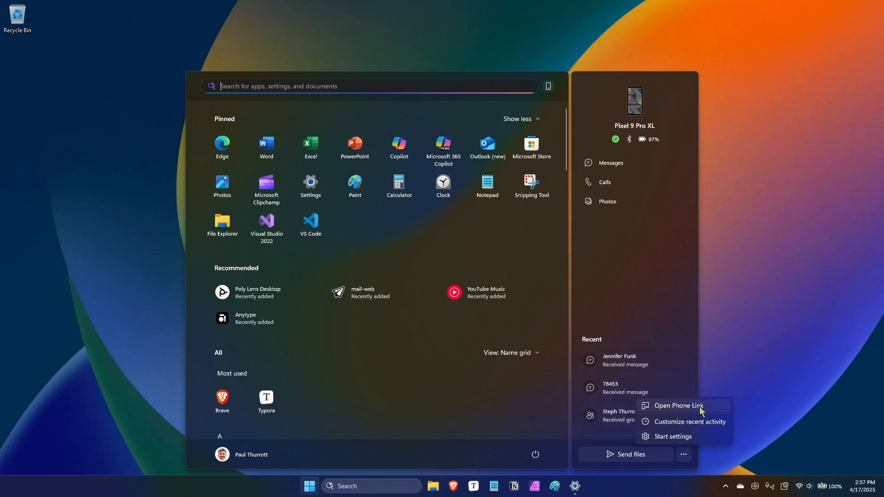
{"action": "left_click", "coordinate": [679, 405]}
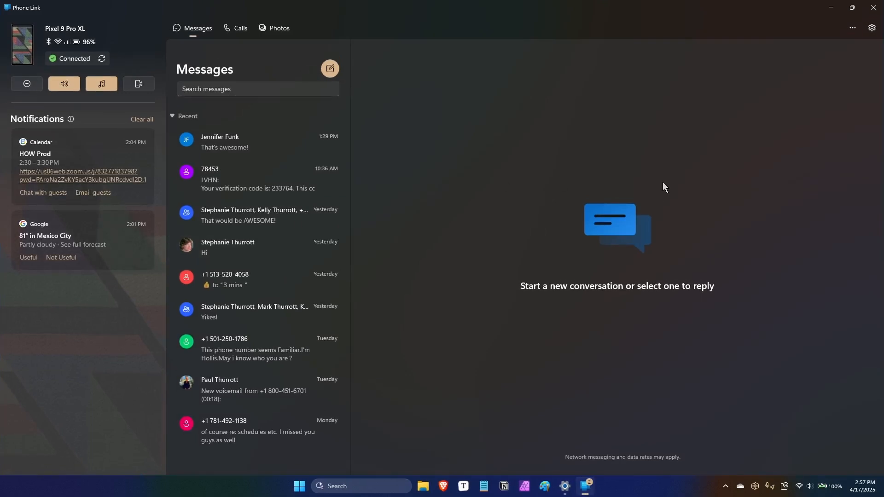
{"action": "mouse_move", "coordinate": [847, 42]}
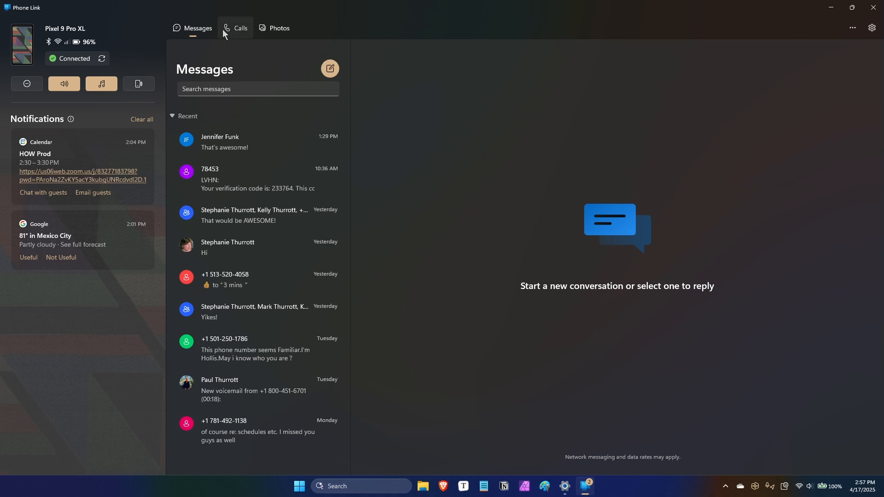
{"action": "mouse_move", "coordinate": [115, 82]}
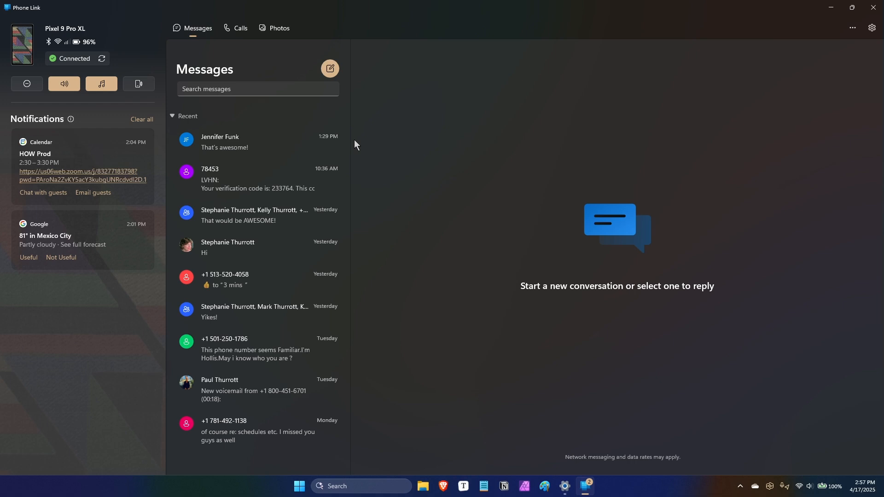
{"action": "mouse_move", "coordinate": [853, 88]}
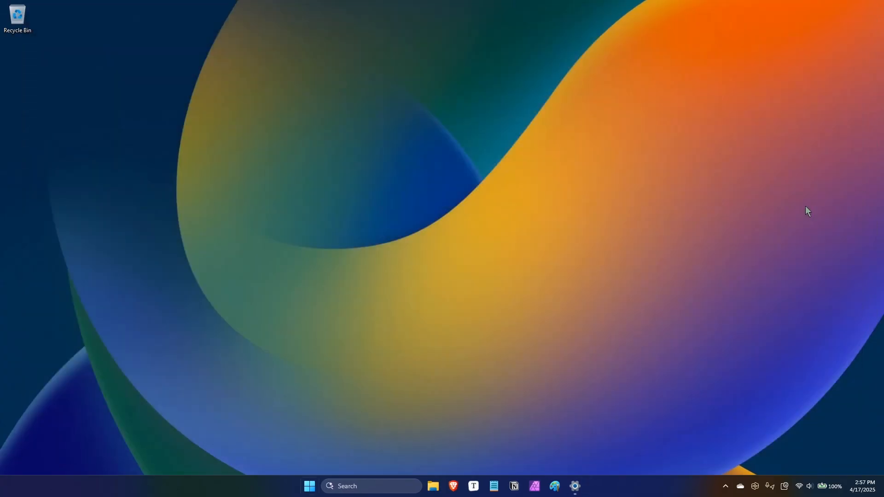
{"action": "left_click", "coordinate": [309, 486]}
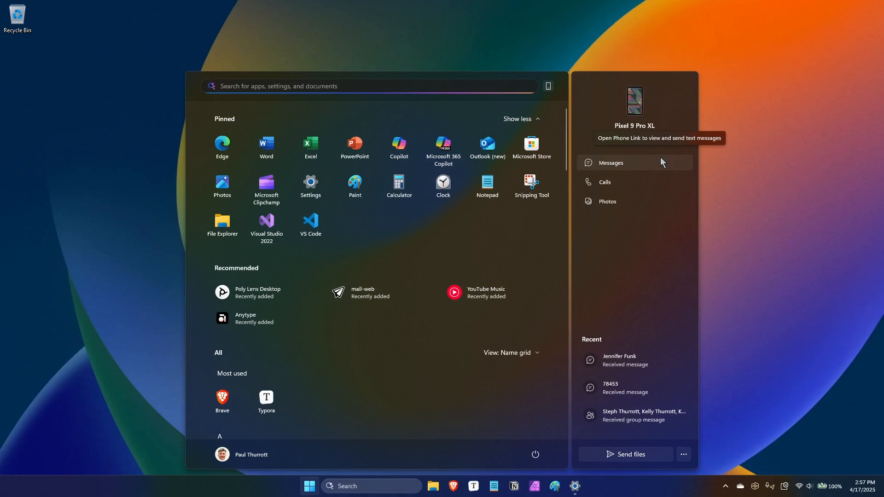
{"action": "mouse_move", "coordinate": [659, 285]}
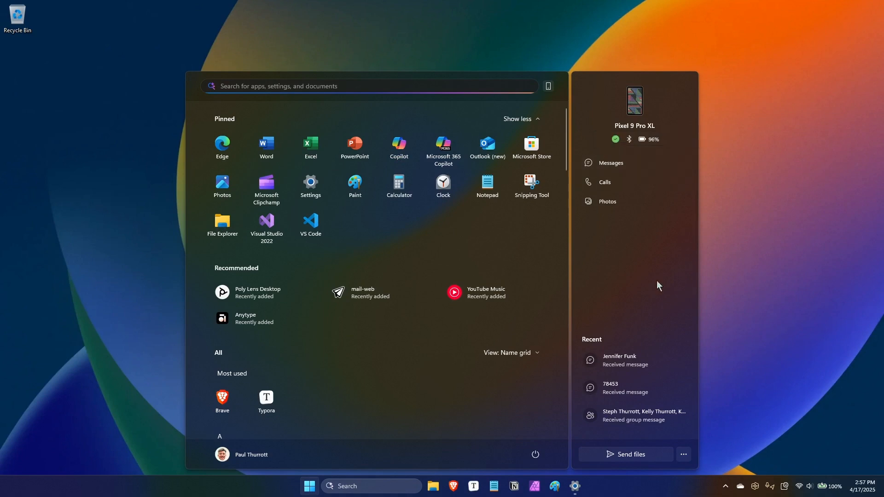
{"action": "mouse_move", "coordinate": [715, 278]}
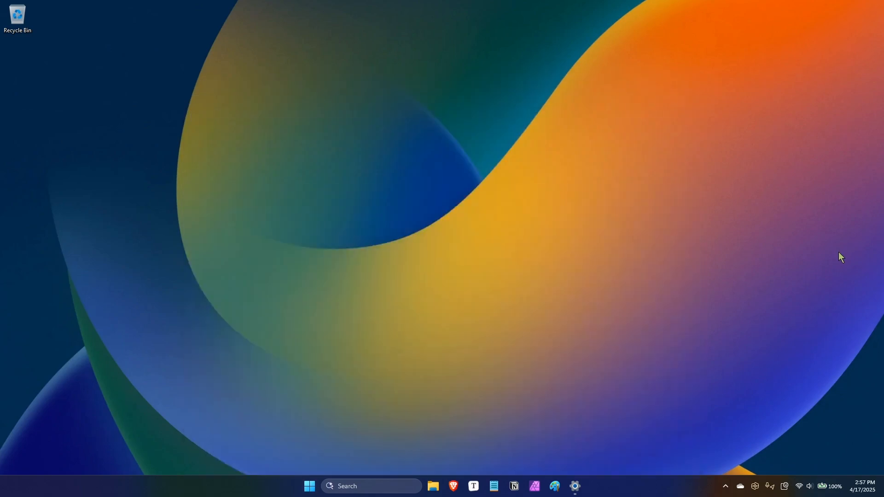
{"action": "left_click", "coordinate": [585, 486]}
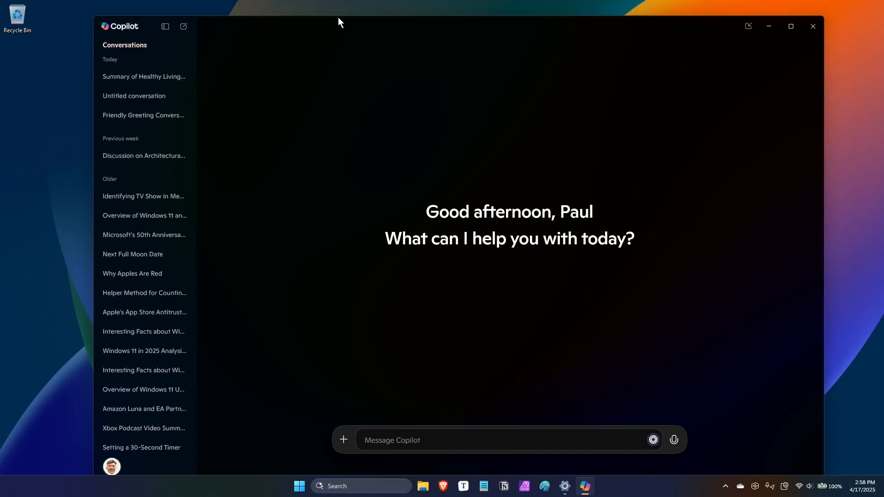
{"action": "mouse_move", "coordinate": [791, 25]}
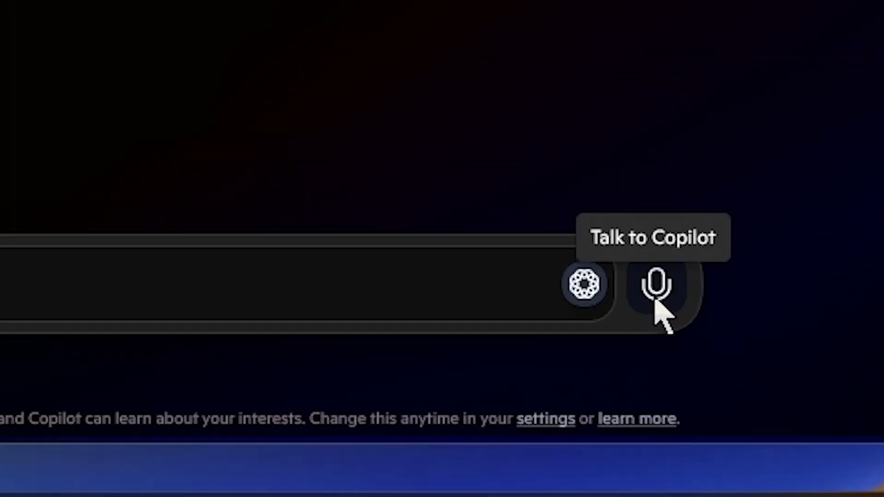
- Start a voice conversation with the Talk to Copilot microphone button
{"action": "left_click", "coordinate": [652, 286]}
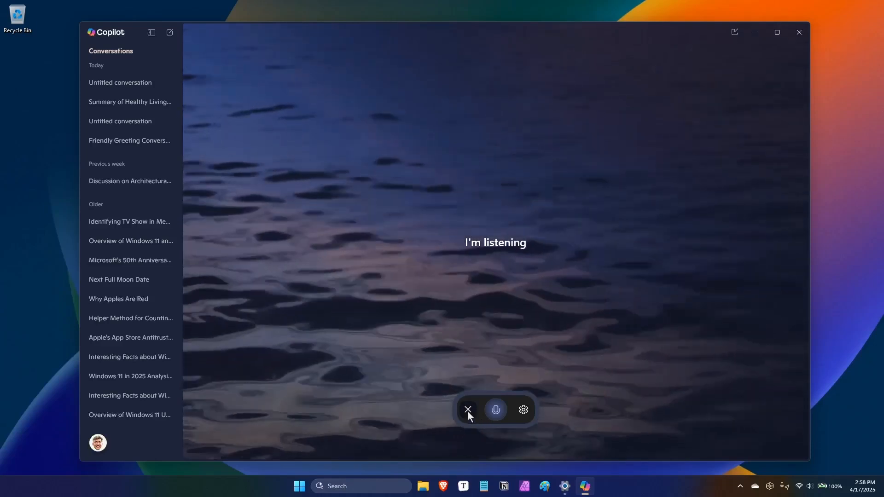
- End the Copilot voice session, turn off Think Deeper, and close Copilot
{"action": "left_click", "coordinate": [468, 410]}
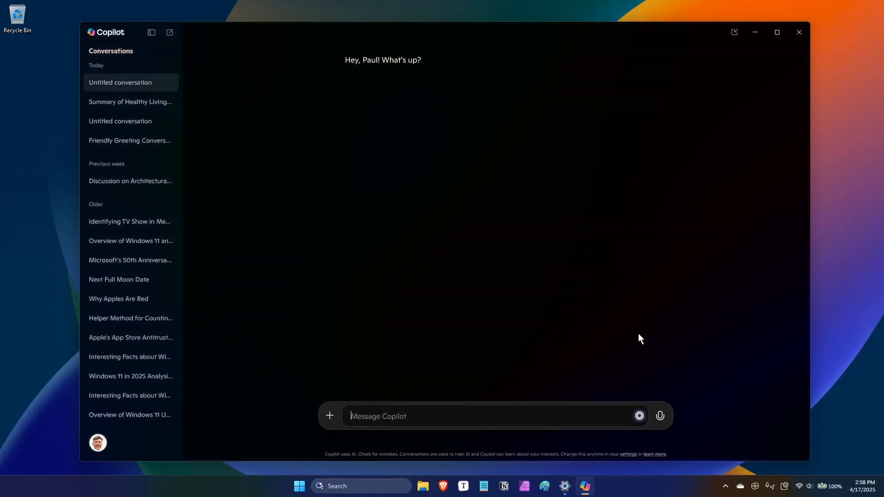
{"action": "mouse_move", "coordinate": [645, 406]}
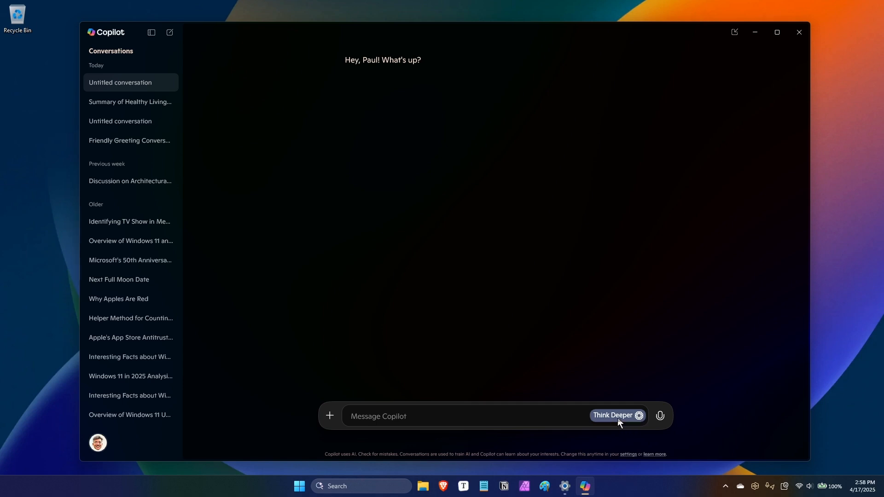
{"action": "left_click", "coordinate": [638, 416]}
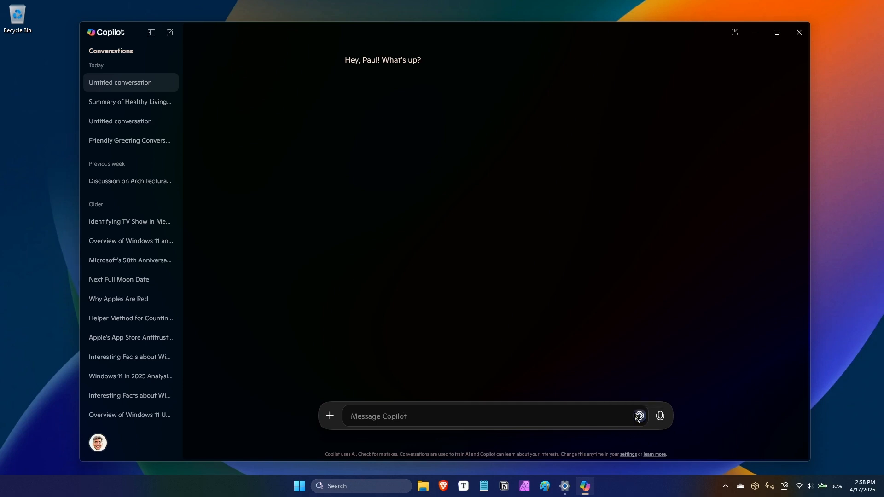
{"action": "mouse_move", "coordinate": [697, 354]}
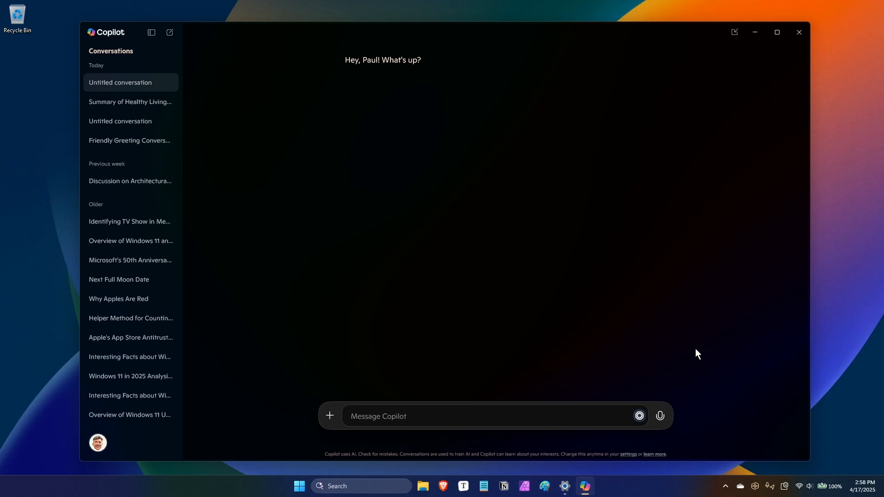
{"action": "mouse_move", "coordinate": [799, 32]}
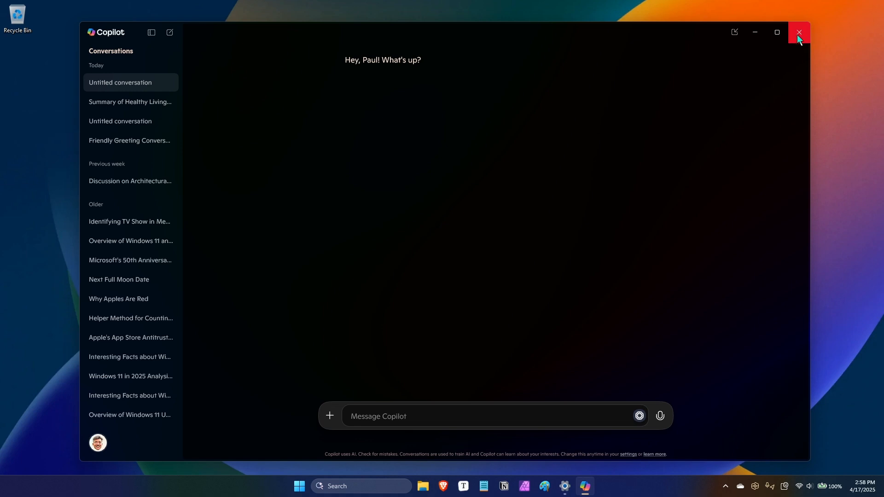
{"action": "mouse_move", "coordinate": [799, 34]}
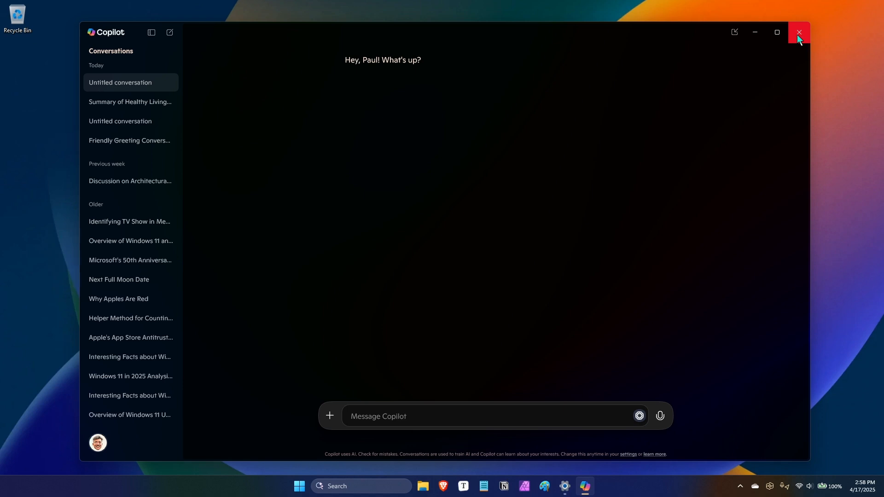
{"action": "mouse_move", "coordinate": [803, 61]}
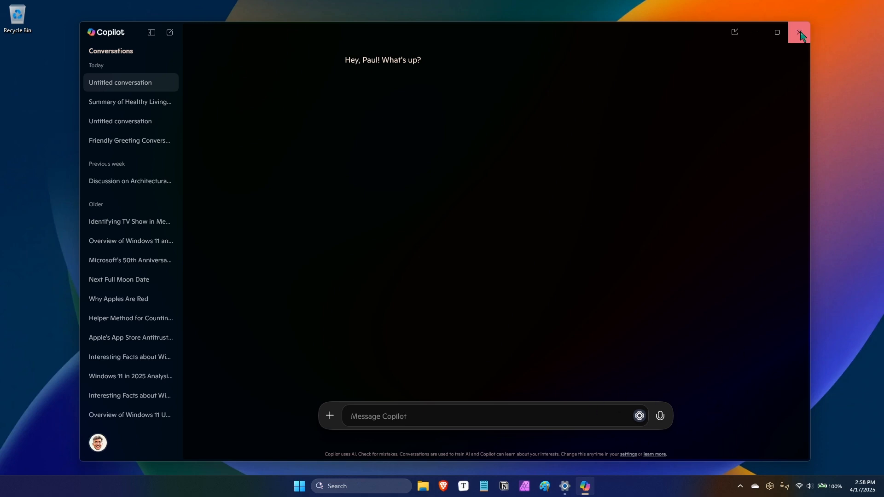
{"action": "left_click", "coordinate": [799, 32]}
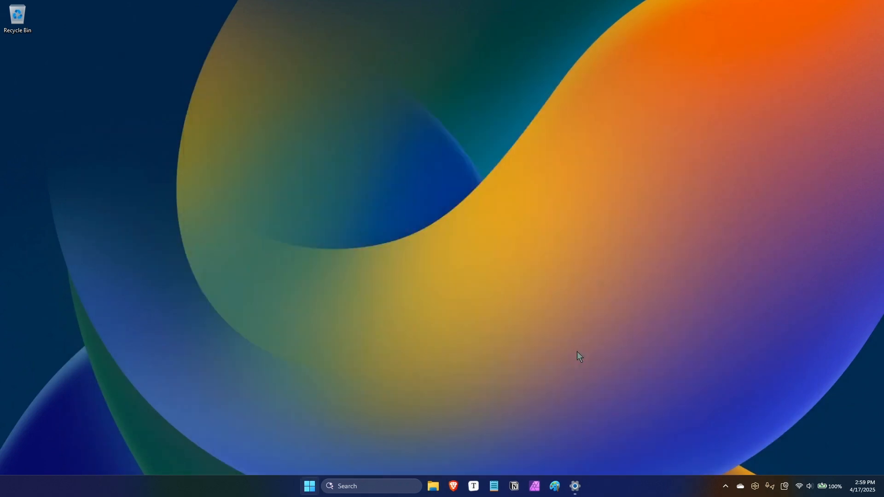
- Bring up Edge on Thurrott.com and open the Copilot sidebar
{"action": "left_click", "coordinate": [453, 486]}
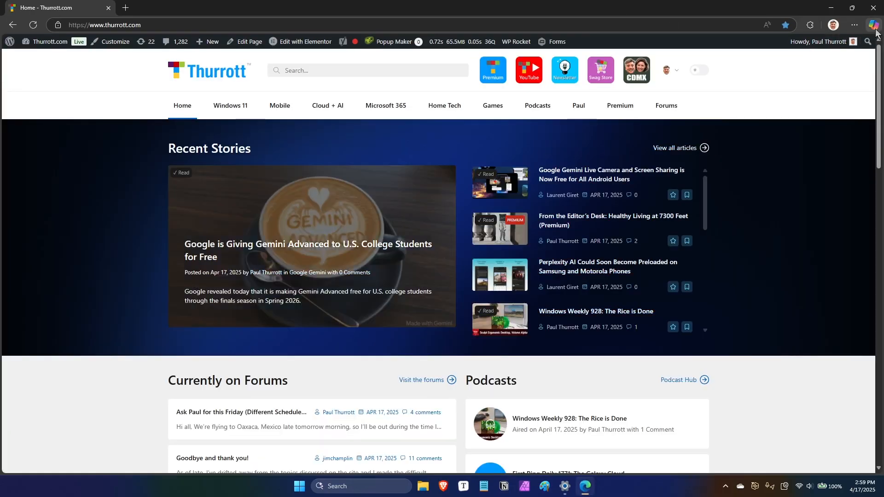
{"action": "left_click", "coordinate": [874, 25]}
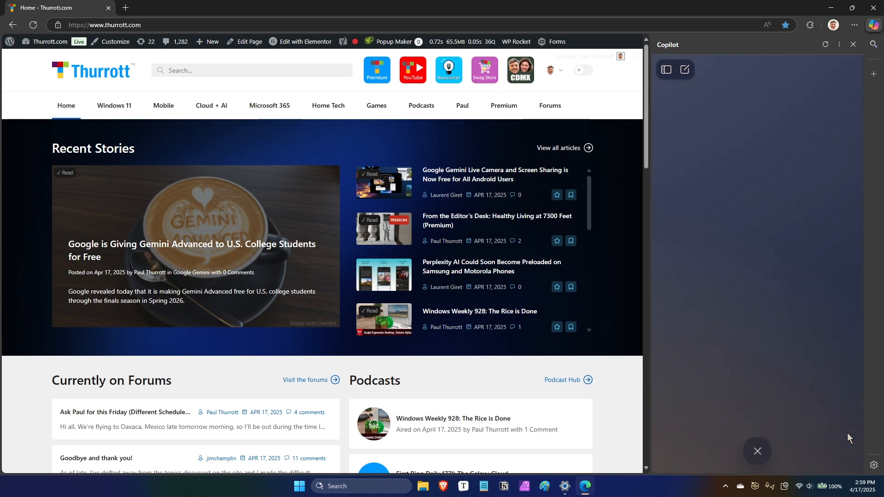
{"action": "mouse_move", "coordinate": [757, 451]}
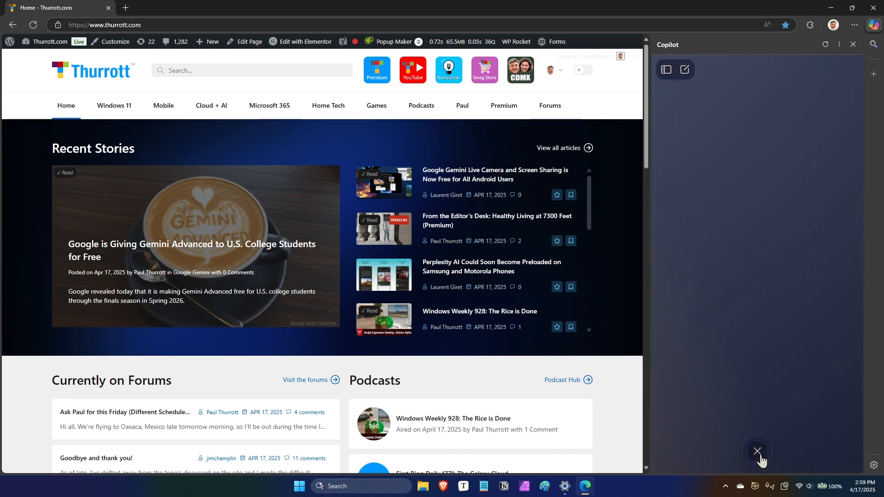
{"action": "mouse_move", "coordinate": [771, 447]}
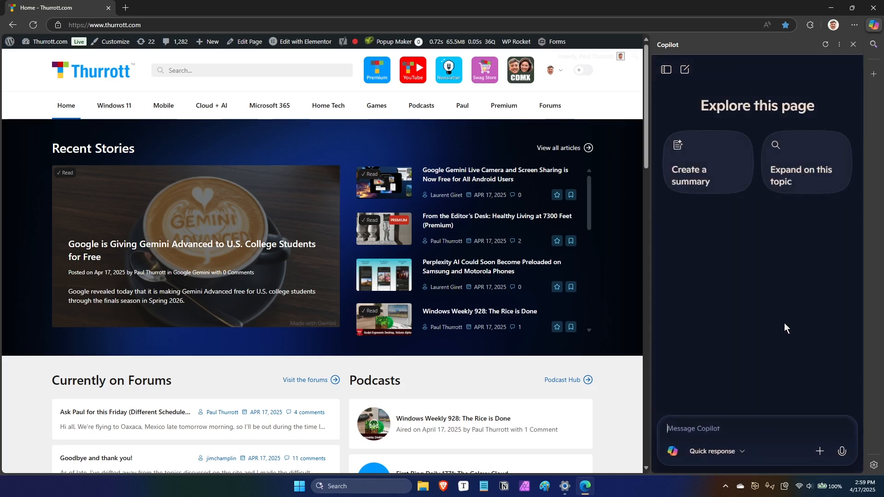
{"action": "mouse_move", "coordinate": [819, 330]}
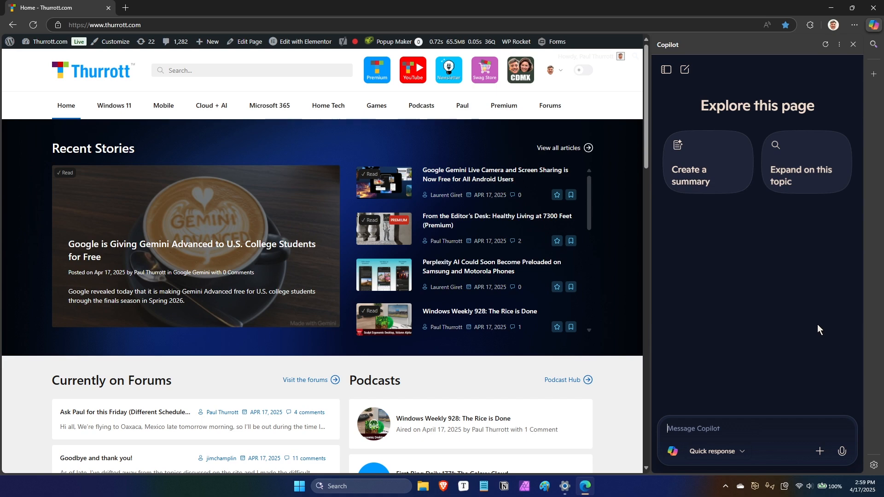
{"action": "mouse_move", "coordinate": [817, 410]}
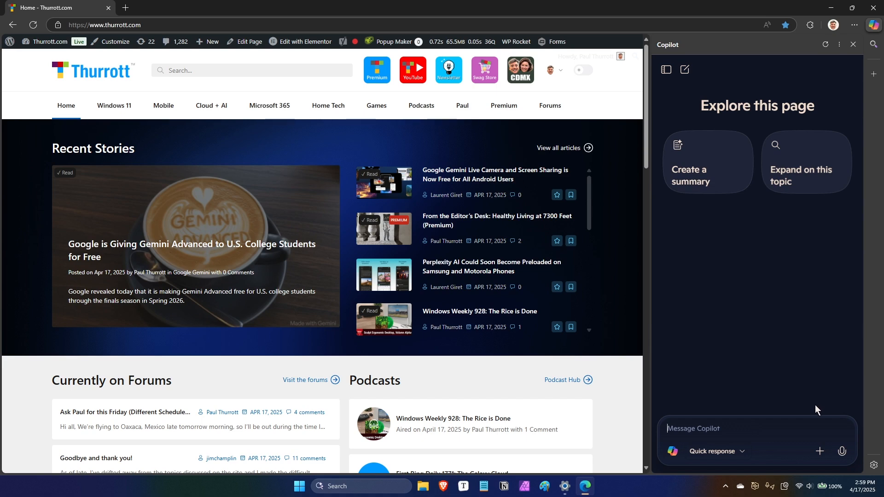
{"action": "mouse_move", "coordinate": [575, 259]}
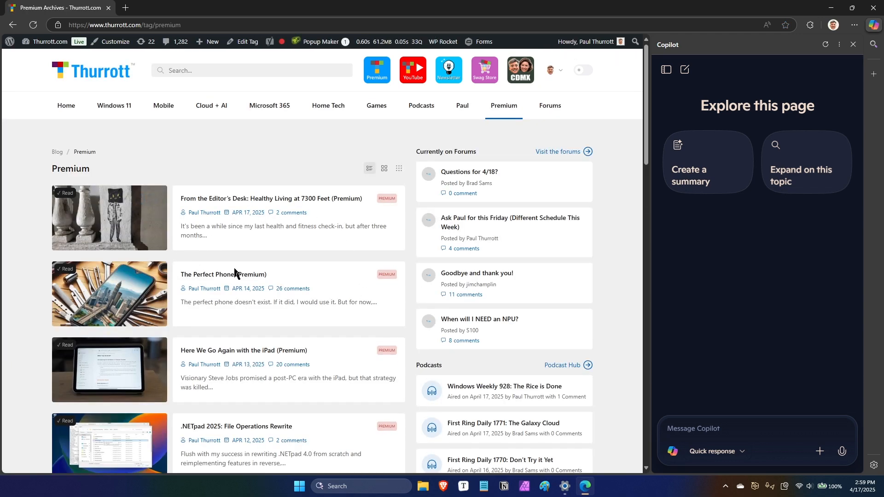
- Open 'The Perfect Phone (Premium)' article from the Premium archive
{"action": "left_click", "coordinate": [218, 275]}
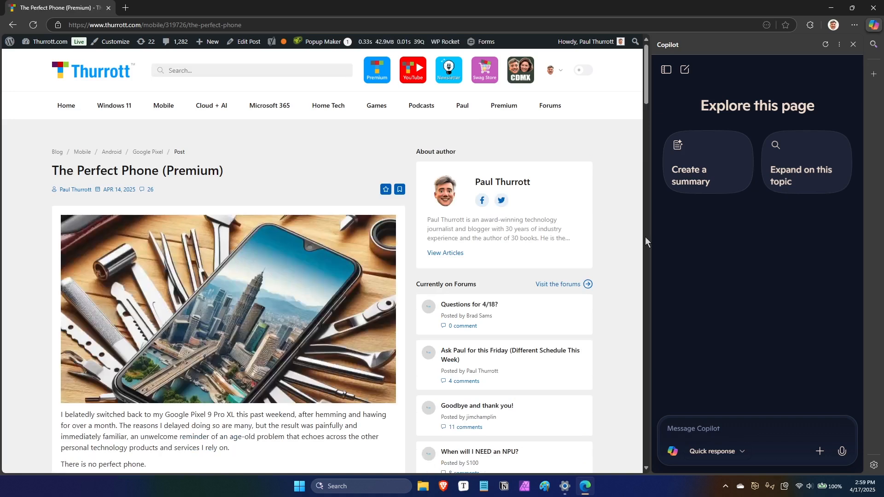
- Have Copilot create a summary of the article and scroll through it
{"action": "left_click", "coordinate": [707, 161]}
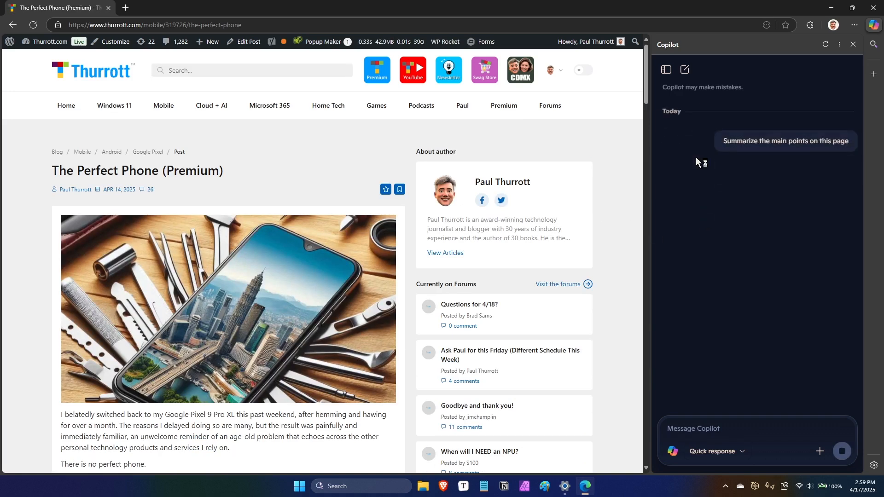
{"action": "left_click", "coordinate": [785, 141]}
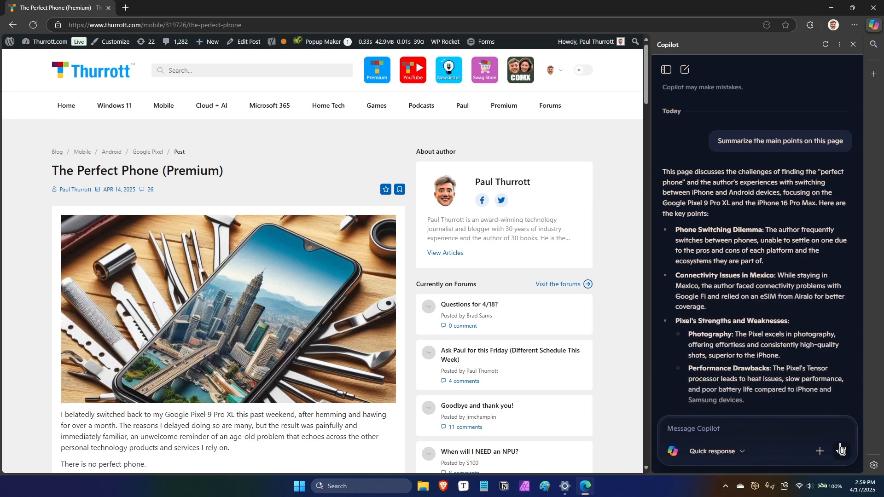
{"action": "mouse_move", "coordinate": [840, 449]}
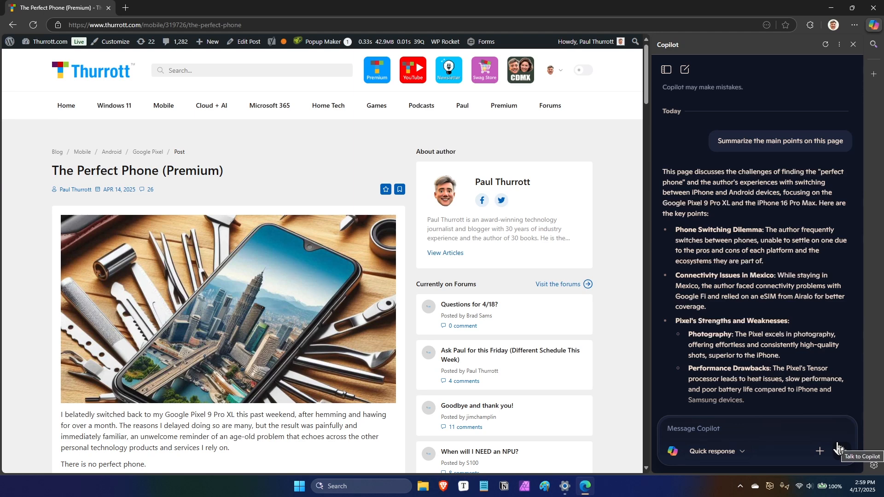
{"action": "scroll", "scroll_direction": "down", "scroll_amount": 3}
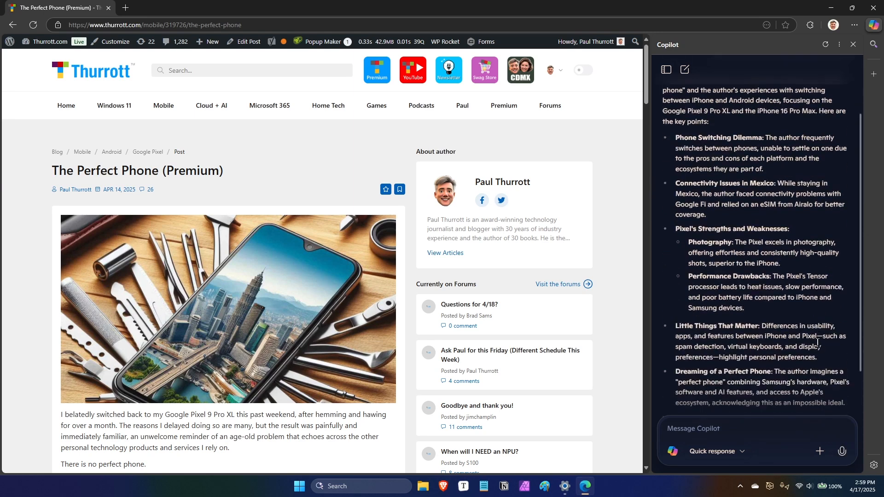
{"action": "scroll", "scroll_direction": "down", "scroll_amount": 3}
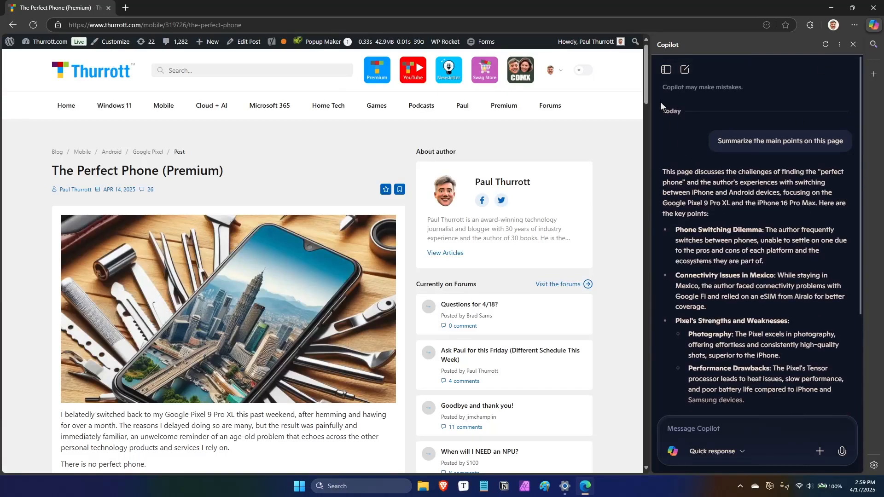
{"action": "mouse_move", "coordinate": [666, 69]}
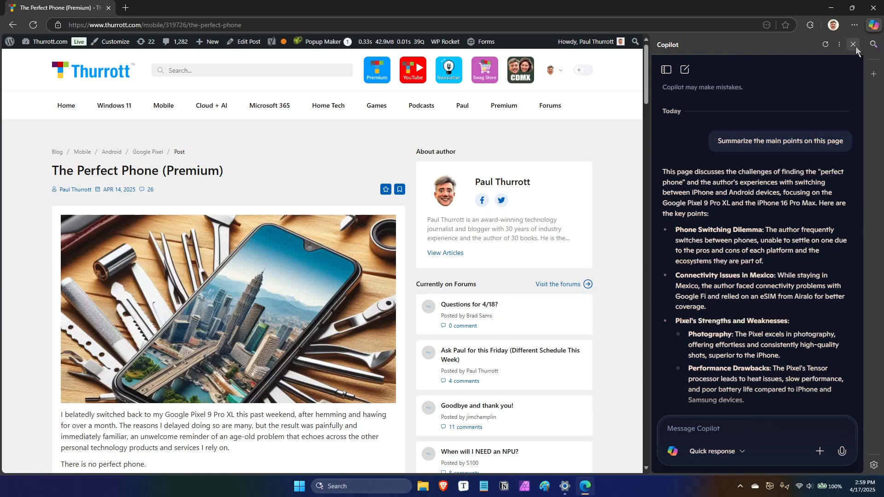
- Close the Copilot sidebar and Edge, then open Start with the phone pane
{"action": "left_click", "coordinate": [839, 44]}
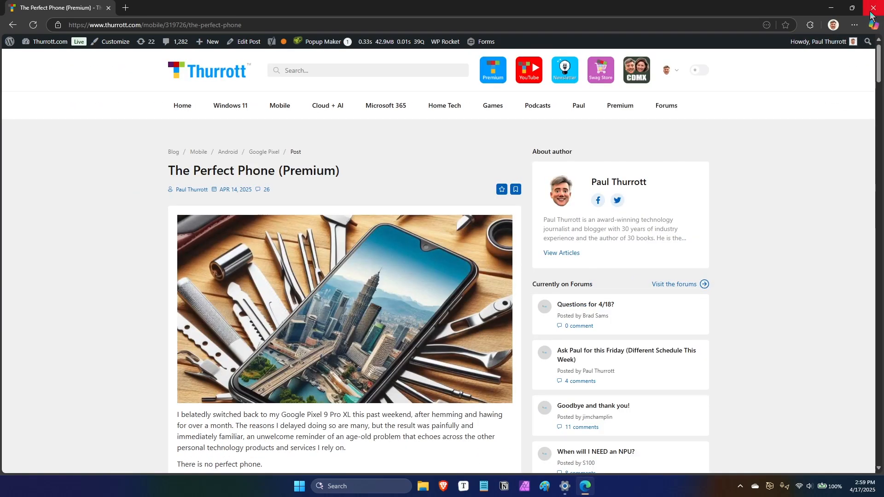
{"action": "left_click", "coordinate": [873, 8]}
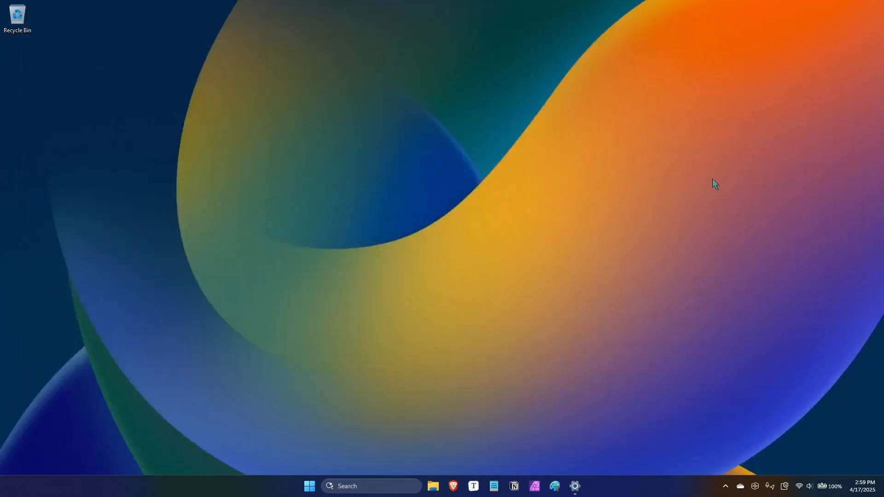
{"action": "mouse_move", "coordinate": [708, 190]}
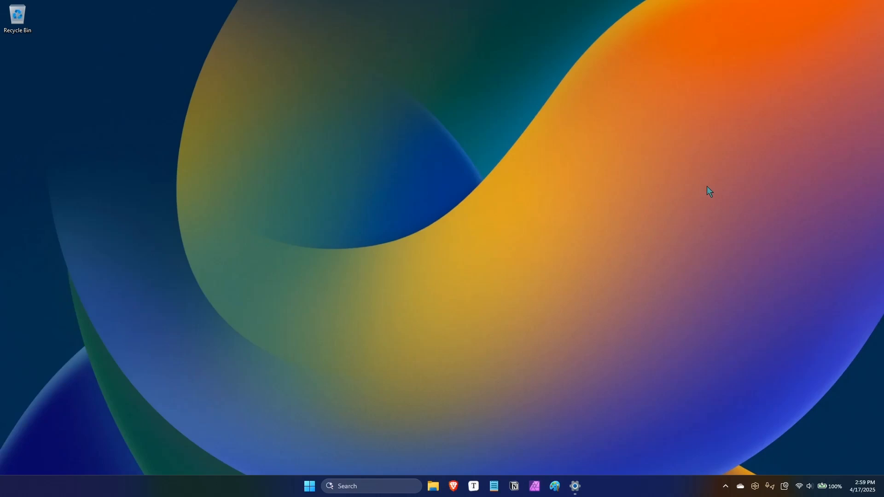
{"action": "mouse_move", "coordinate": [545, 237]}
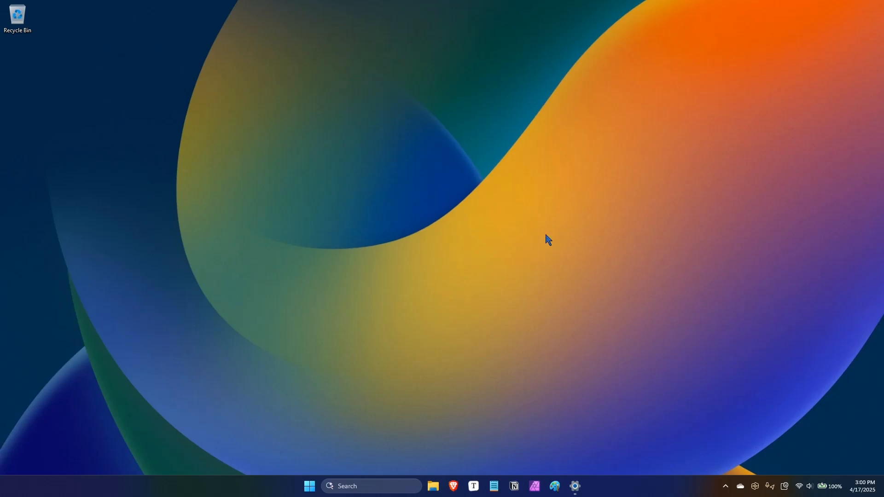
{"action": "mouse_move", "coordinate": [455, 408]}
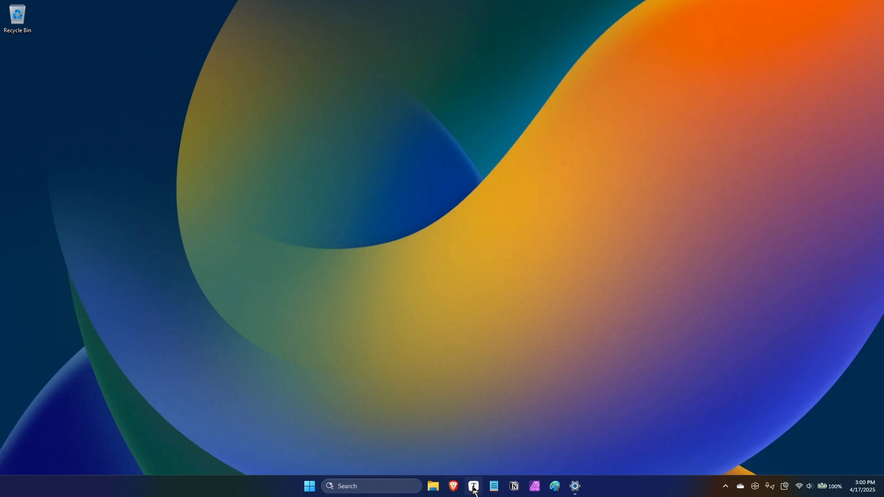
{"action": "left_click", "coordinate": [308, 486]}
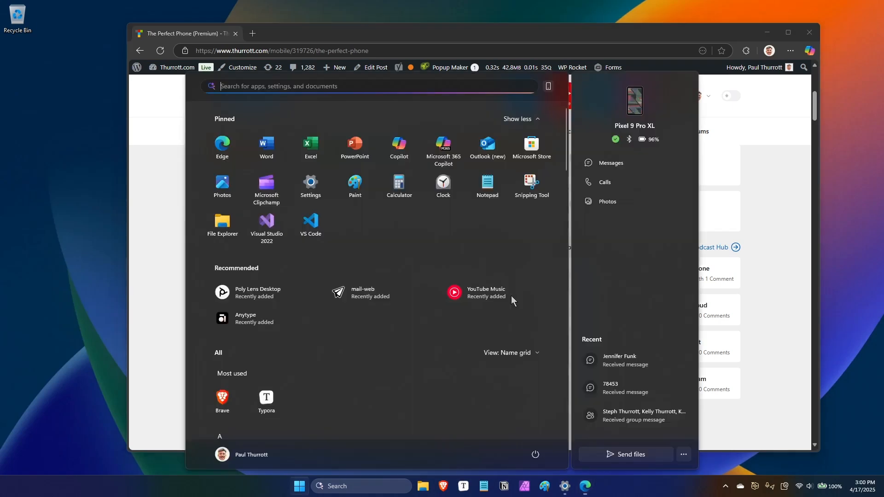
- Search for and launch Snipping Tool over the Edge article
{"action": "type", "text": "snipping Tool"}
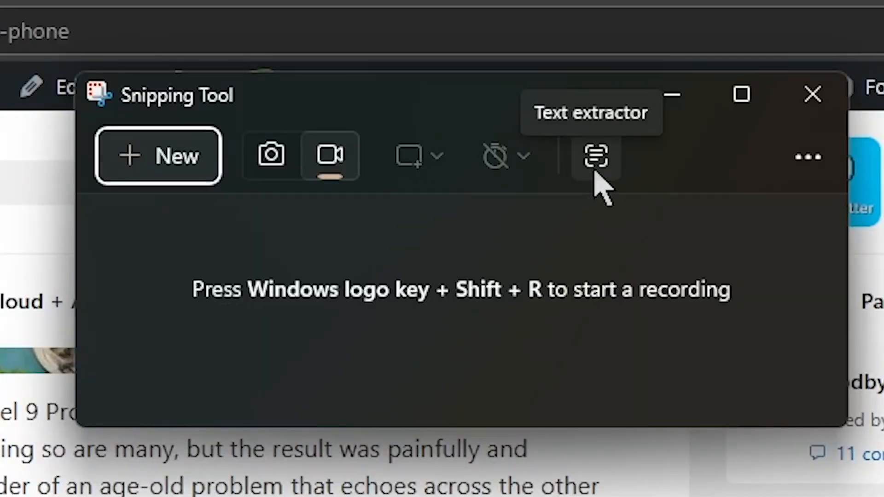
{"action": "mouse_move", "coordinate": [688, 184]}
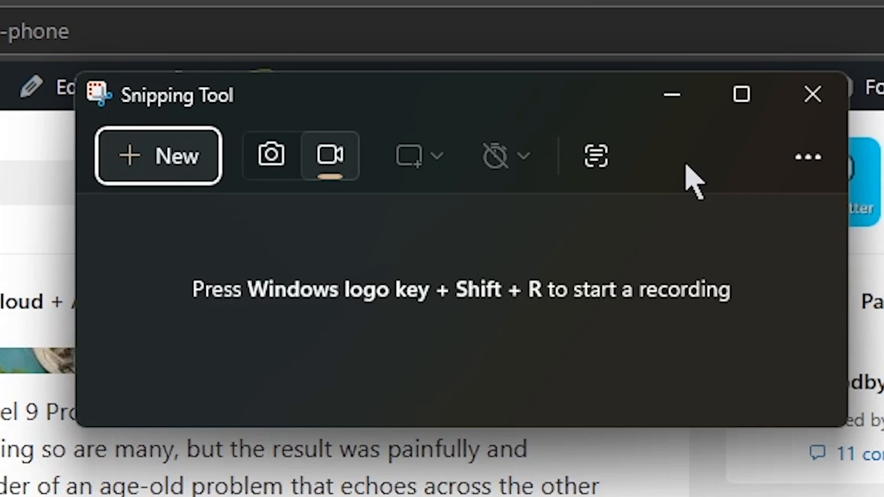
{"action": "mouse_move", "coordinate": [641, 208]}
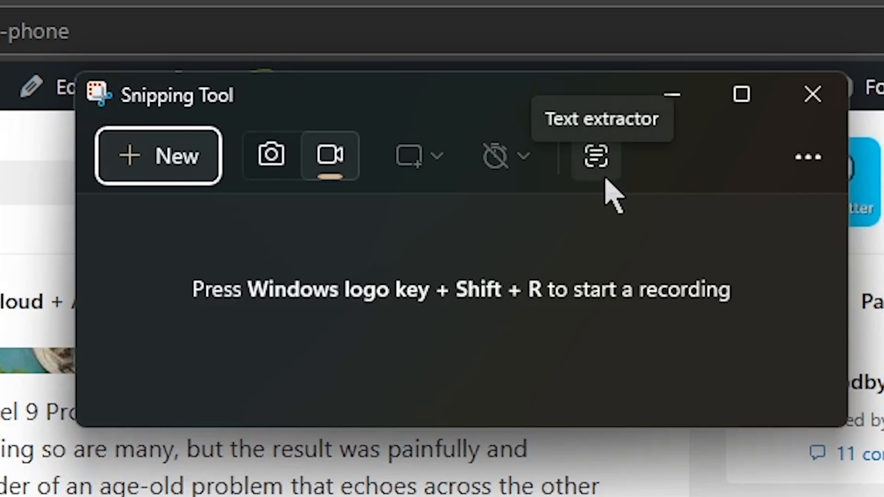
{"action": "mouse_move", "coordinate": [696, 333]}
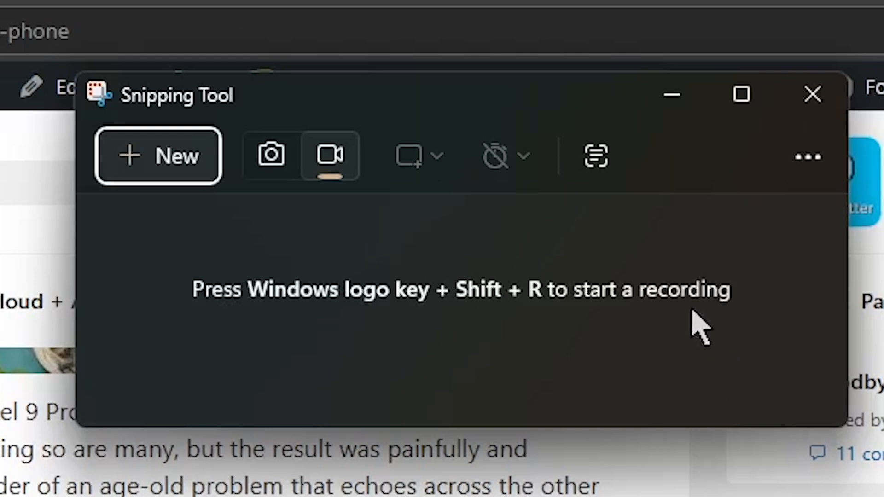
{"action": "mouse_move", "coordinate": [675, 348]}
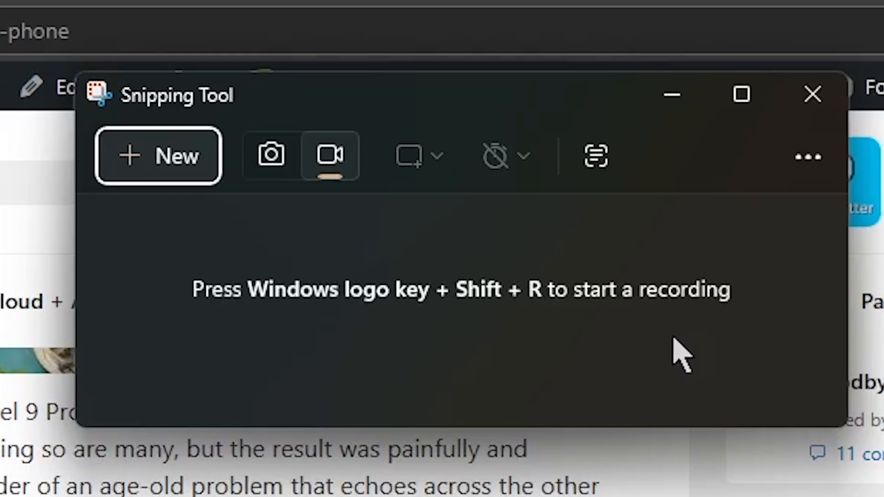
{"action": "mouse_move", "coordinate": [594, 156]}
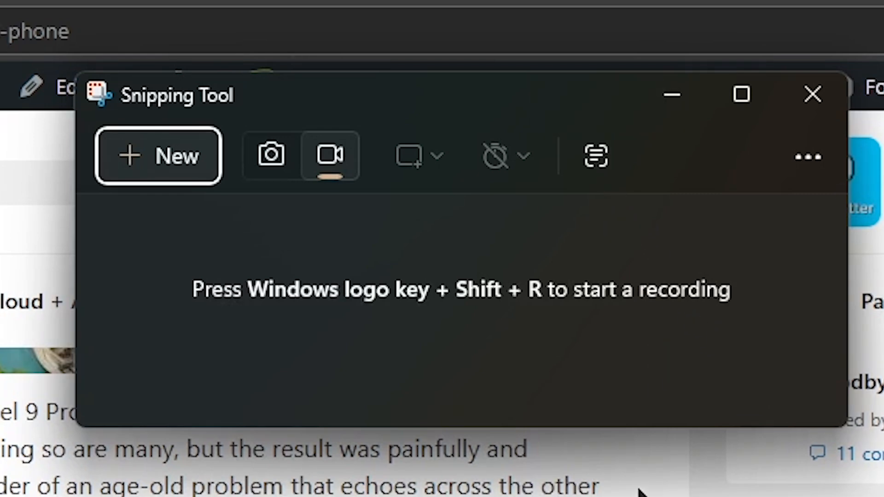
{"action": "mouse_move", "coordinate": [712, 427]}
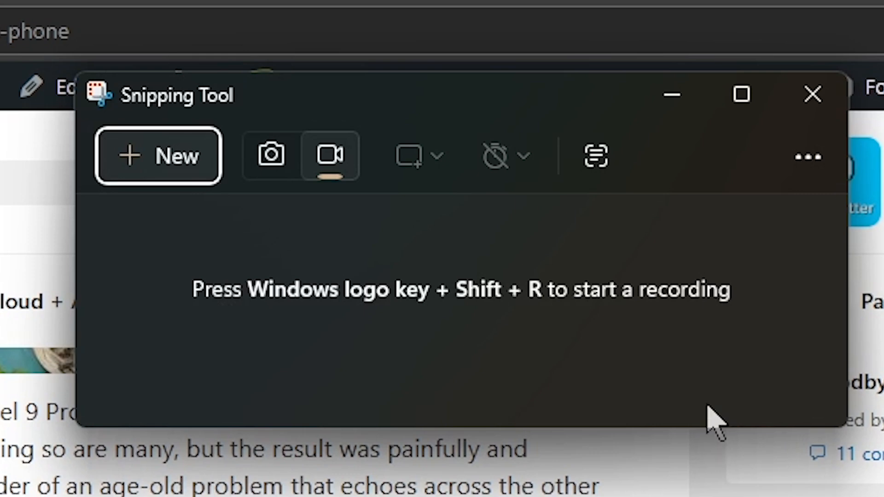
{"action": "mouse_move", "coordinate": [609, 133]}
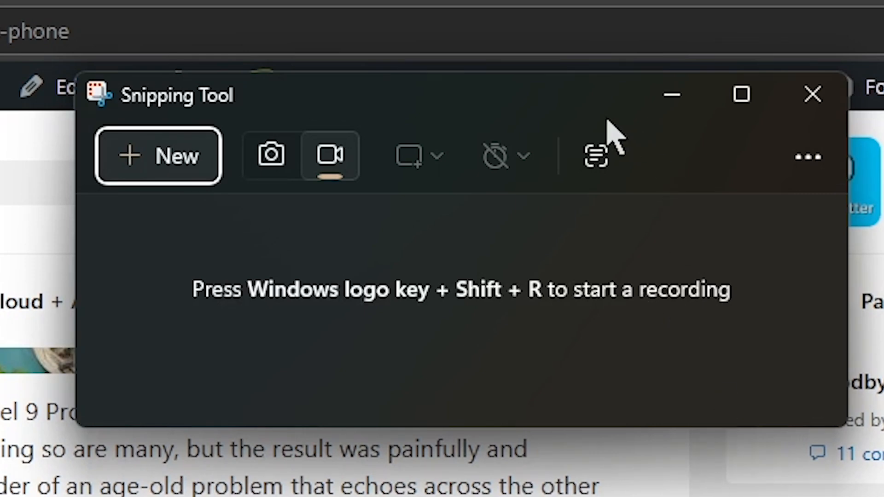
{"action": "mouse_move", "coordinate": [624, 133]}
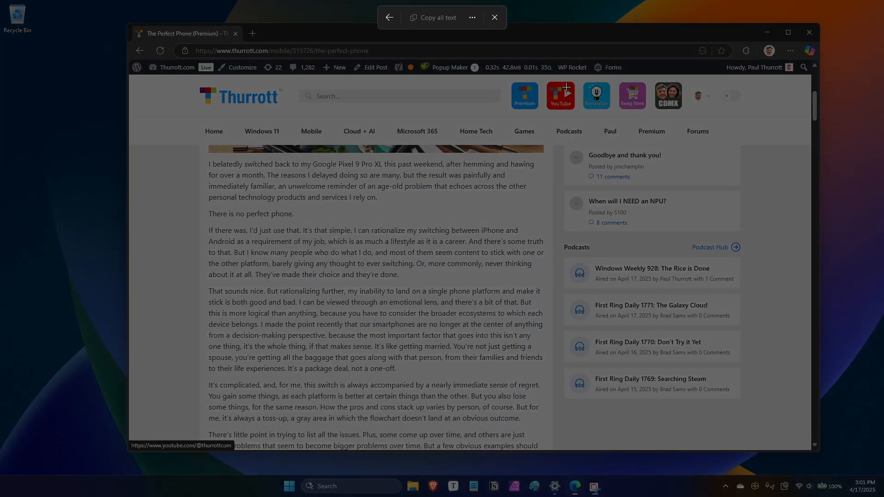
- Drag-select two article text blocks, paste them into Notepad, then reselect the opening paragraph
{"action": "left_click_drag", "start_coordinate": [208, 160], "coordinate": [346, 296]}
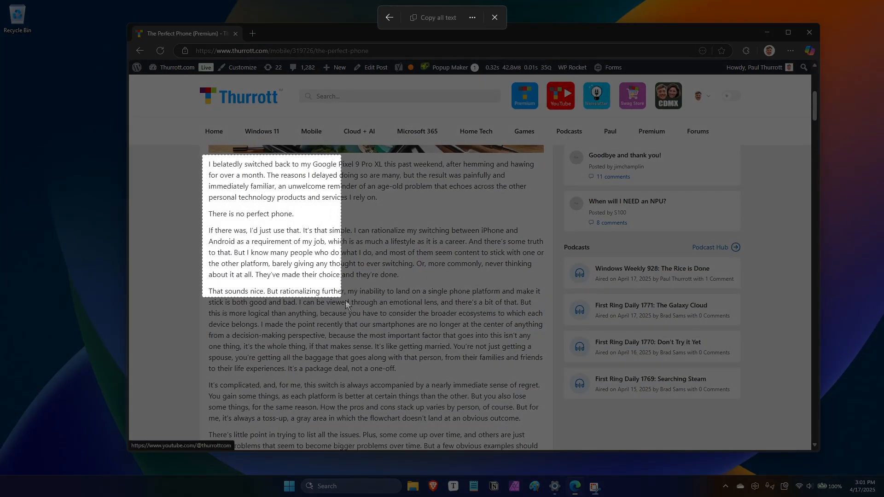
{"action": "left_click_drag", "start_coordinate": [347, 305], "coordinate": [550, 421]}
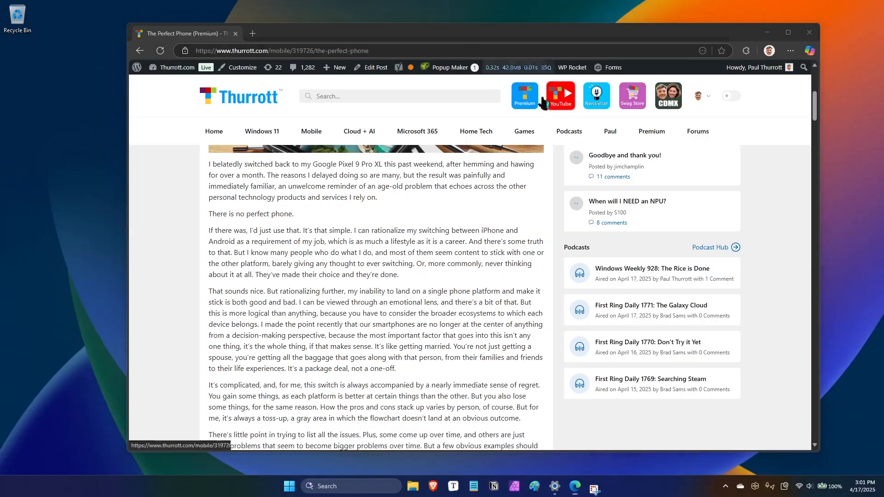
{"action": "type", "text": "notepad"}
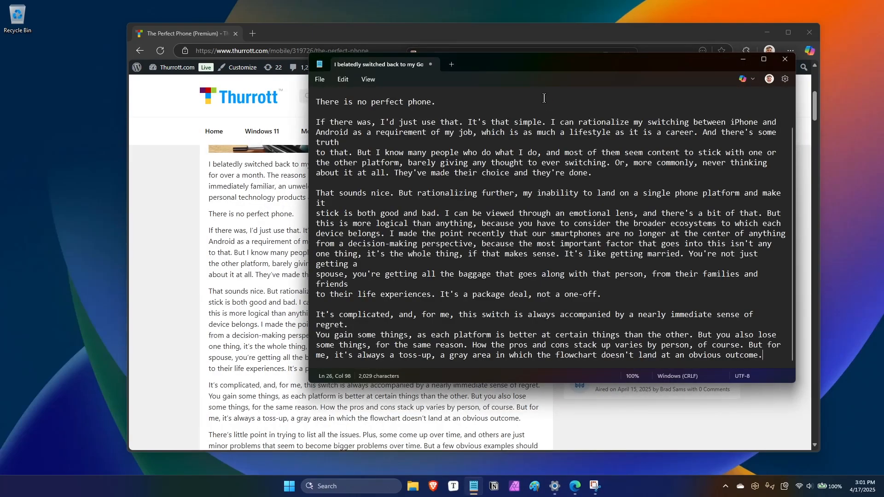
{"action": "mouse_move", "coordinate": [649, 187]}
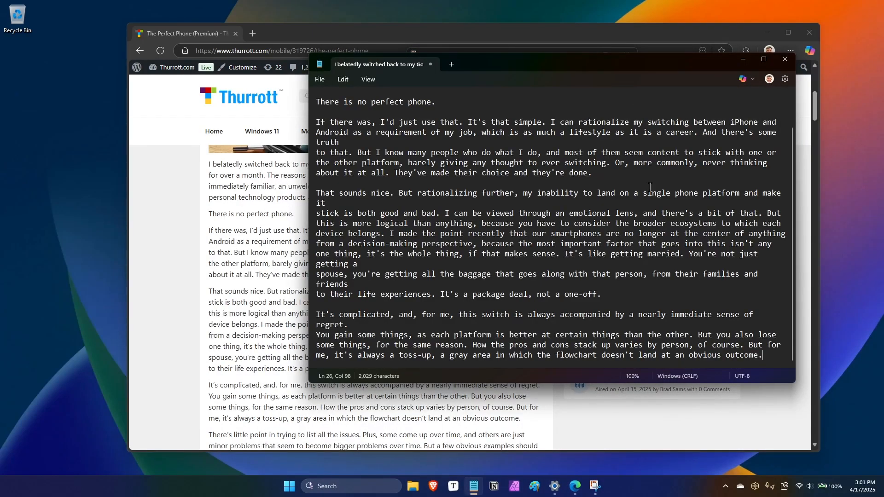
{"action": "left_click", "coordinate": [785, 58]}
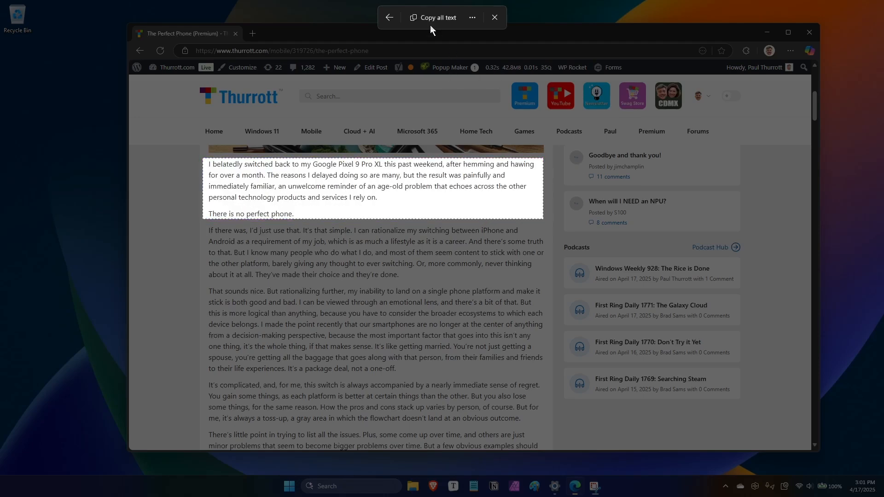
- Copy all extracted text, reopen Text extractor, and choose Remove line breaks
{"action": "left_click", "coordinate": [494, 17]}
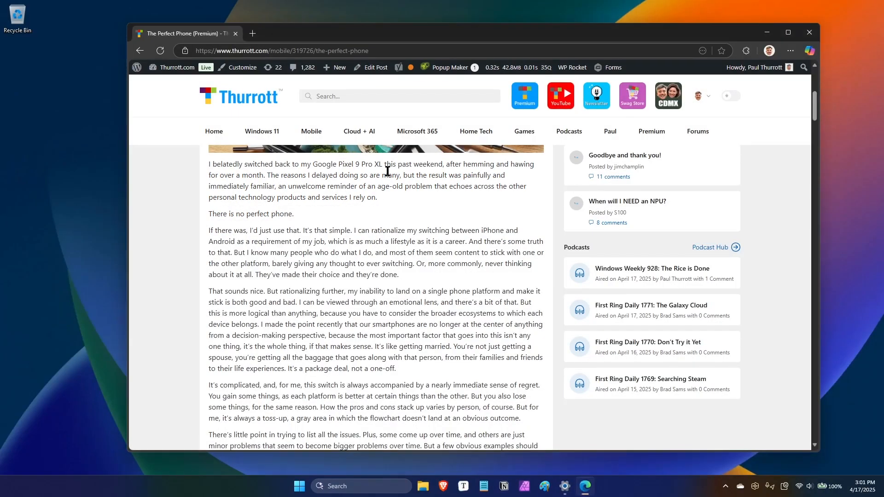
{"action": "mouse_move", "coordinate": [460, 45]}
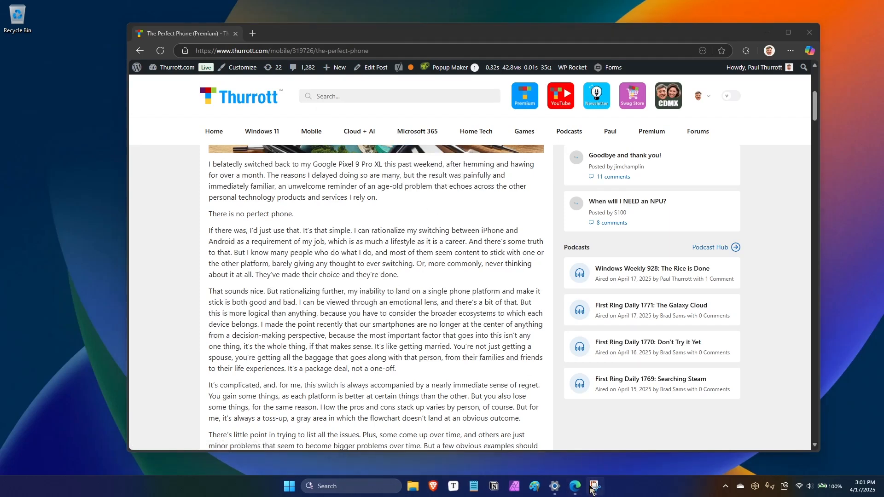
{"action": "left_click", "coordinate": [595, 486]}
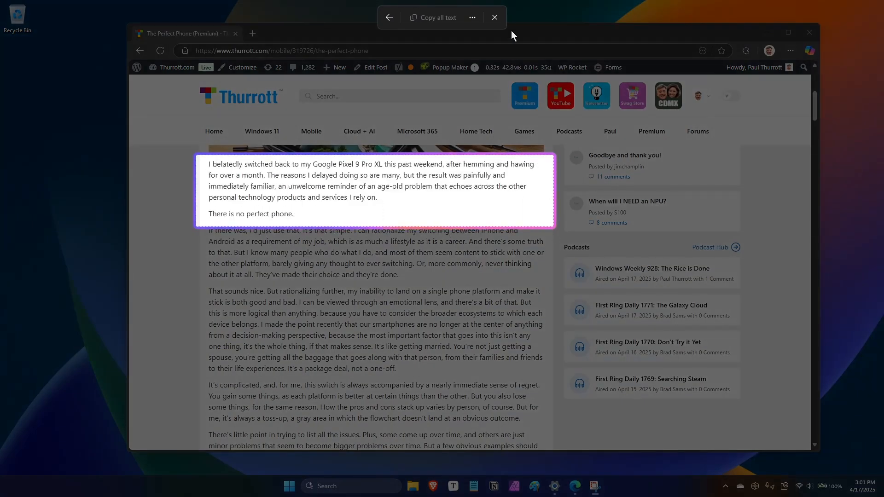
{"action": "left_click", "coordinate": [472, 18]}
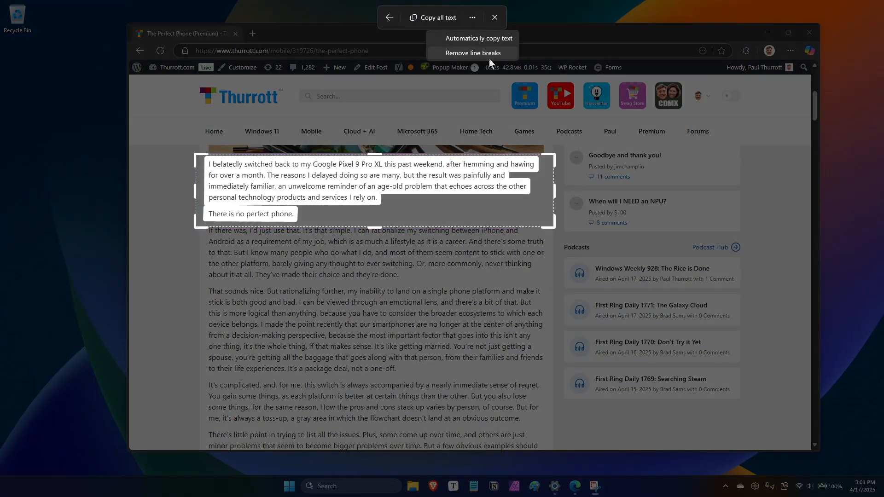
{"action": "left_click", "coordinate": [479, 38]}
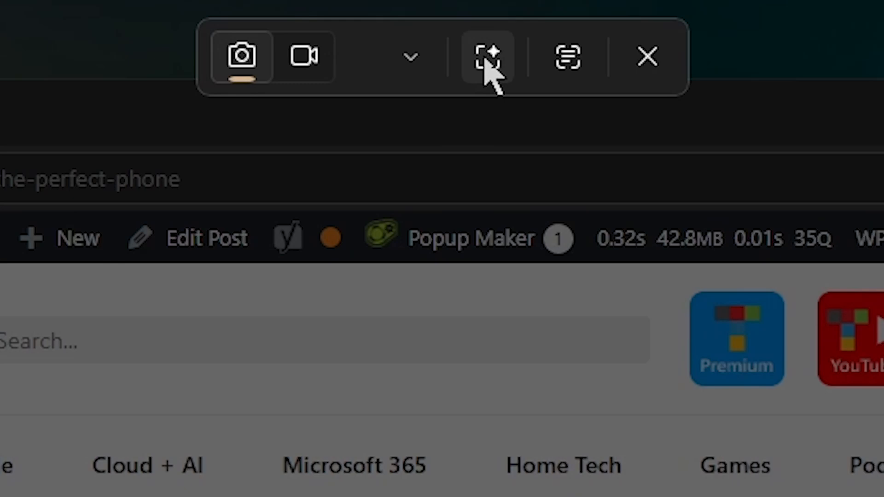
{"action": "mouse_move", "coordinate": [489, 69]}
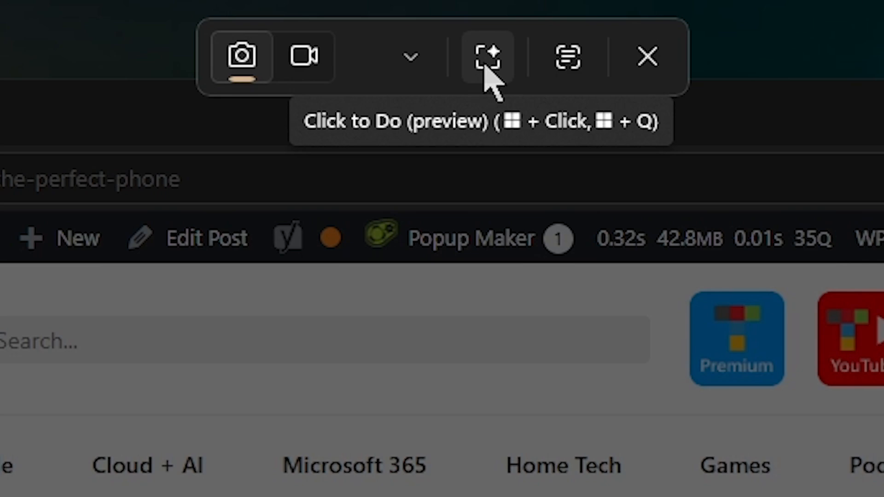
{"action": "mouse_move", "coordinate": [500, 81]}
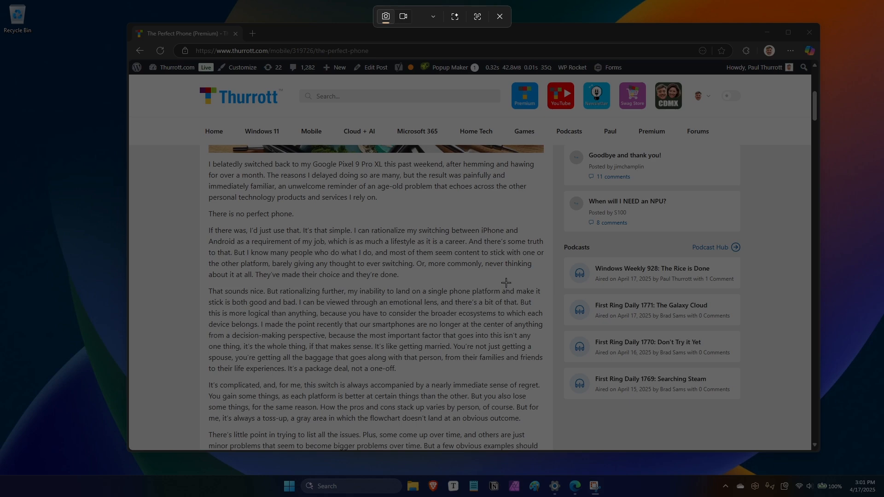
- Start a new snip from the taskbar, then close the capture bar
{"action": "left_click", "coordinate": [289, 486]}
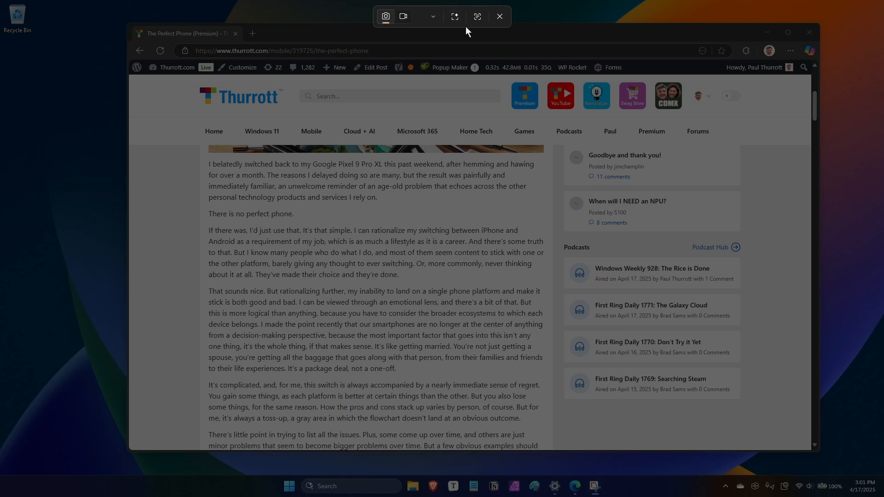
{"action": "mouse_move", "coordinate": [475, 16]}
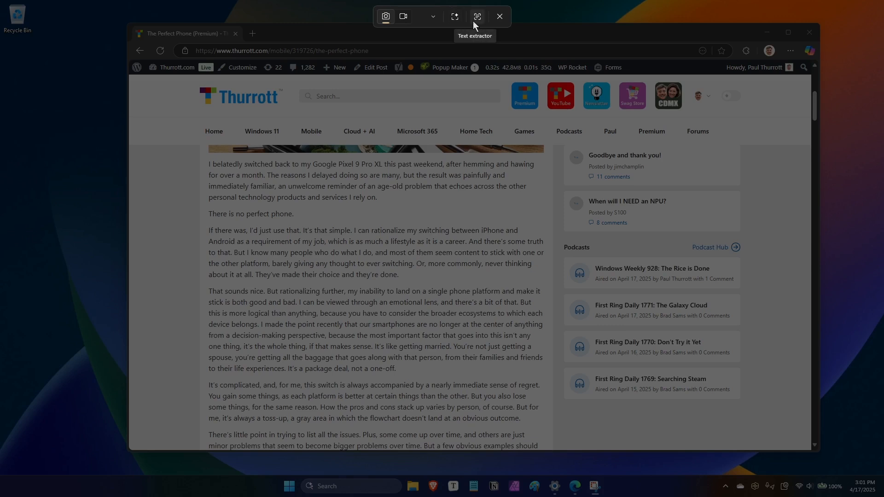
{"action": "mouse_move", "coordinate": [461, 26]}
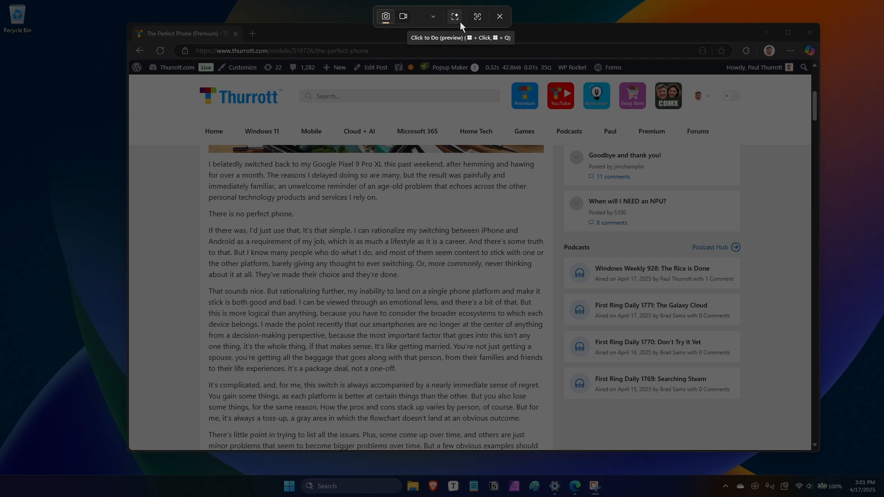
{"action": "left_click", "coordinate": [500, 16]}
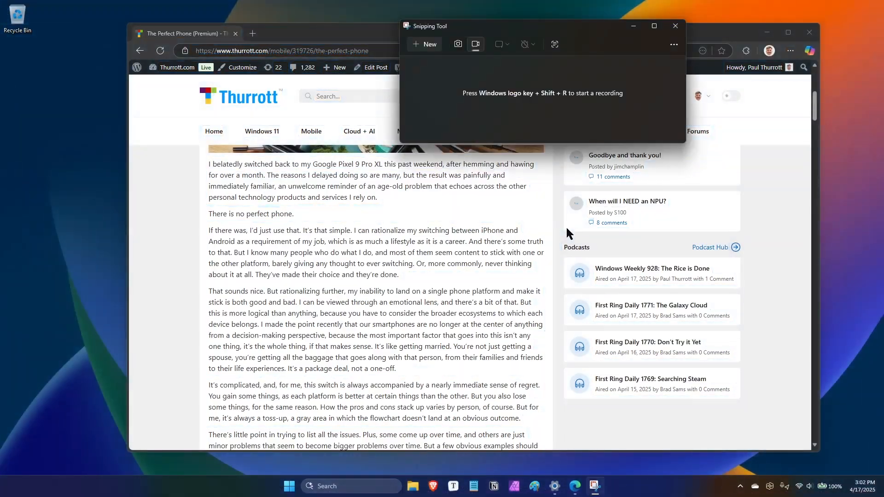
{"action": "mouse_move", "coordinate": [514, 228]}
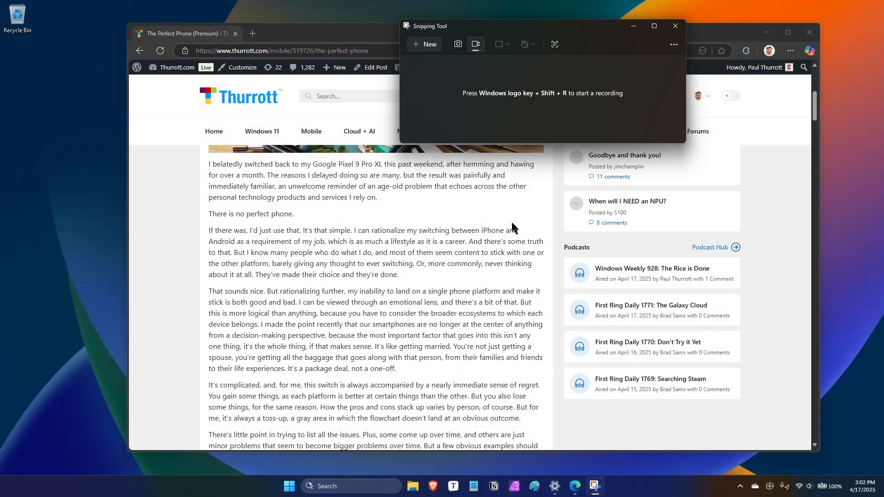